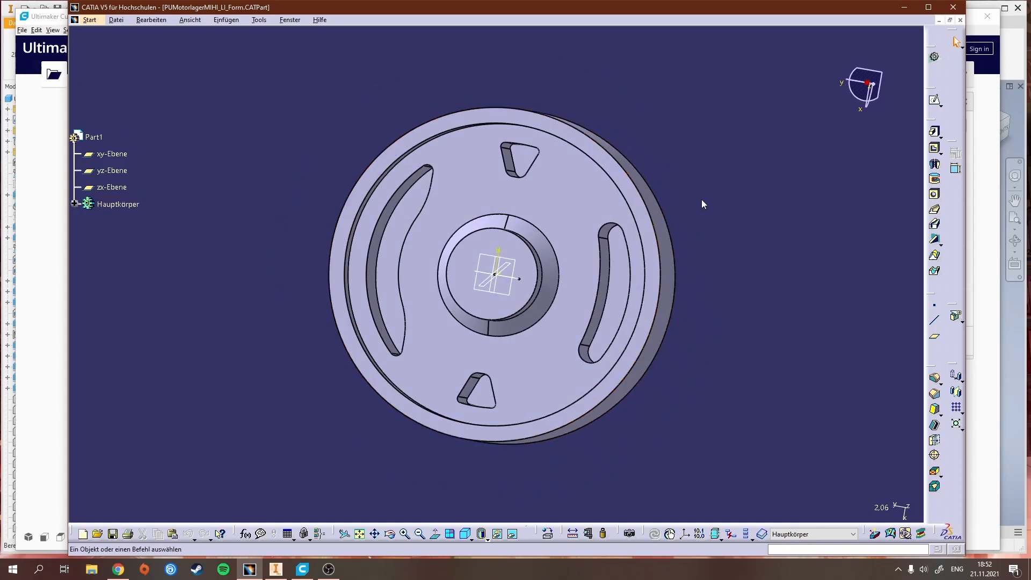
mouse_move(687, 186)
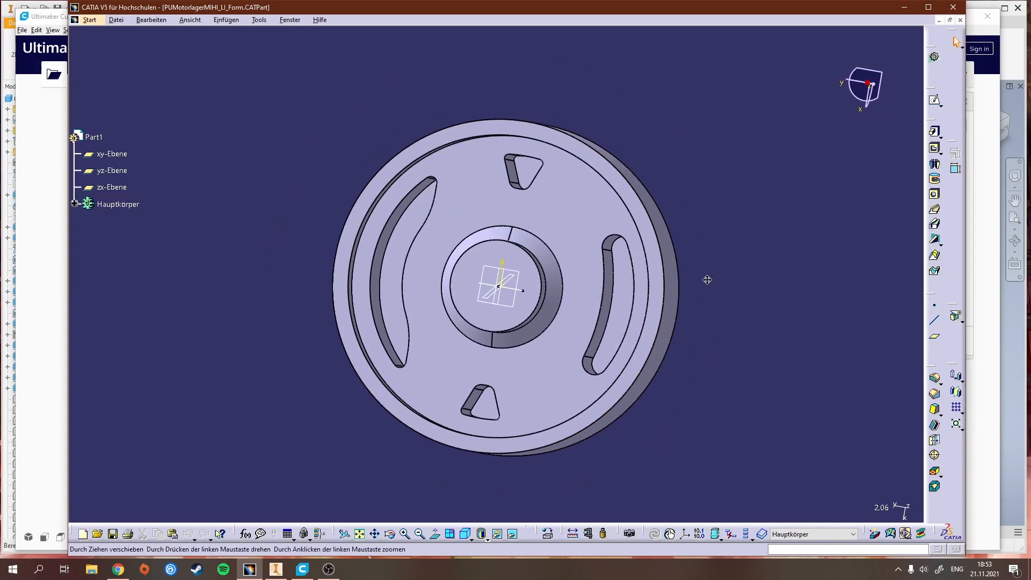
Start saving the mold part under a new name via Datei > Sichern unter
left_click_drag(500, 285, 614, 250)
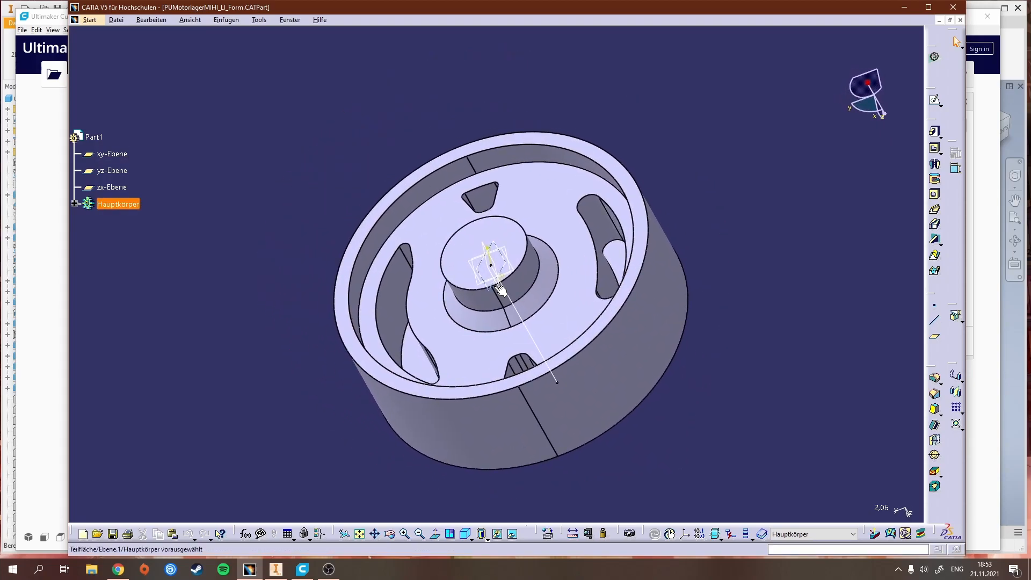
mouse_move(603, 214)
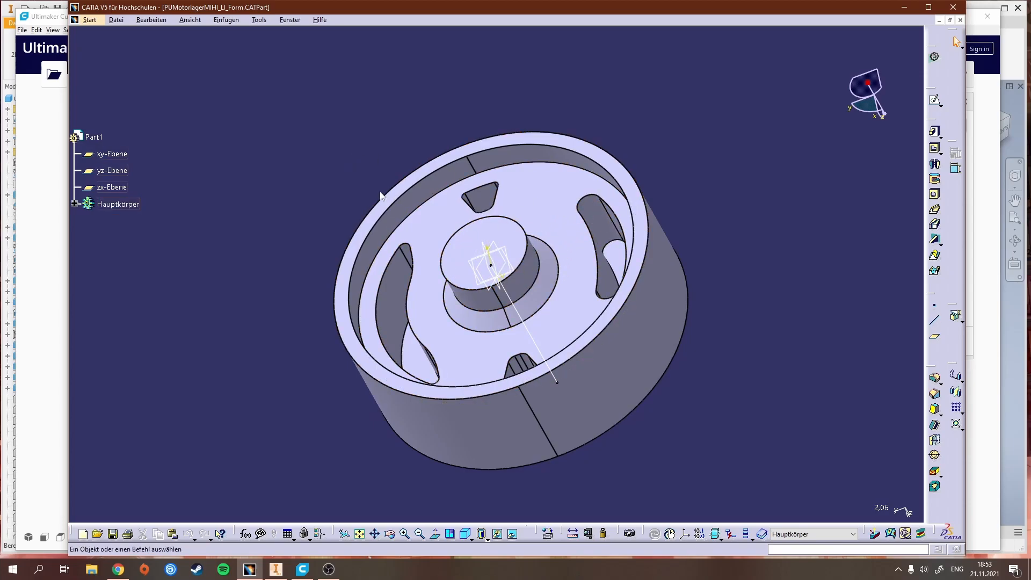
left_click(89, 20)
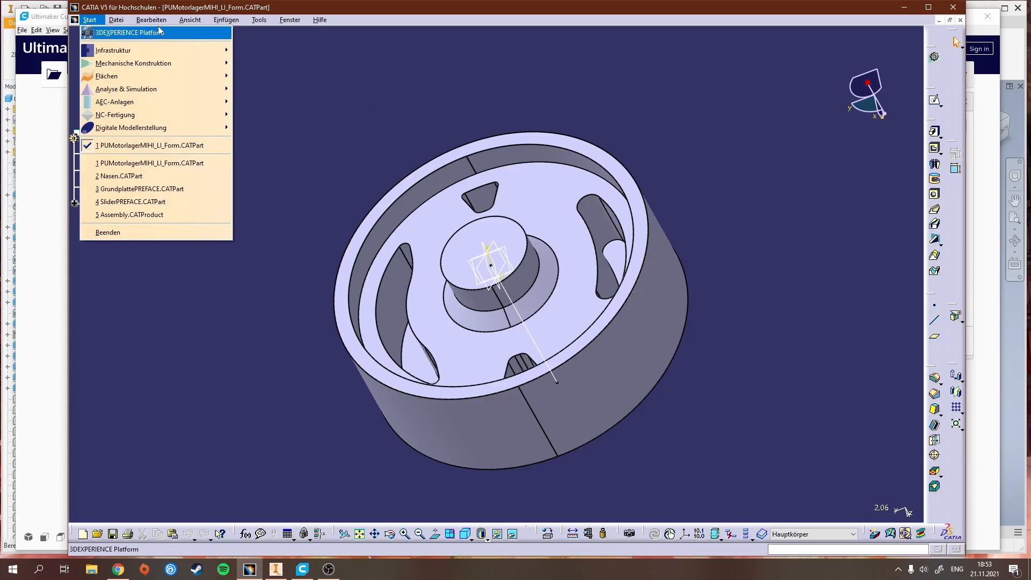
left_click(116, 20)
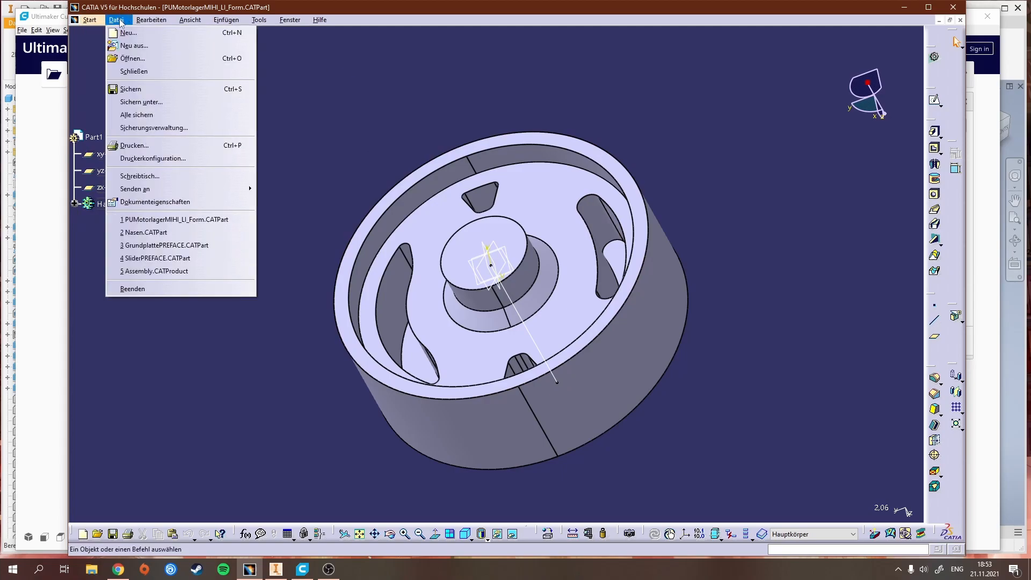
mouse_move(141, 103)
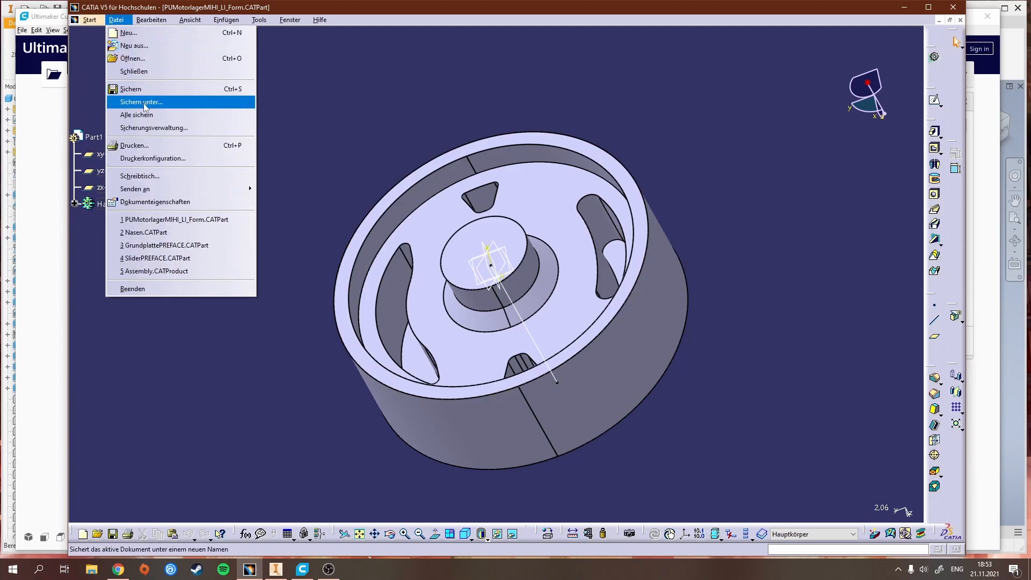
left_click(140, 102)
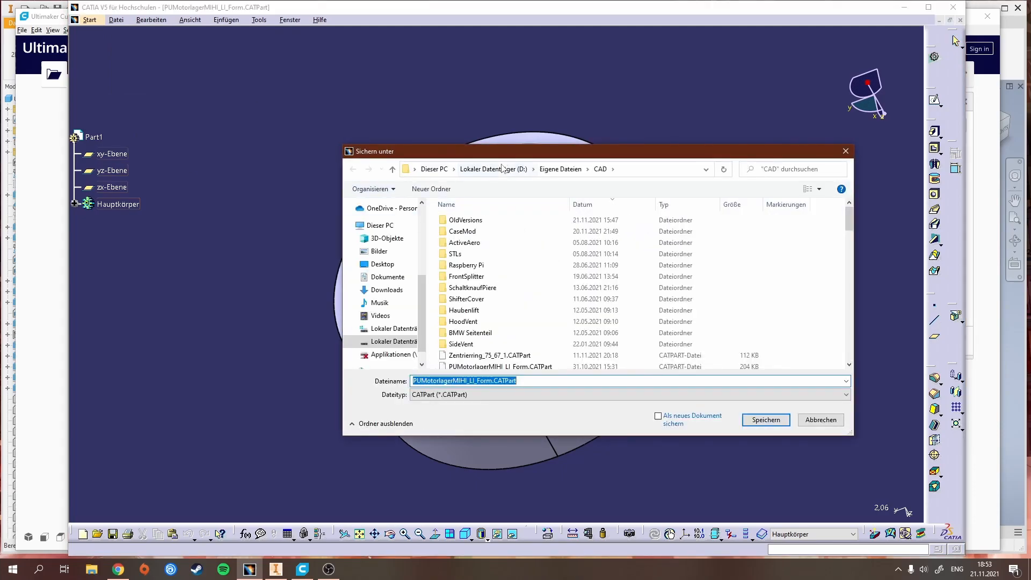
Save the mold part as an stl (*.stl) file in the STLs folder
double_click(455, 253)
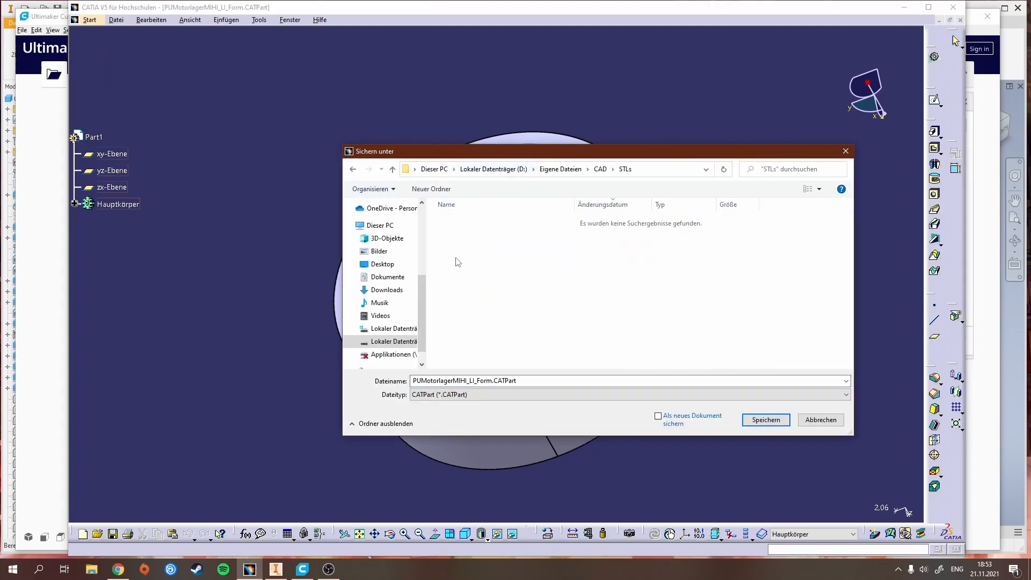
left_click(845, 394)
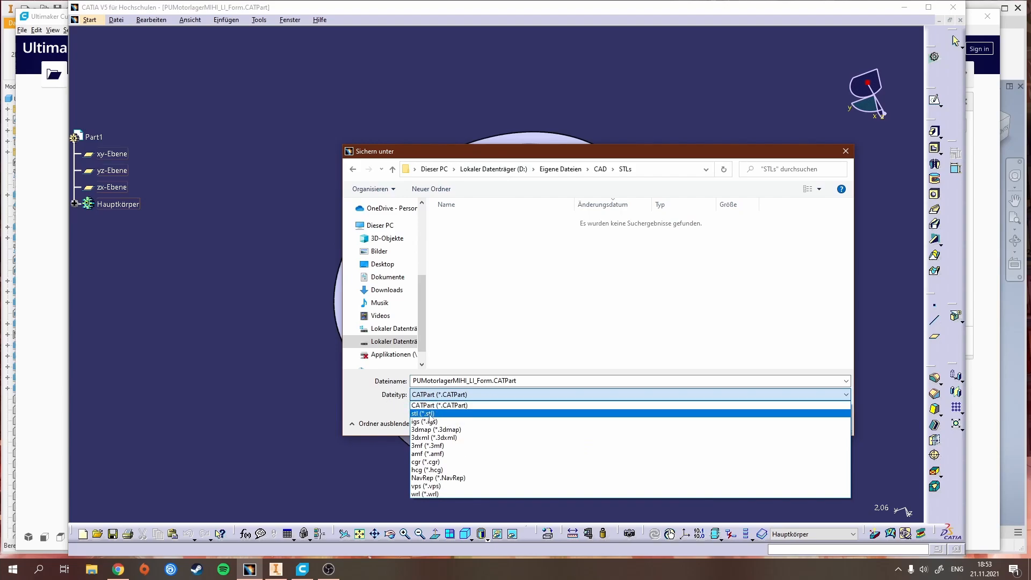
left_click(423, 413)
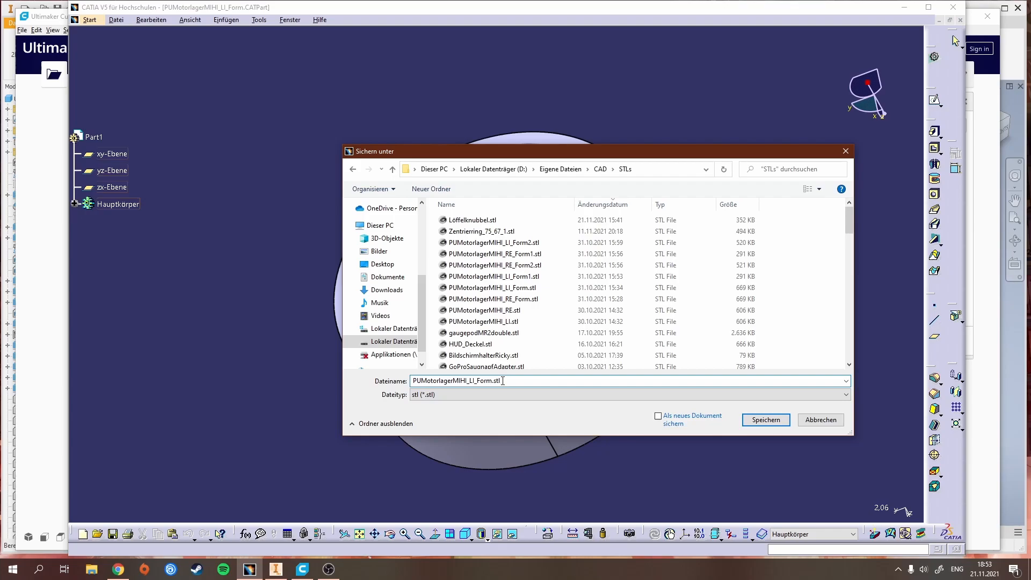
double_click(497, 380)
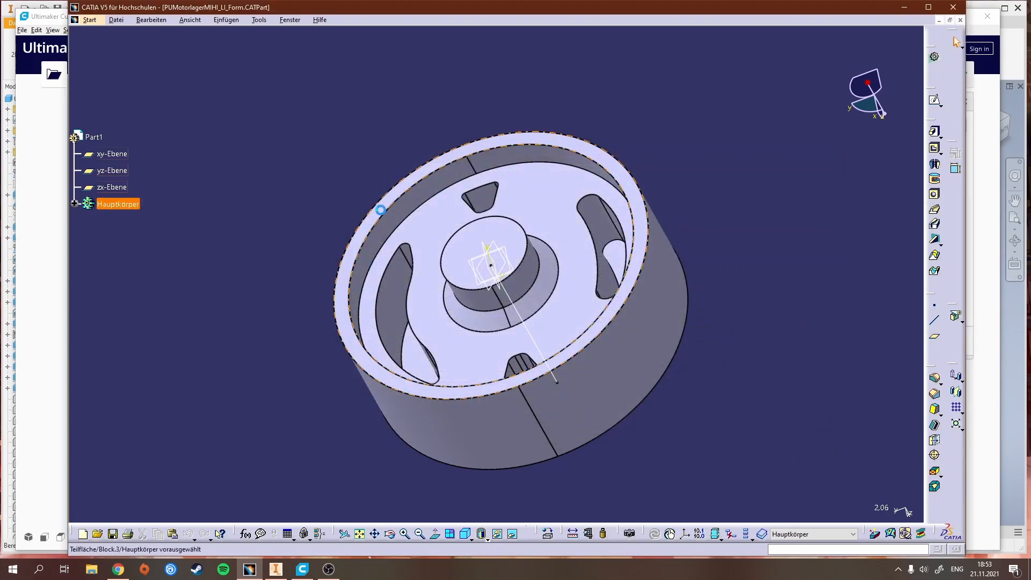
left_click_drag(490, 266, 611, 258)
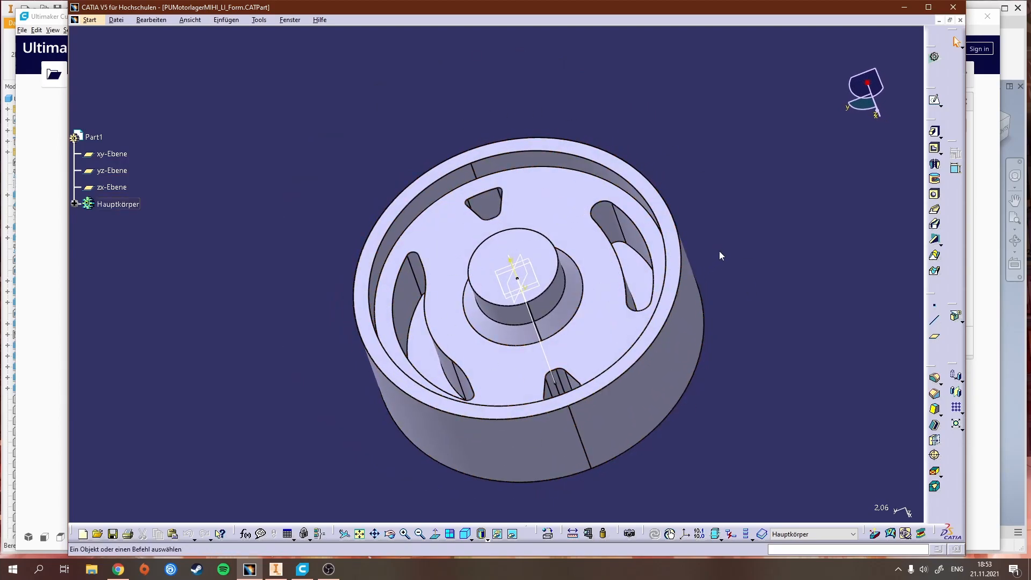
left_click(89, 19)
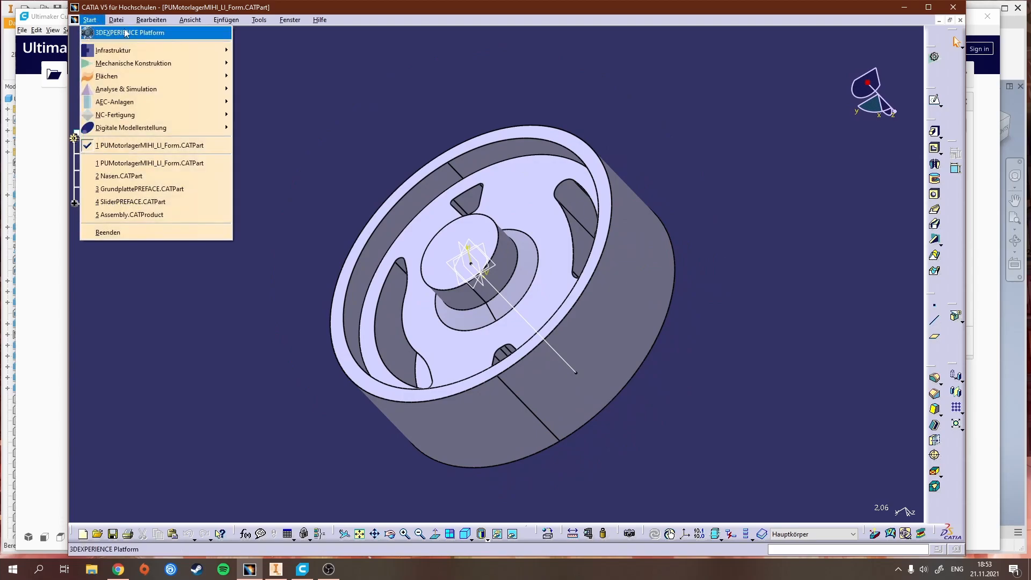
mouse_move(106, 75)
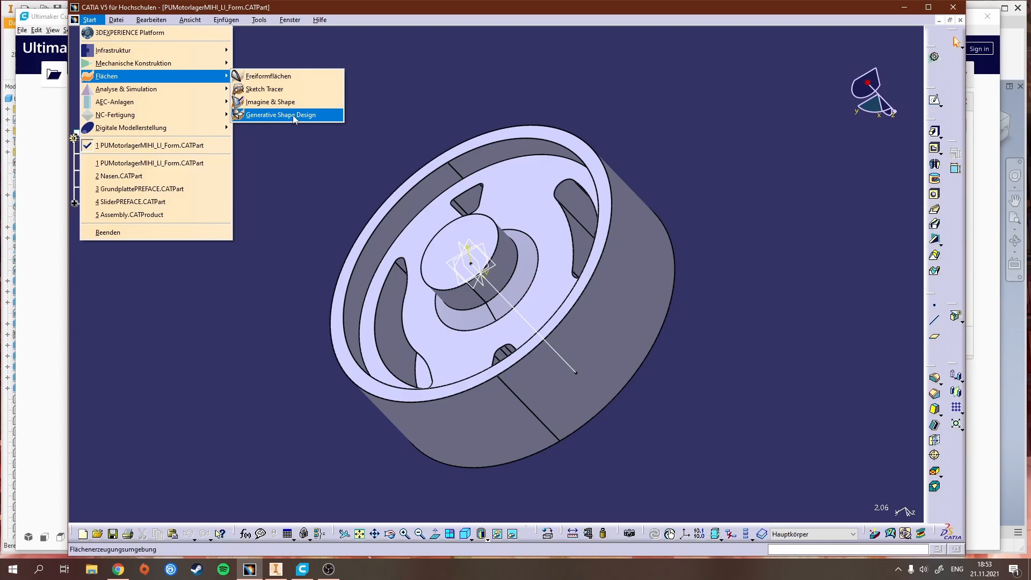
mouse_move(126, 89)
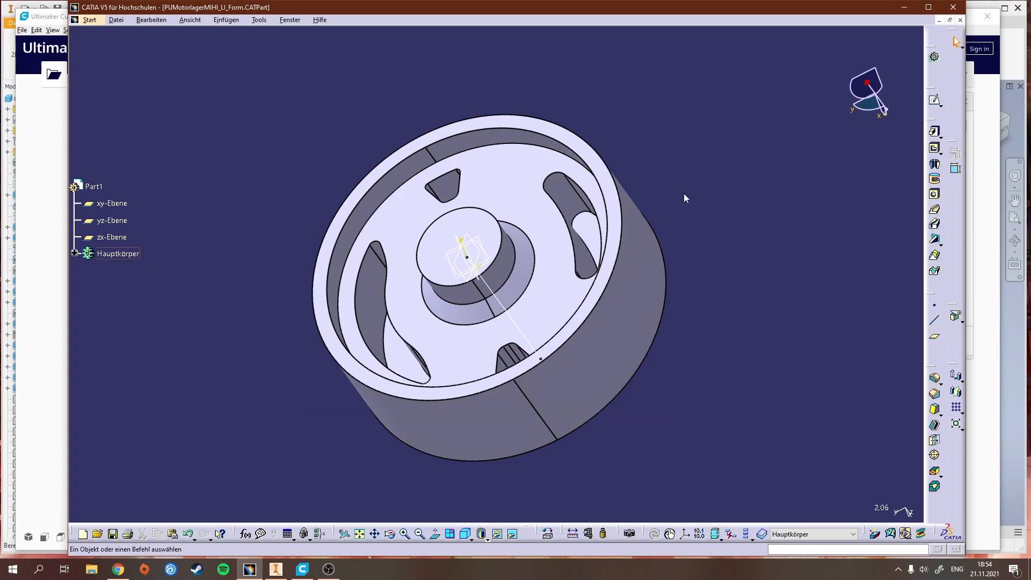
mouse_move(695, 217)
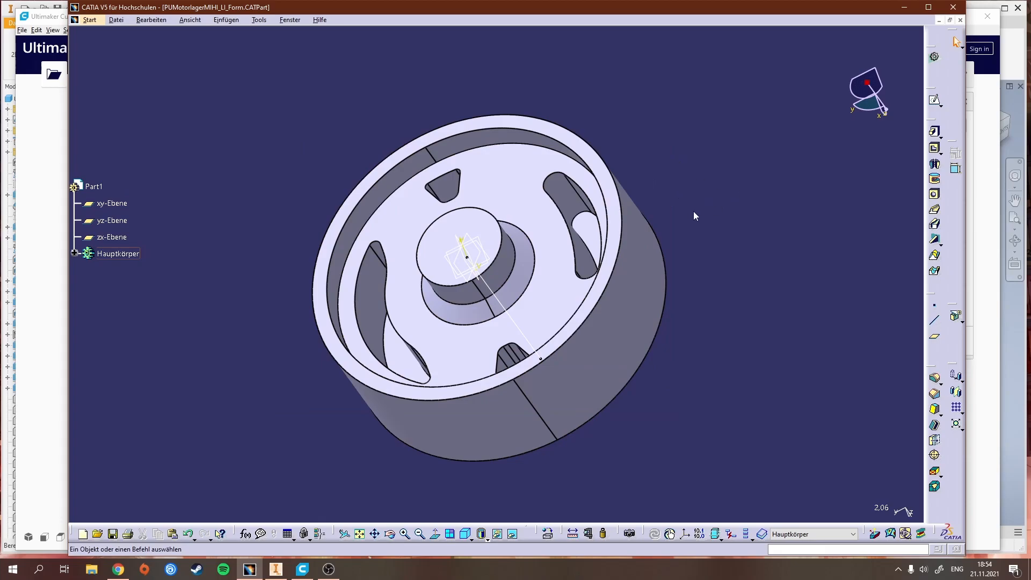
mouse_move(983, 205)
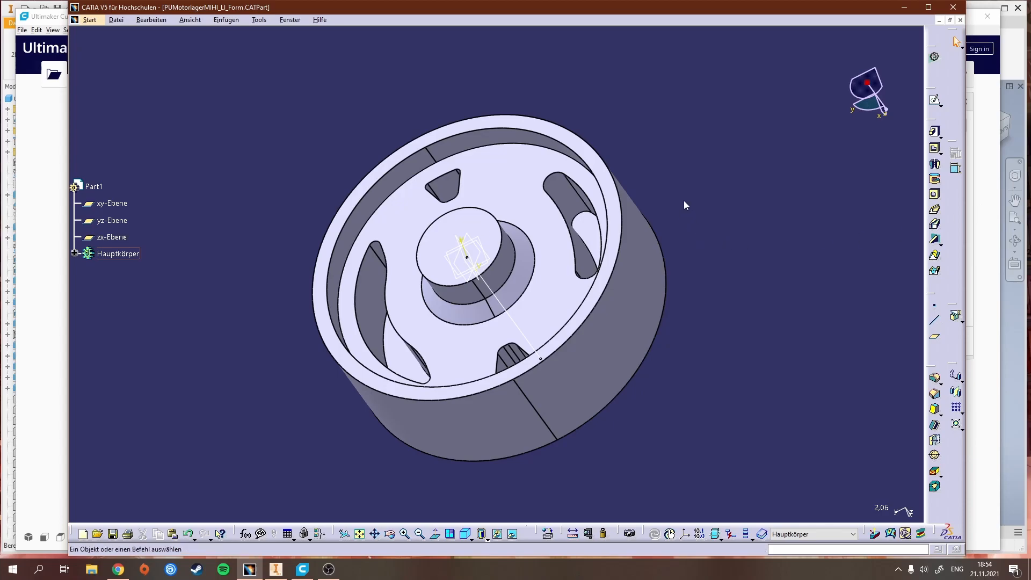
mouse_move(691, 193)
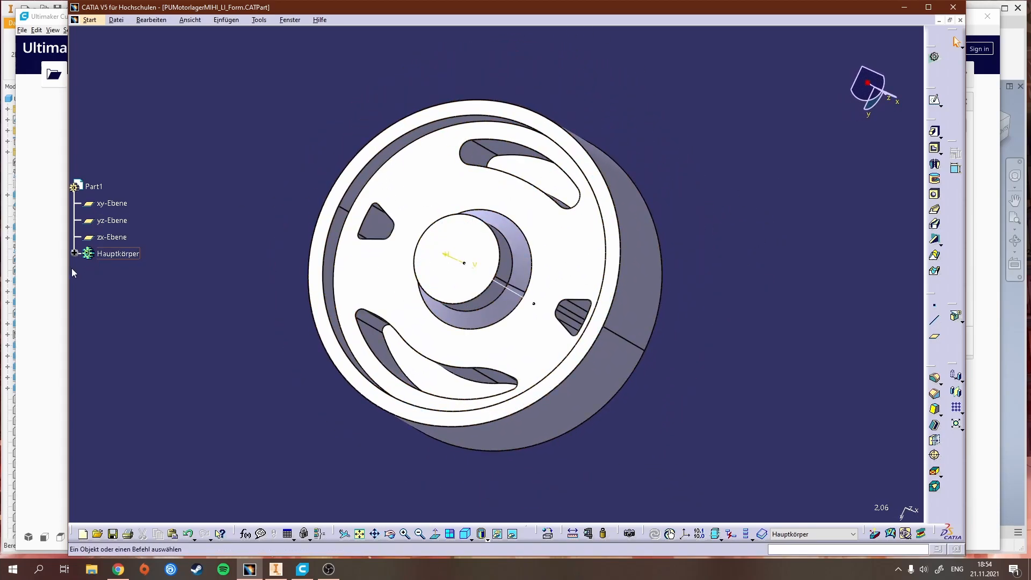
left_click(74, 253)
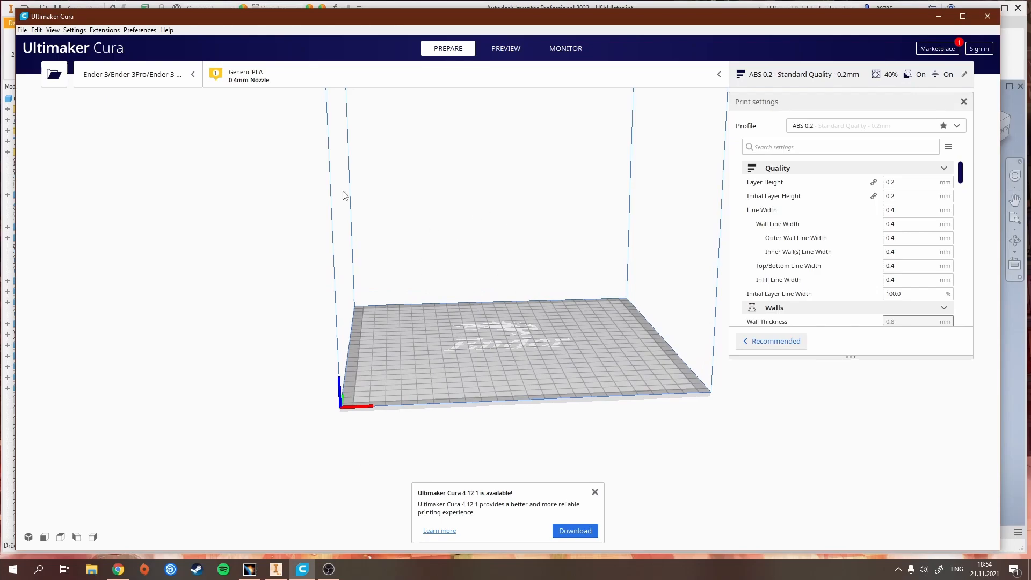
mouse_move(107, 122)
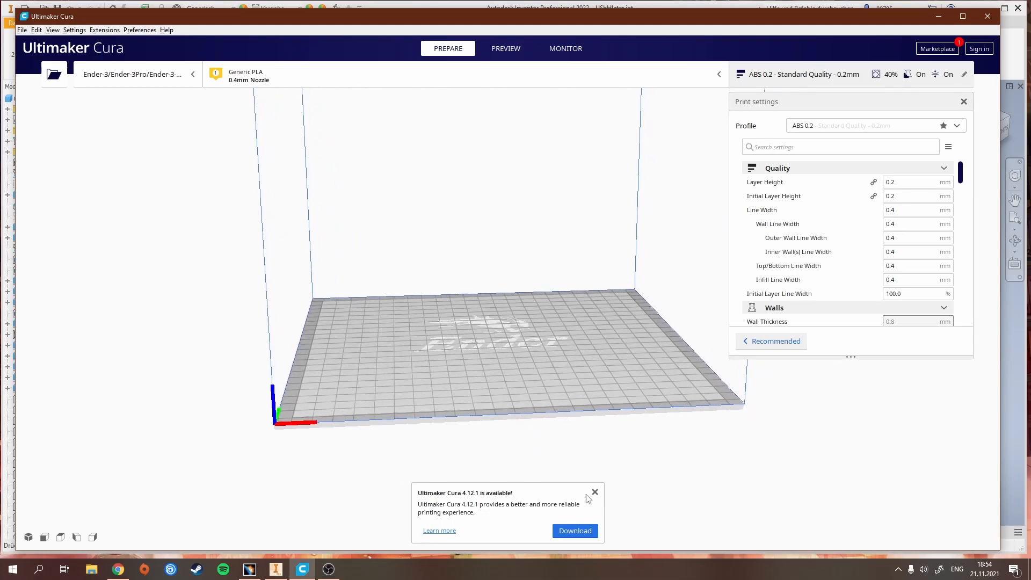
Dismiss the 'Ultimaker Cura 4.12.1 is available' notice
left_click(594, 492)
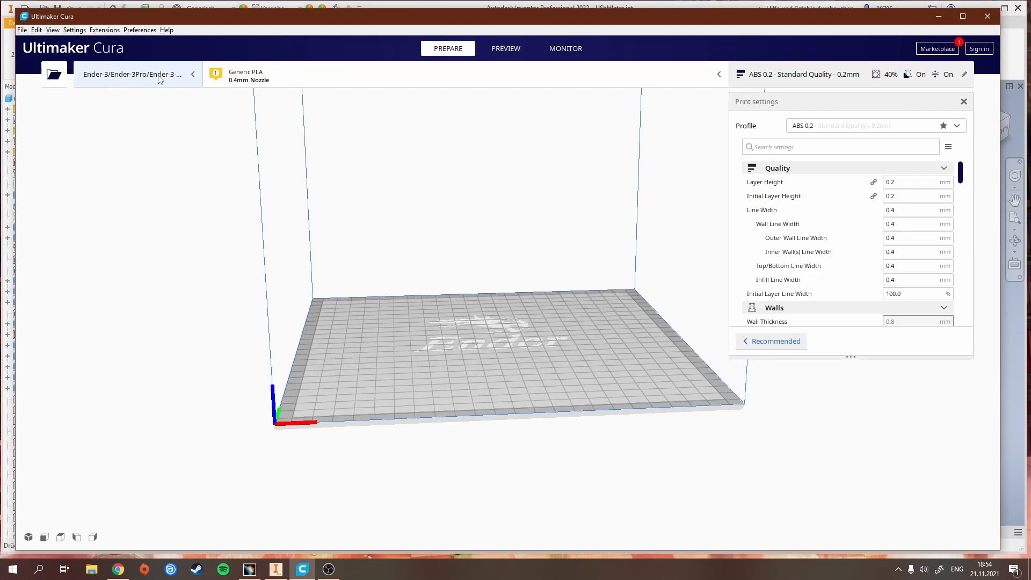
mouse_move(145, 115)
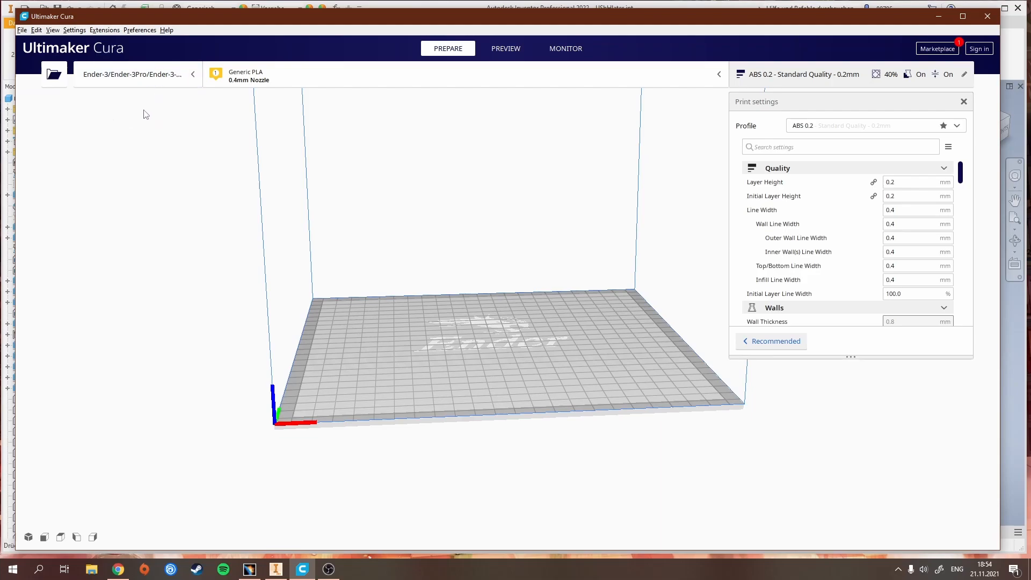
mouse_move(484, 347)
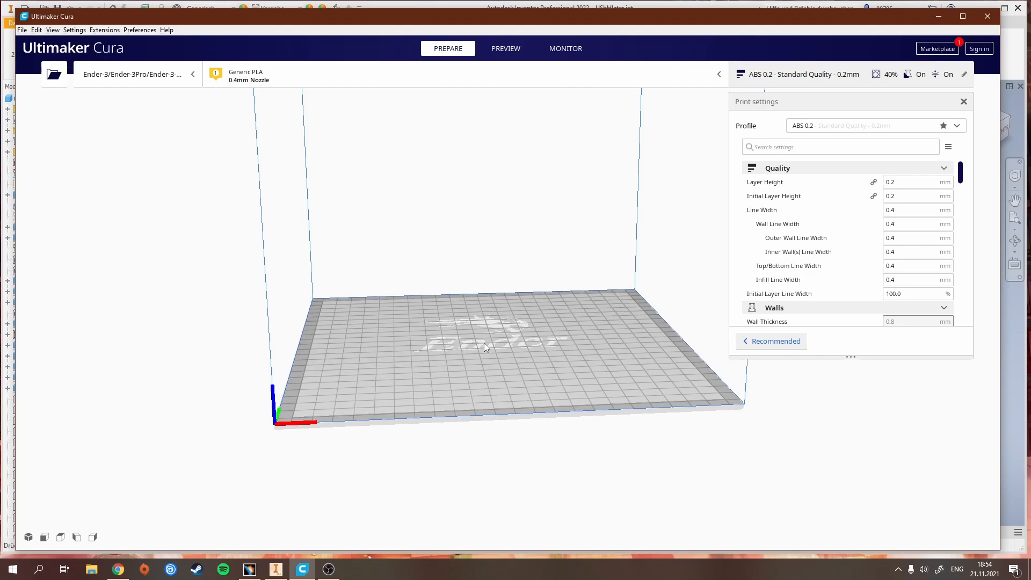
mouse_move(313, 255)
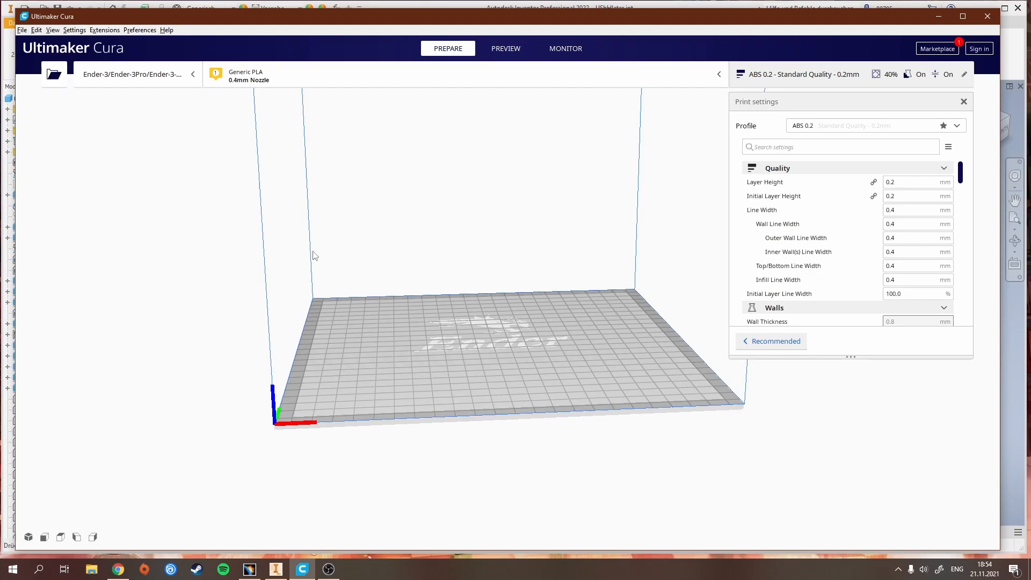
mouse_move(526, 300)
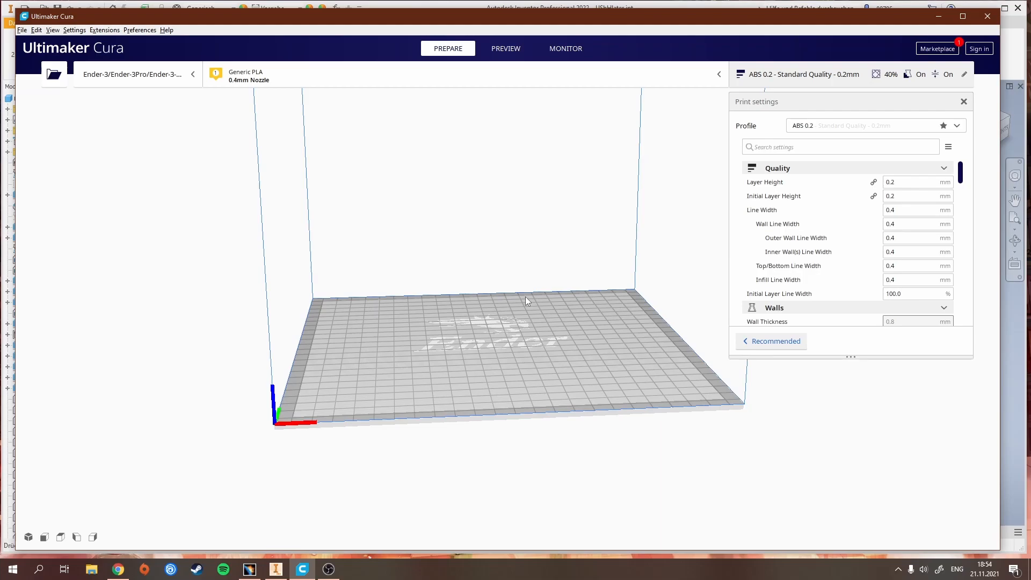
mouse_move(341, 273)
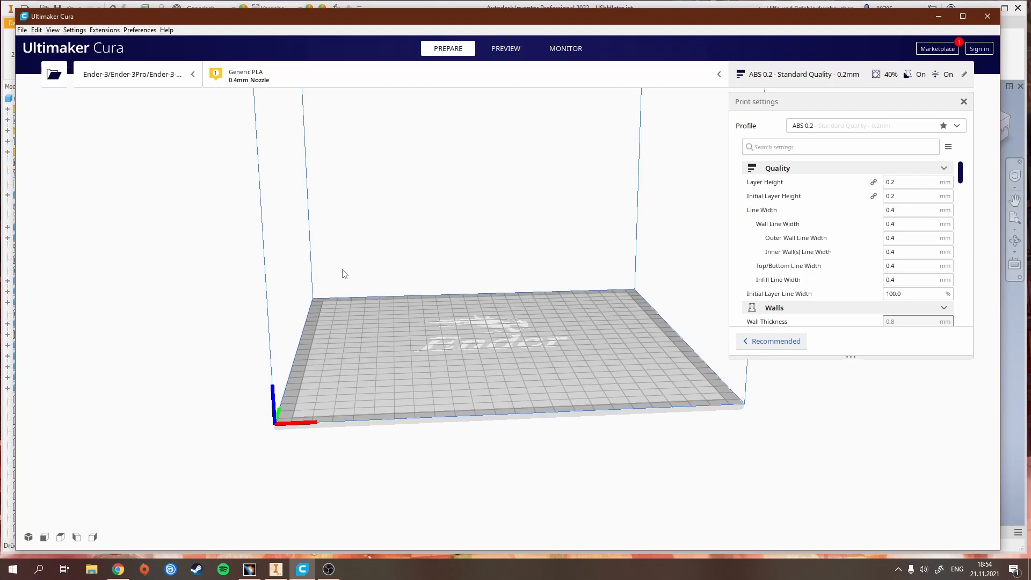
mouse_move(491, 107)
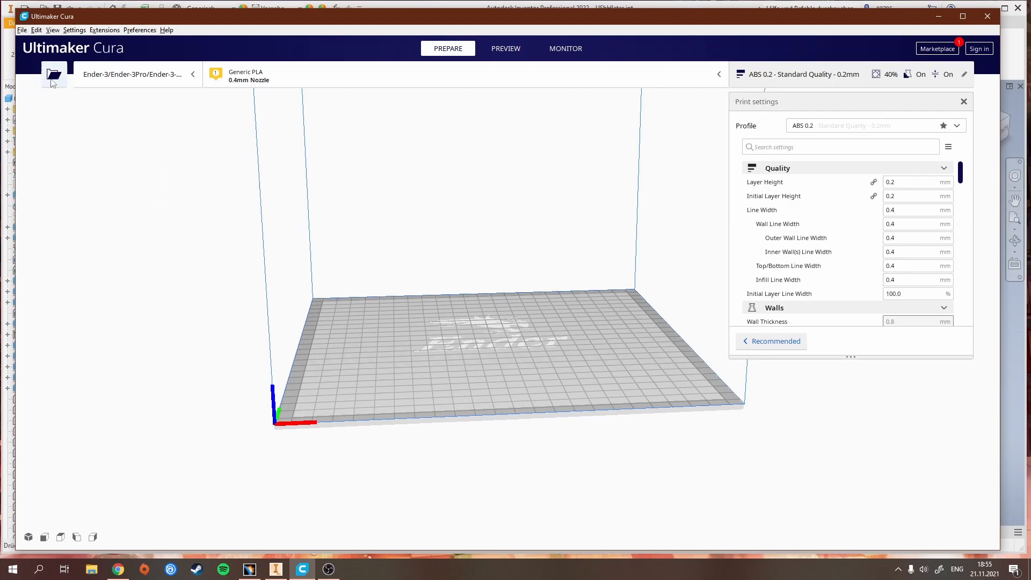
Import PUMotorlagerMIHI_RE_Form2.stl and position it on the plate beside the ring
left_click(54, 75)
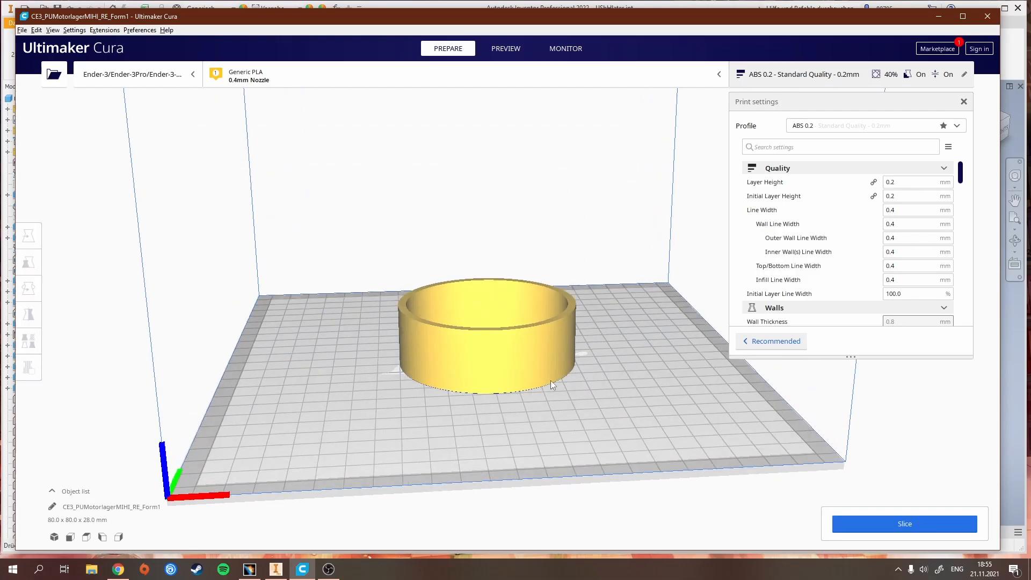
left_click_drag(552, 384, 457, 316)
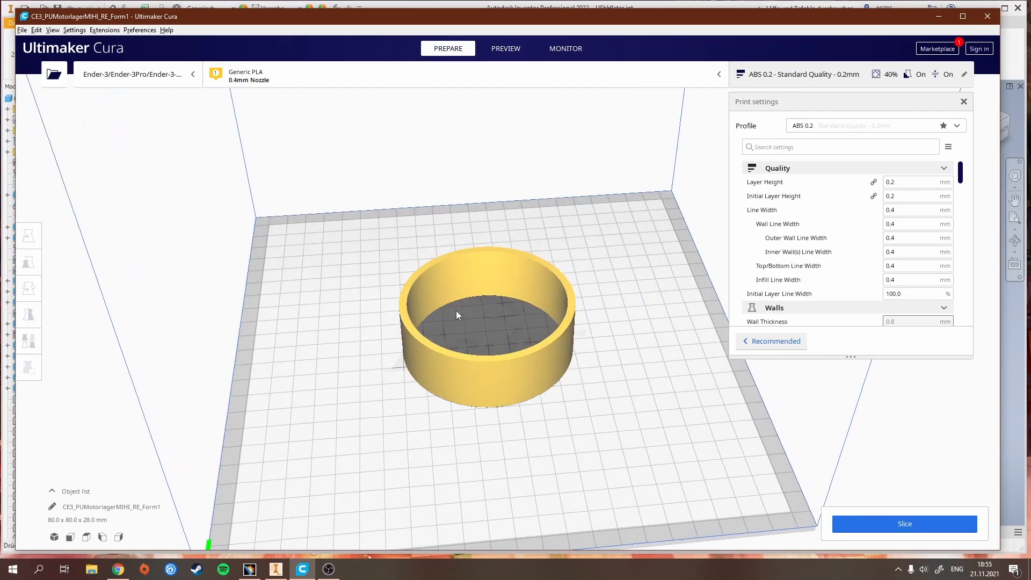
left_click(486, 328)
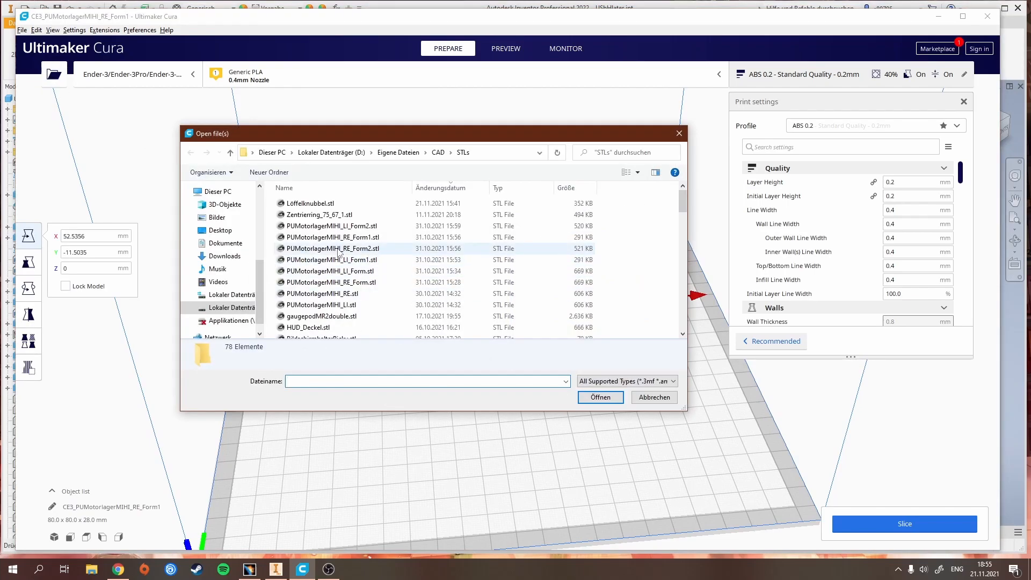
left_click(599, 398)
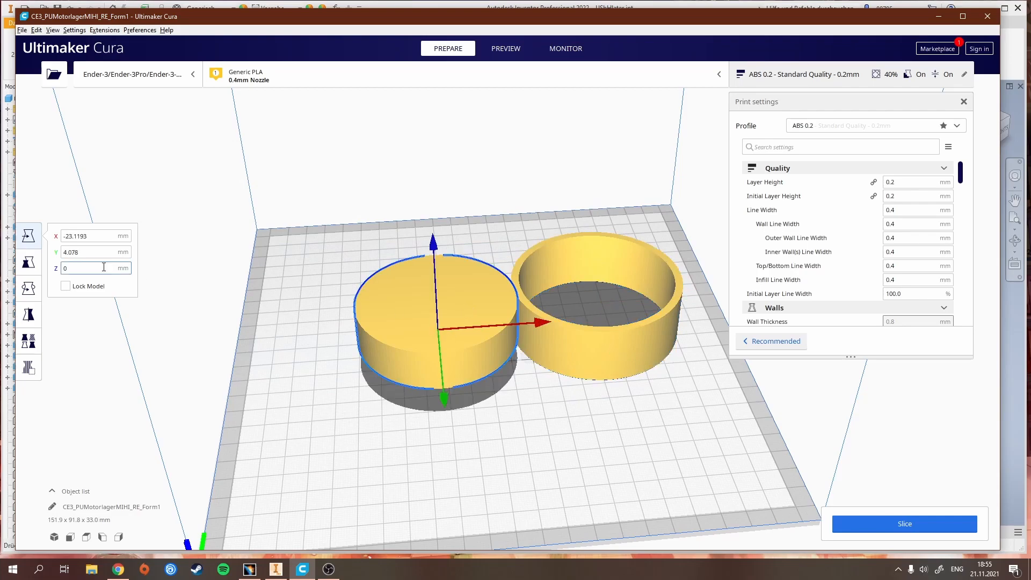
left_click(28, 288)
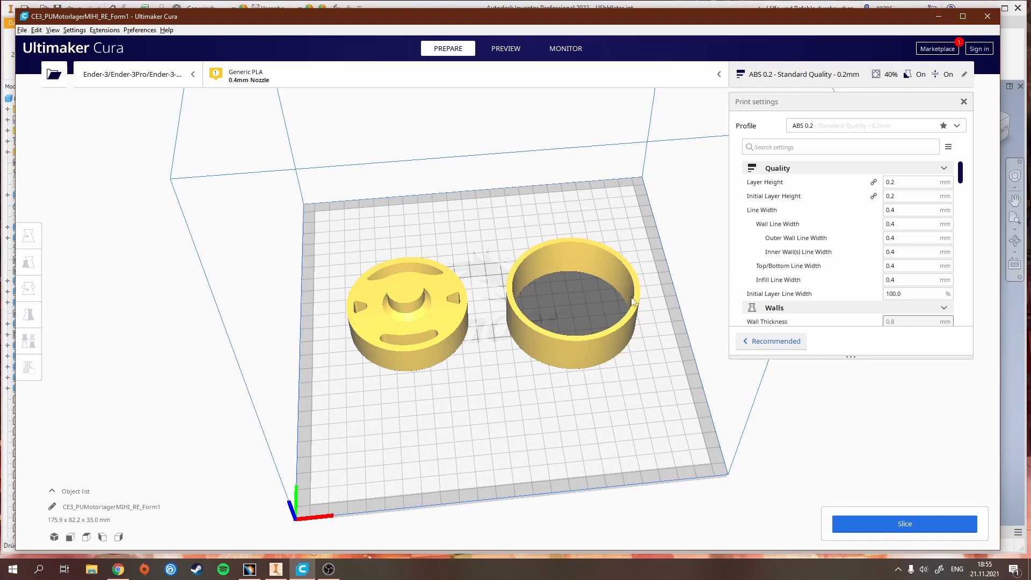
mouse_move(457, 296)
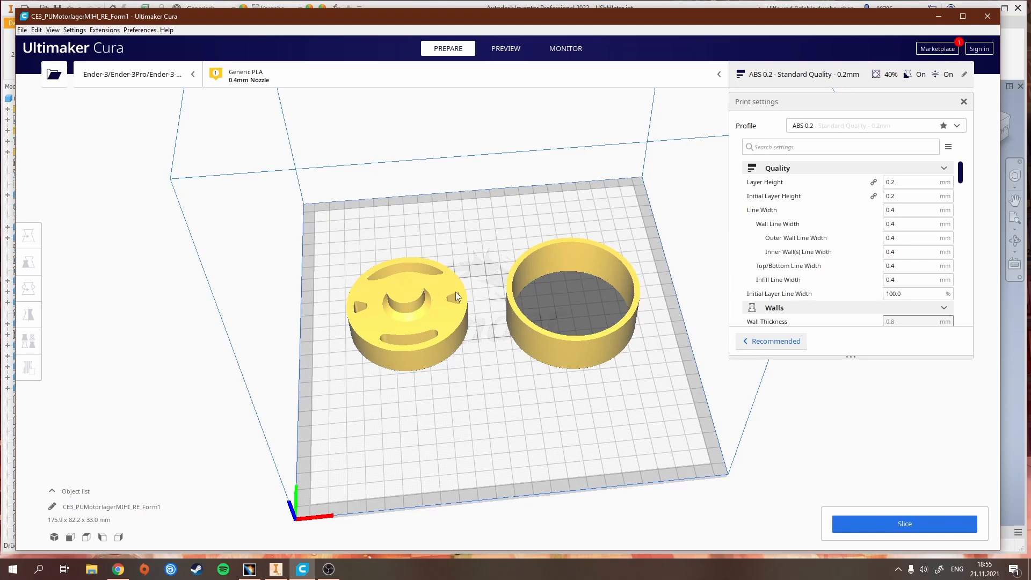
mouse_move(831, 162)
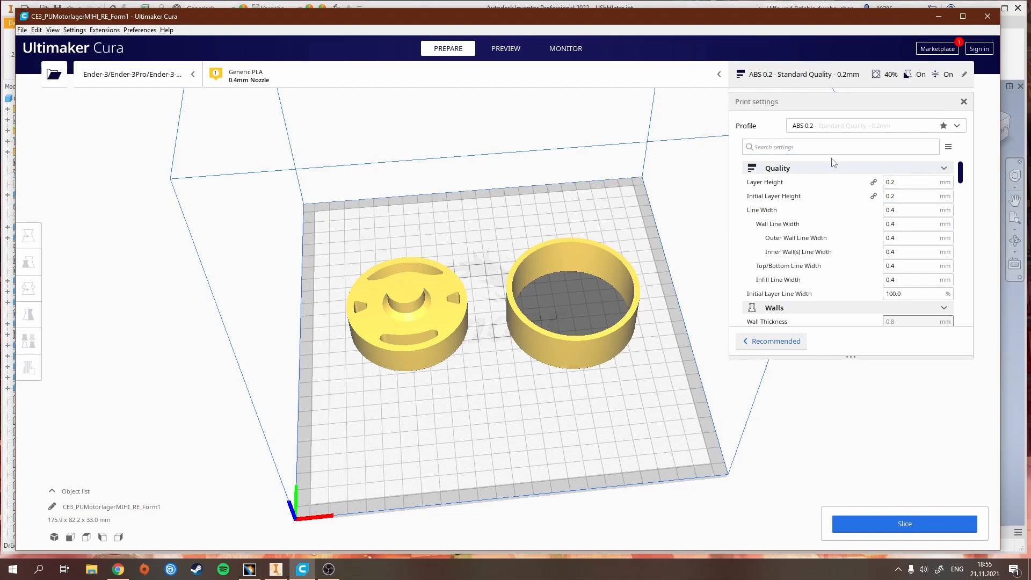
mouse_move(775, 87)
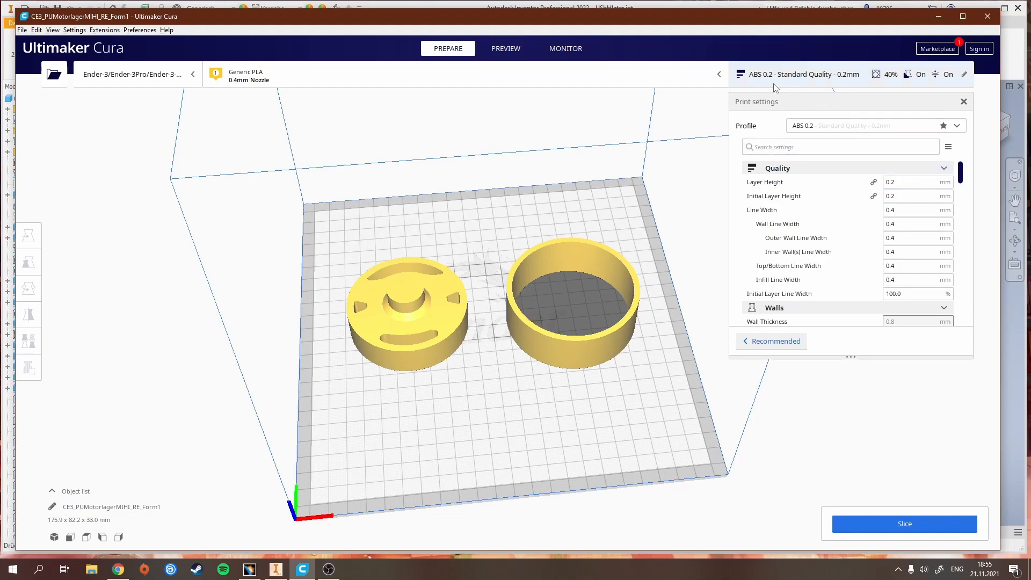
mouse_move(761, 84)
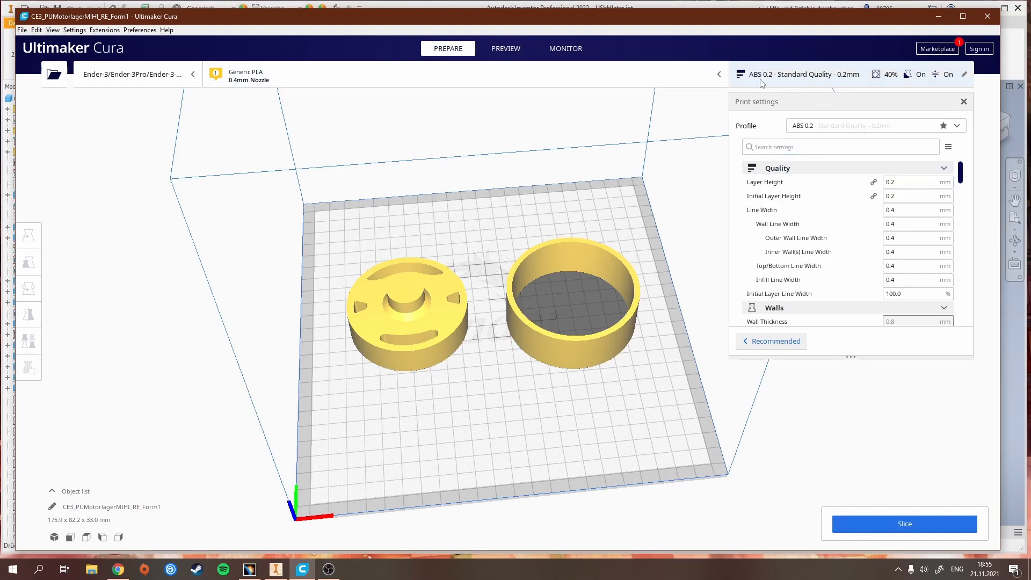
mouse_move(555, 263)
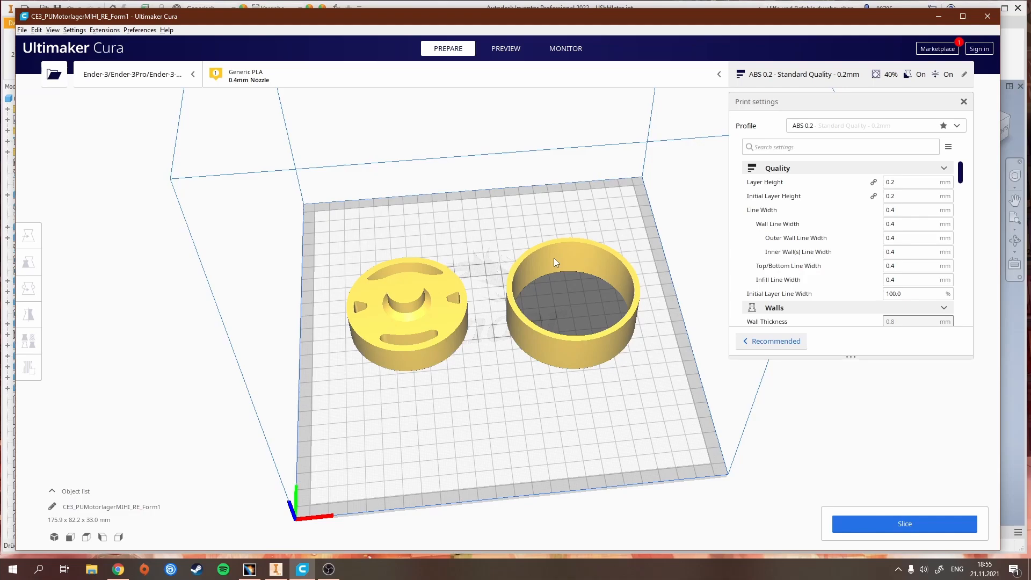
mouse_move(541, 270)
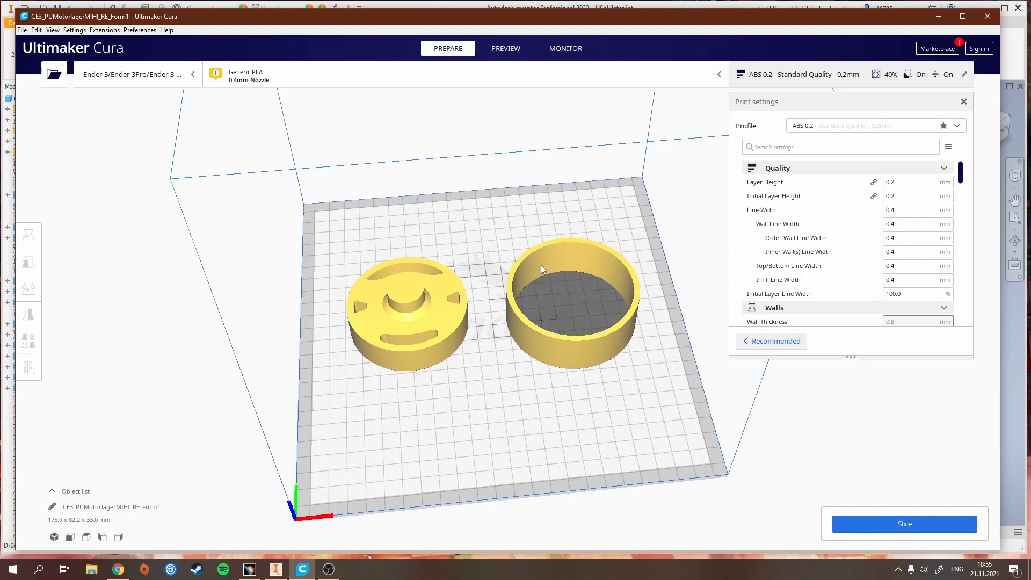
mouse_move(554, 271)
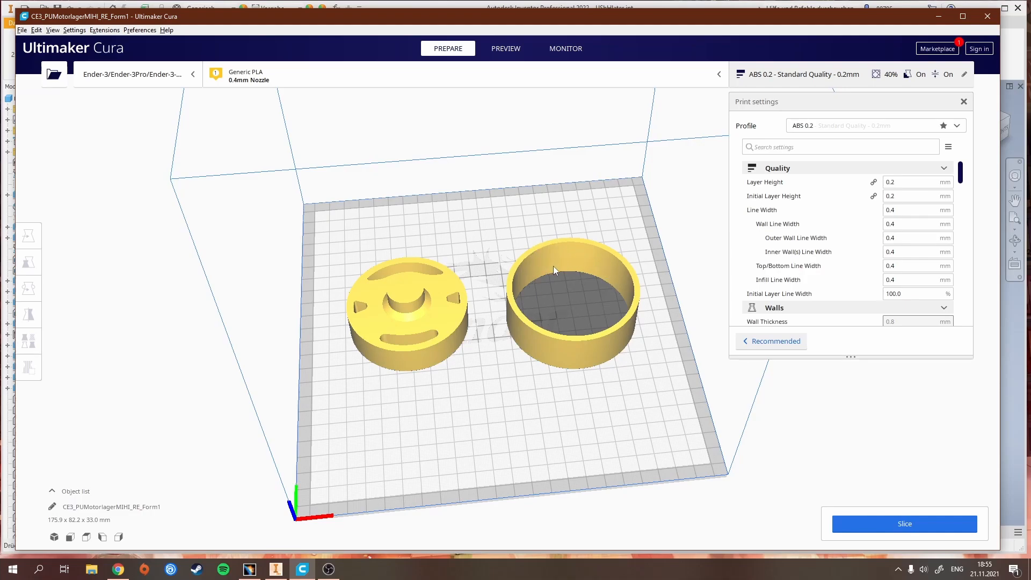
mouse_move(570, 288)
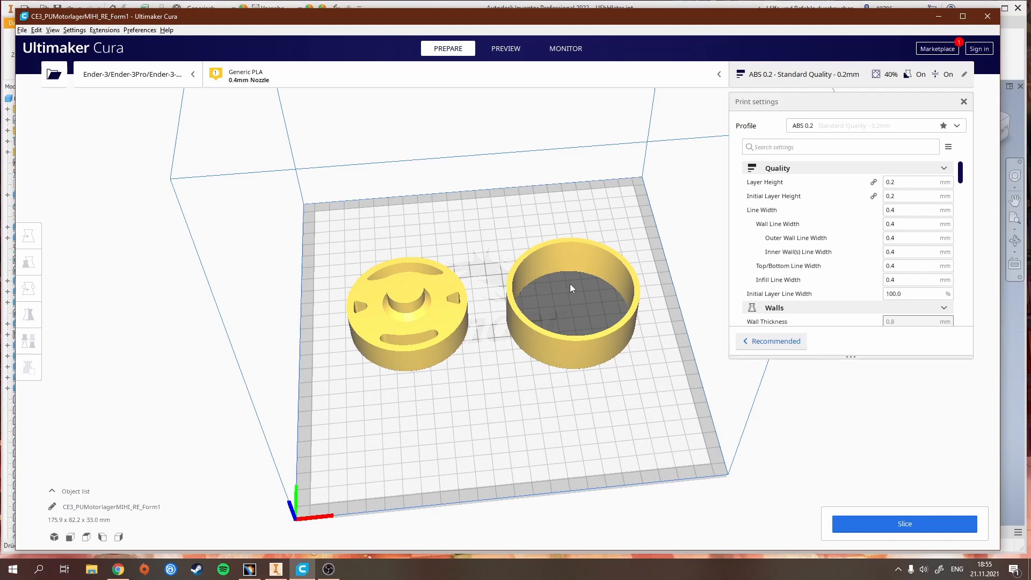
mouse_move(561, 289)
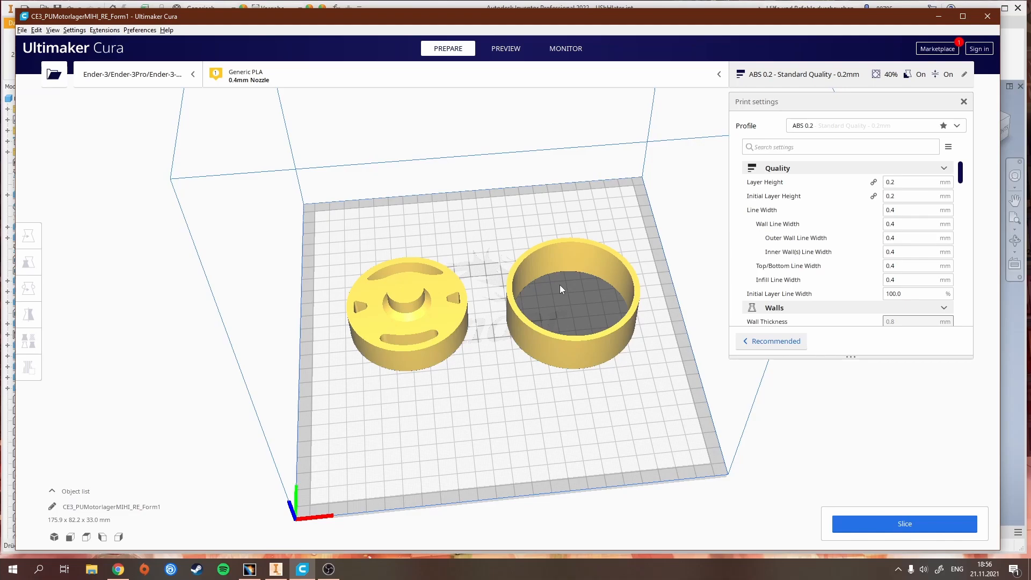
mouse_move(519, 301)
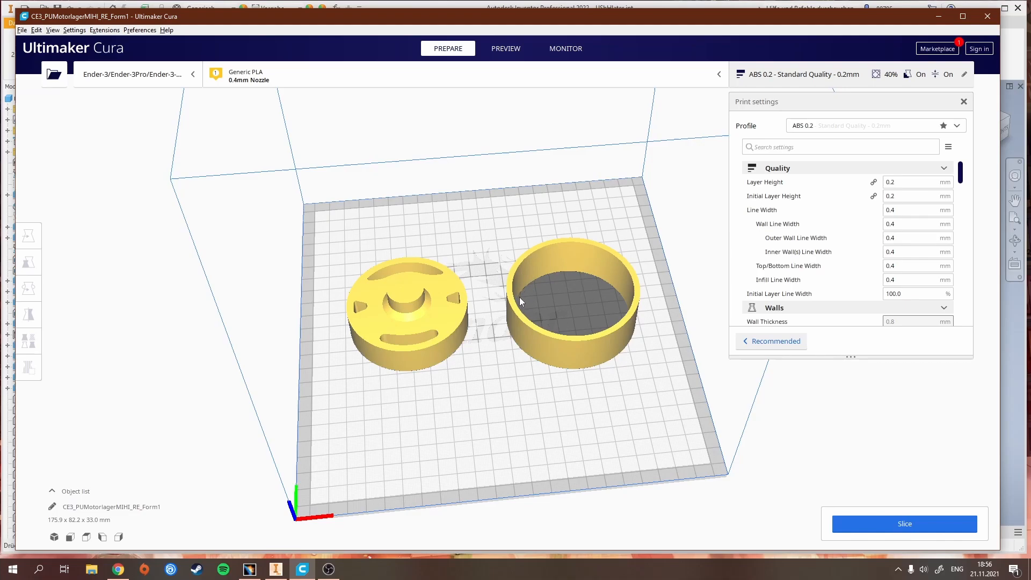
mouse_move(513, 294)
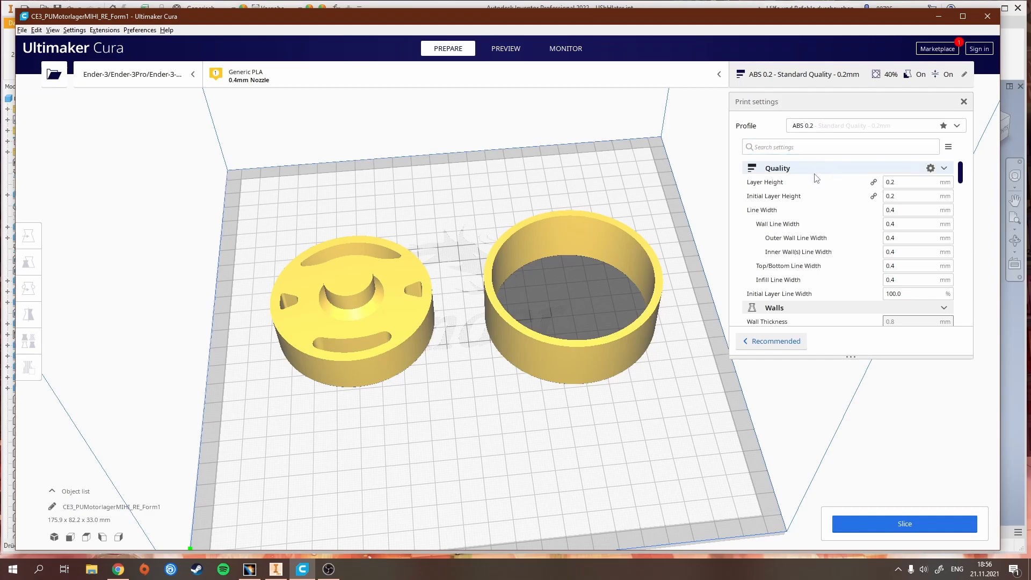
mouse_move(873, 197)
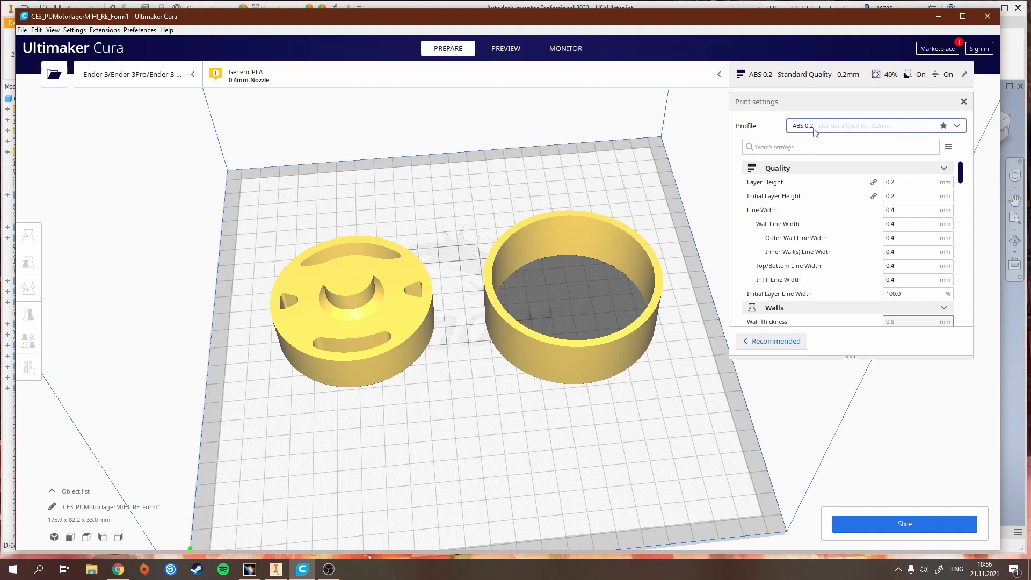
mouse_move(376, 291)
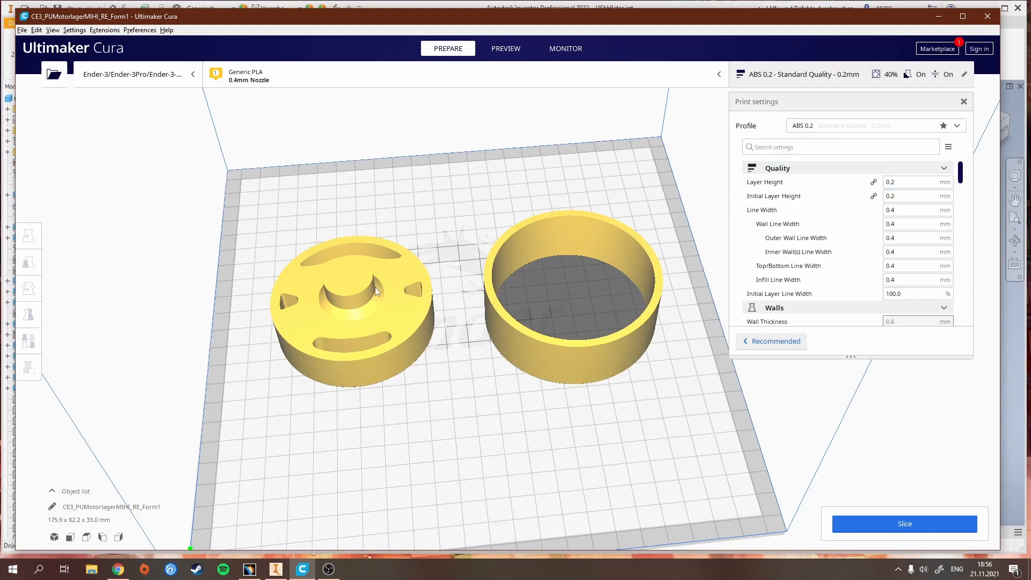
mouse_move(396, 310)
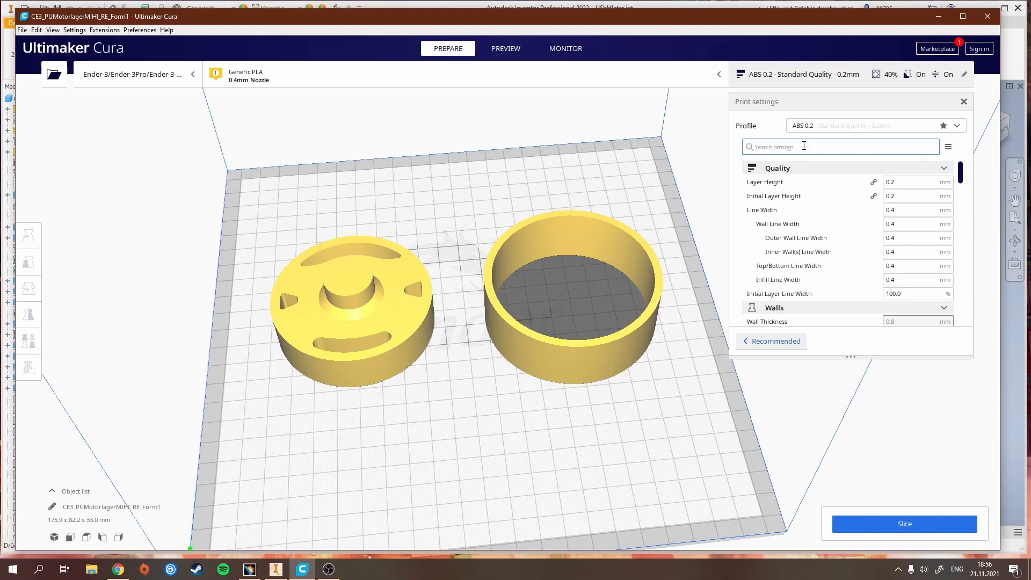
Review the list of default and custom ABS print profiles, keeping ABS 0.2 active
left_click(874, 126)
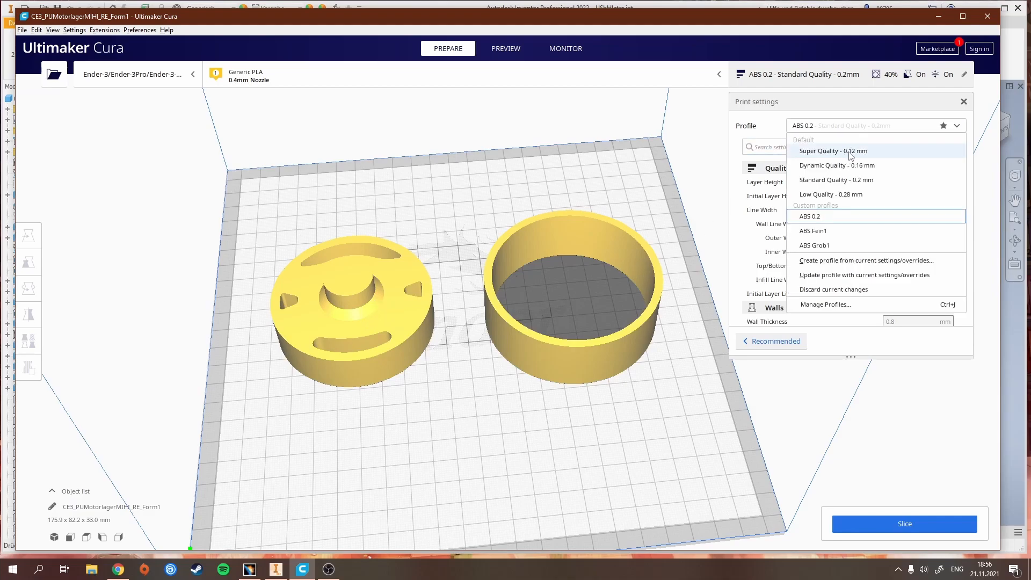
mouse_move(856, 153)
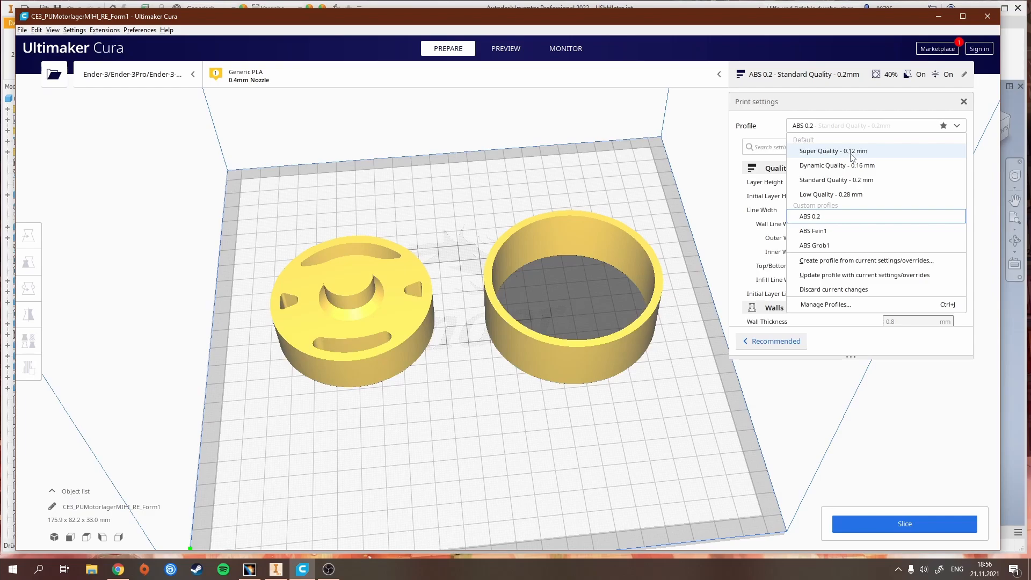
mouse_move(872, 154)
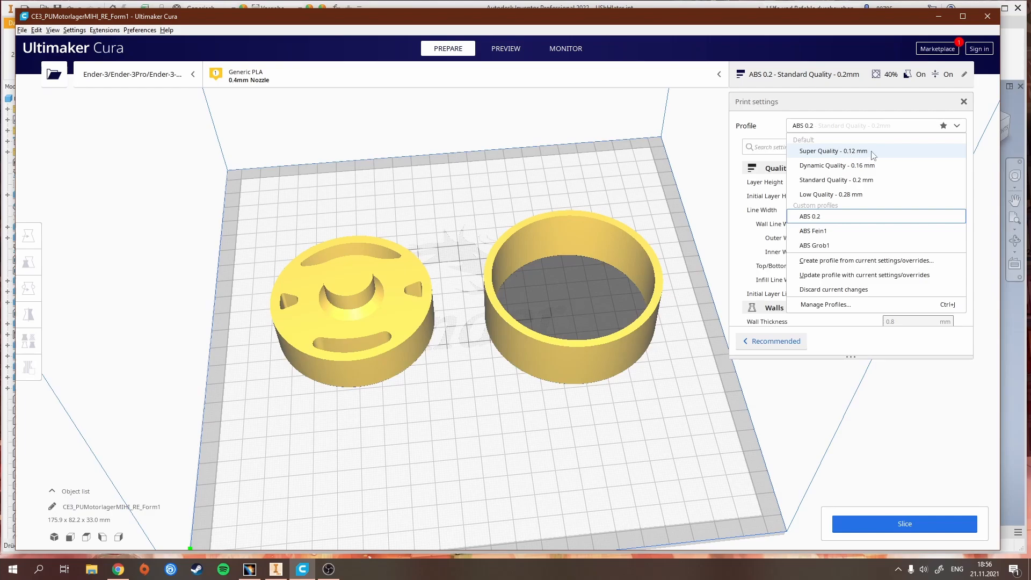
mouse_move(815, 154)
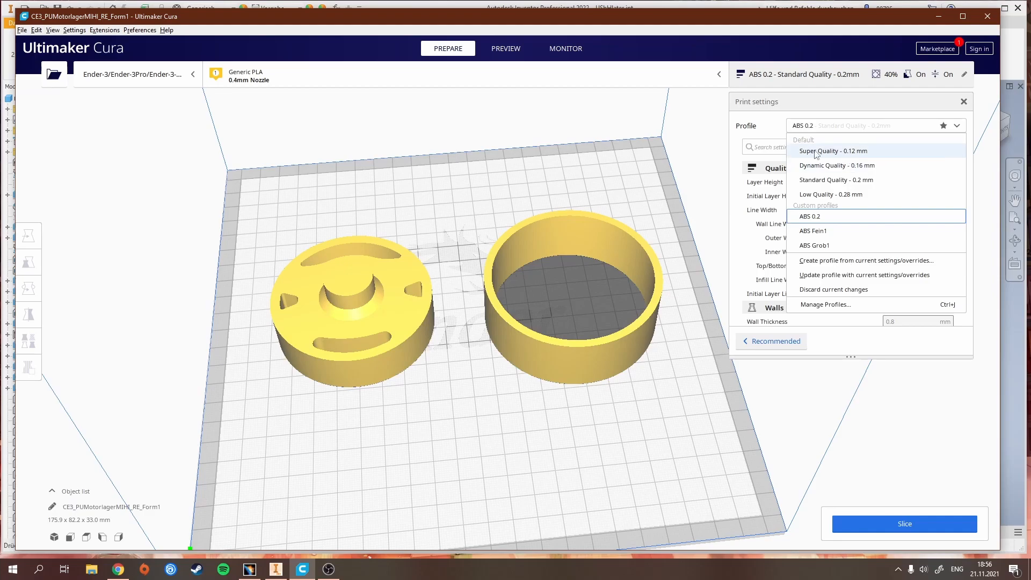
mouse_move(836, 179)
type("6")
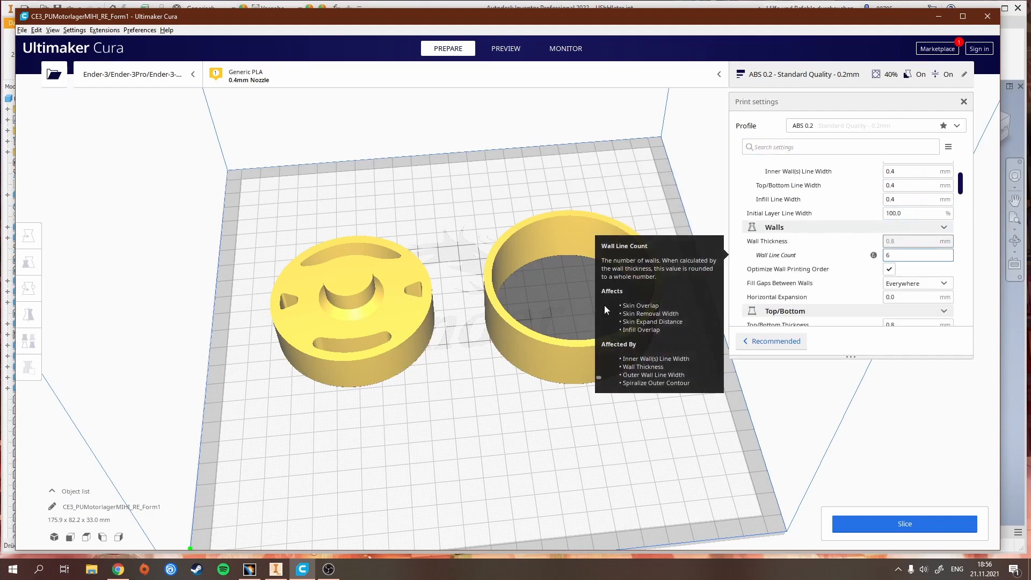
Slice both mold parts with the ABS 0.2 profile and 6 wall lines
left_click(903, 523)
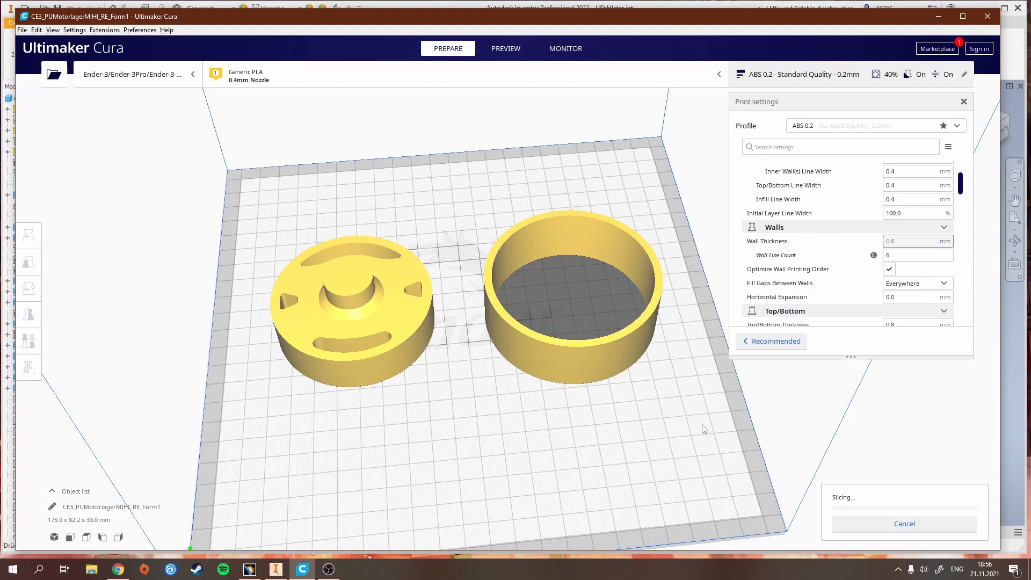
mouse_move(439, 347)
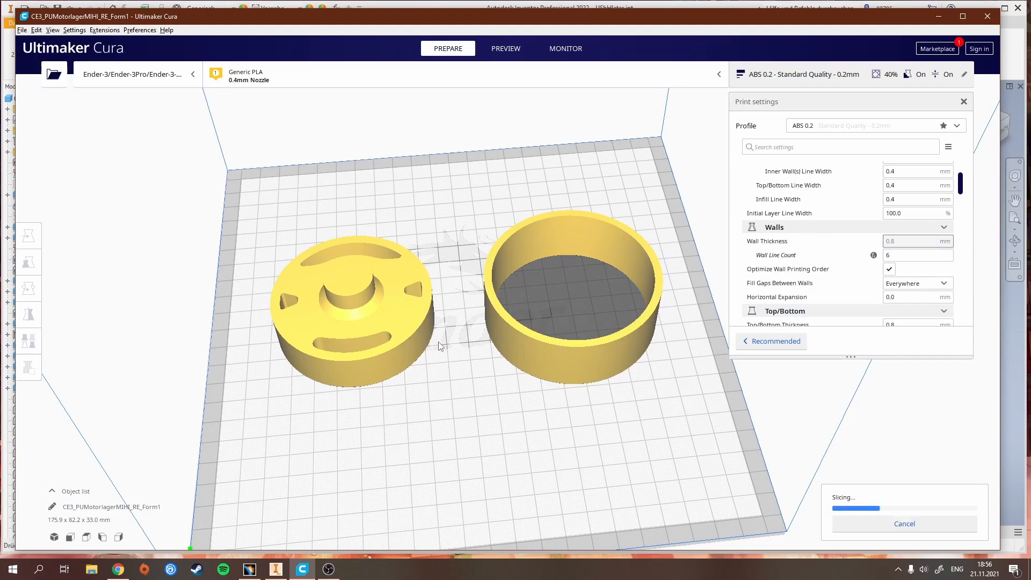
mouse_move(682, 331)
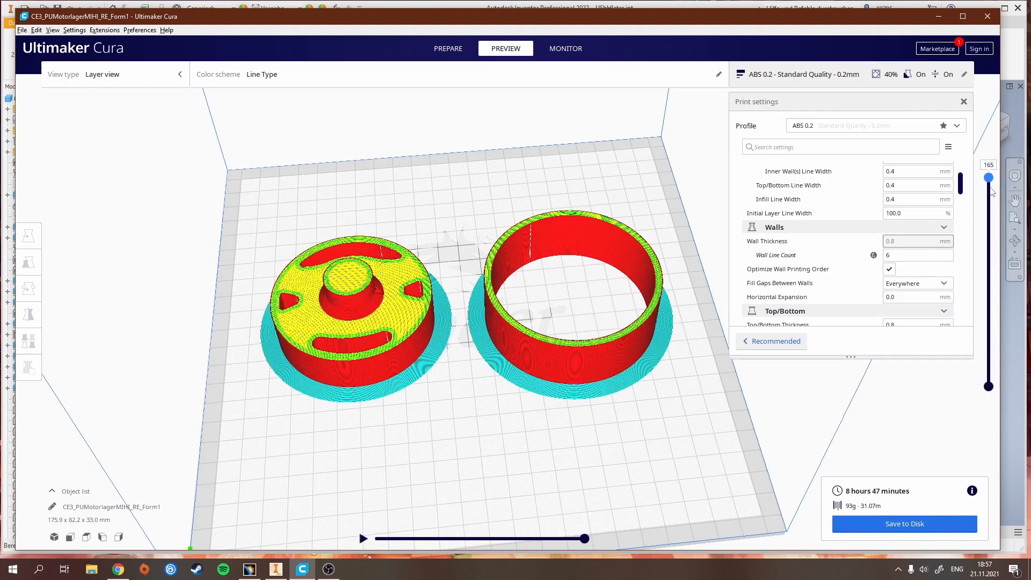
left_click_drag(988, 177, 988, 293)
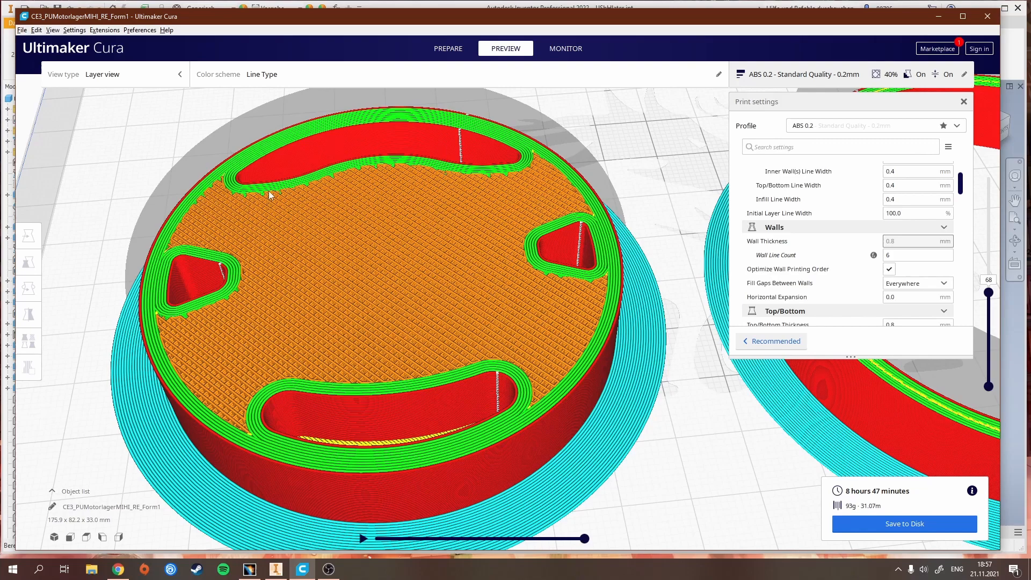
mouse_move(296, 332)
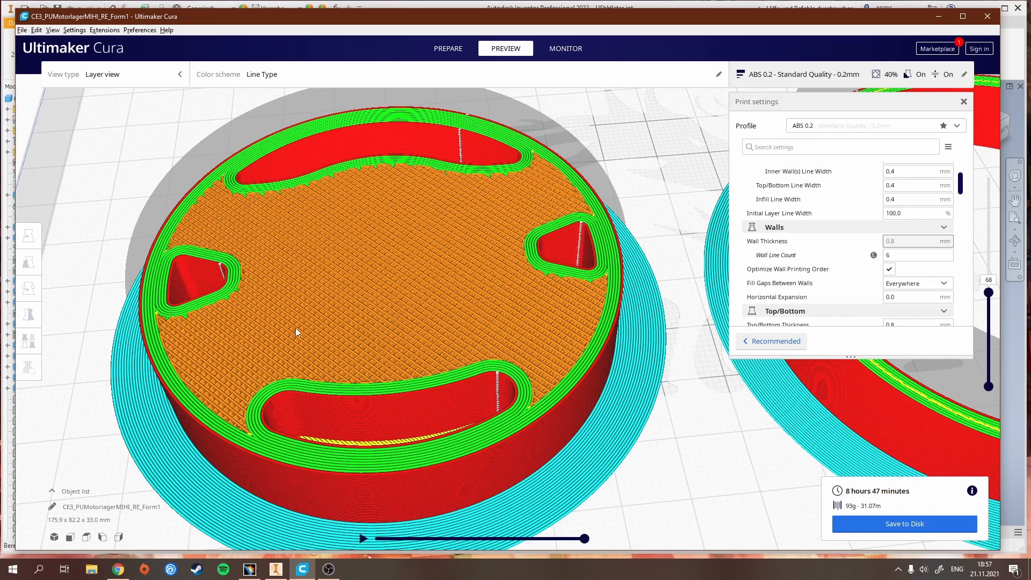
mouse_move(393, 282)
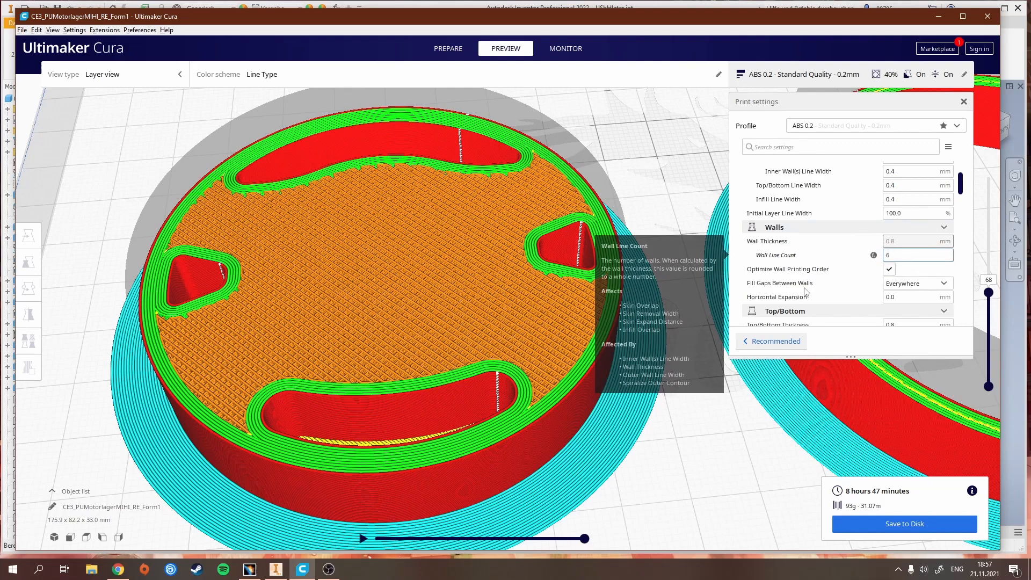
mouse_move(287, 271)
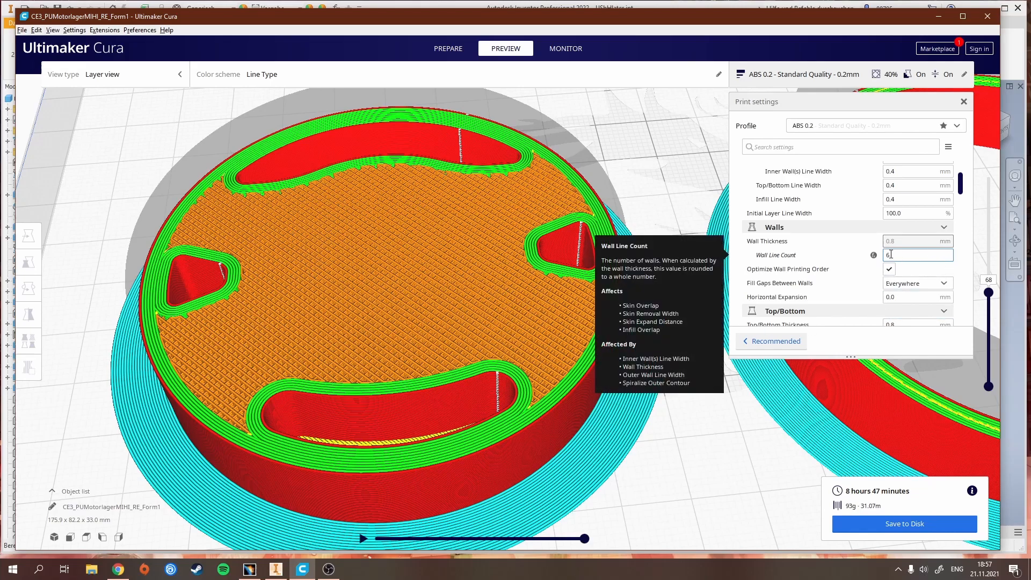
mouse_move(506, 433)
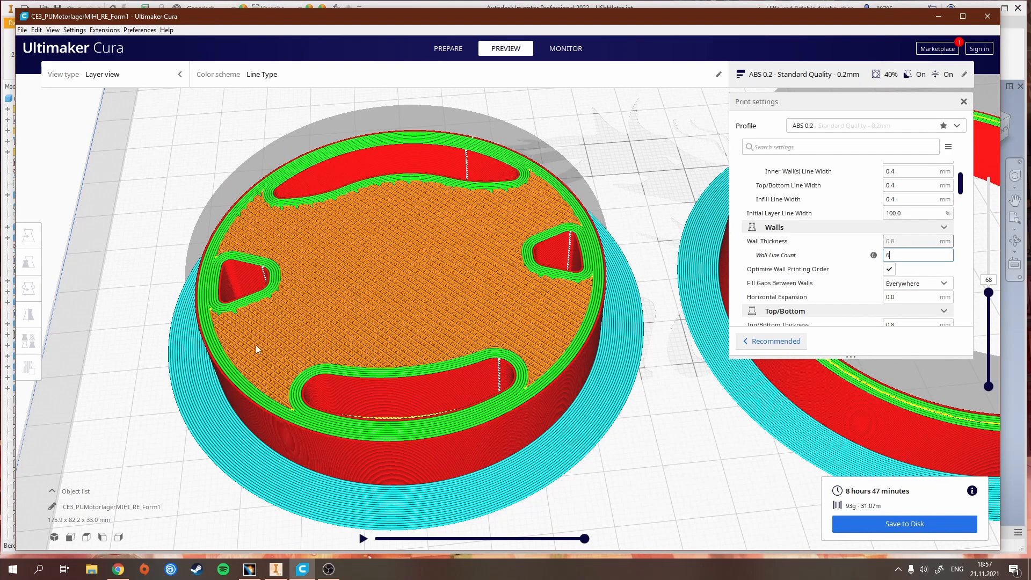
mouse_move(830, 276)
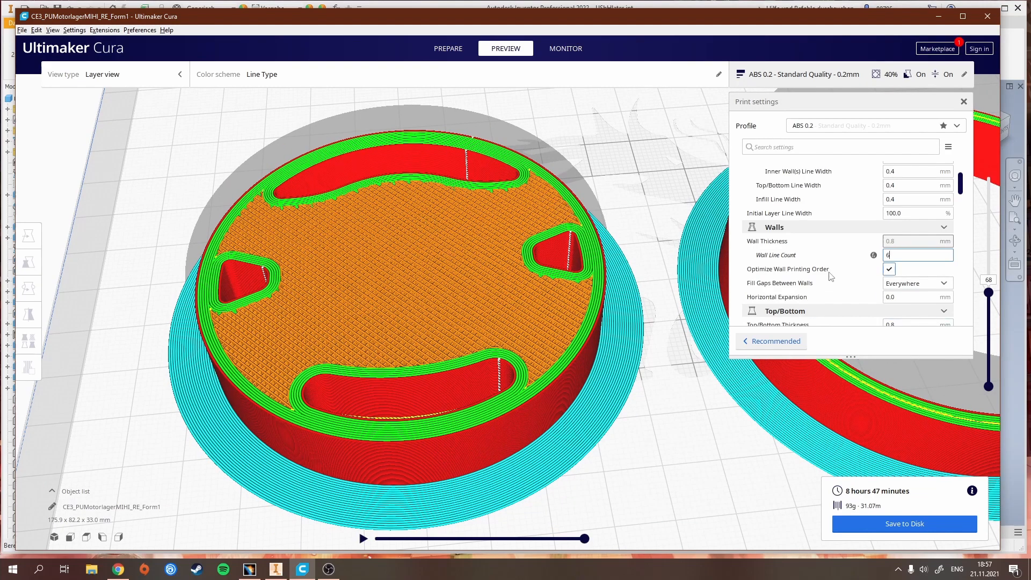
scroll("down", 3)
type("5")
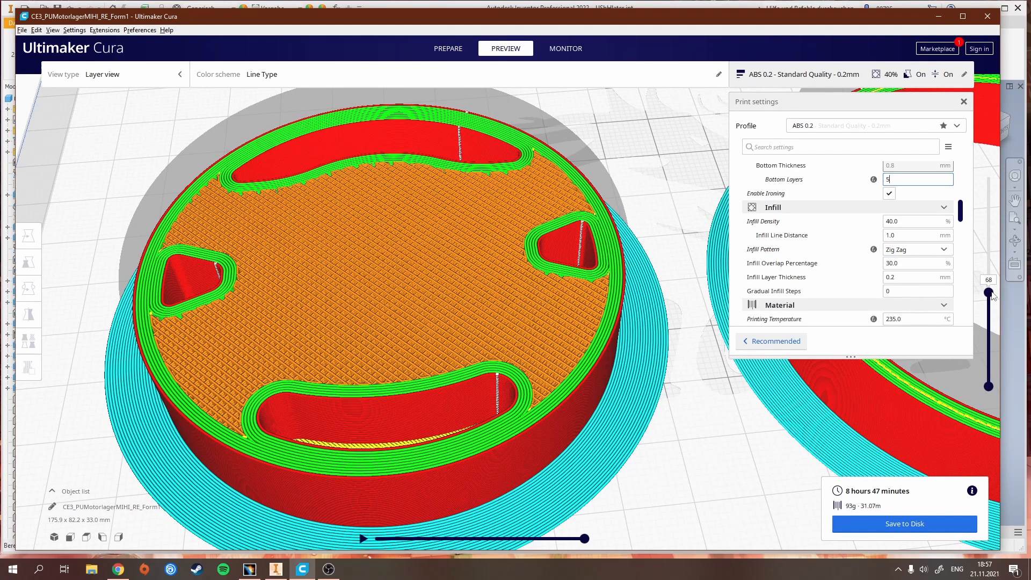
left_click_drag(989, 294, 989, 251)
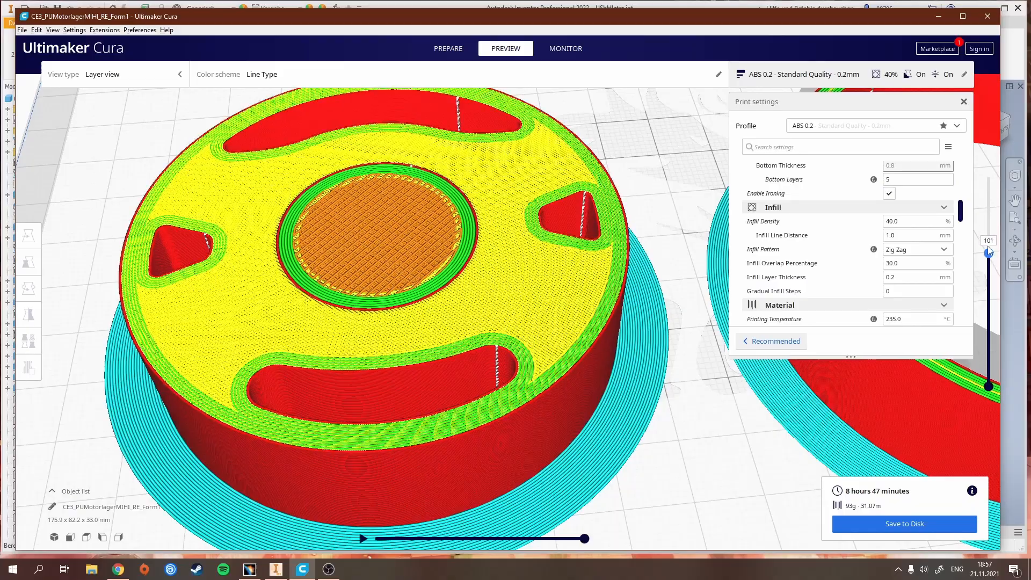
left_click_drag(986, 252, 986, 257)
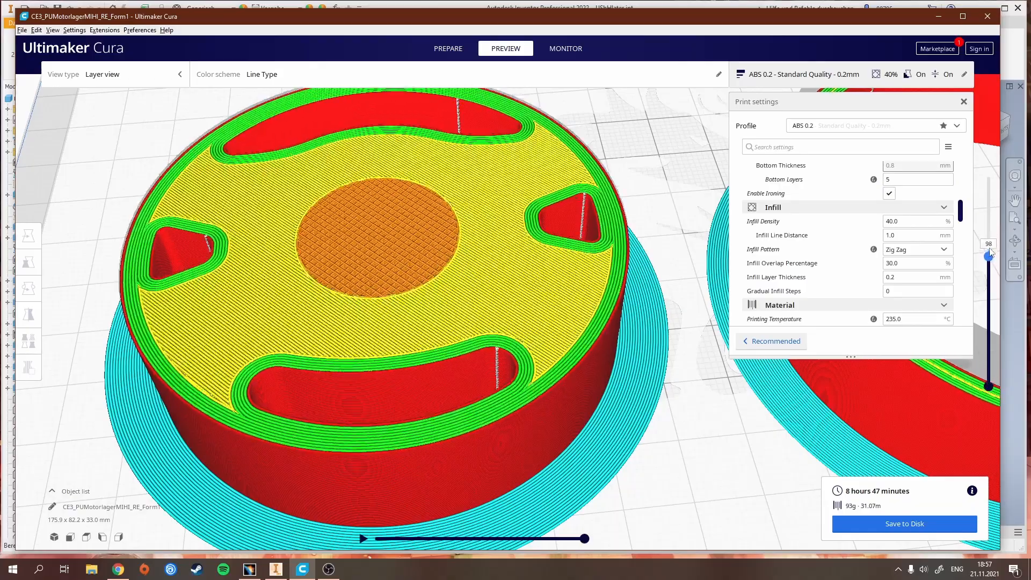
left_click_drag(986, 256, 987, 251)
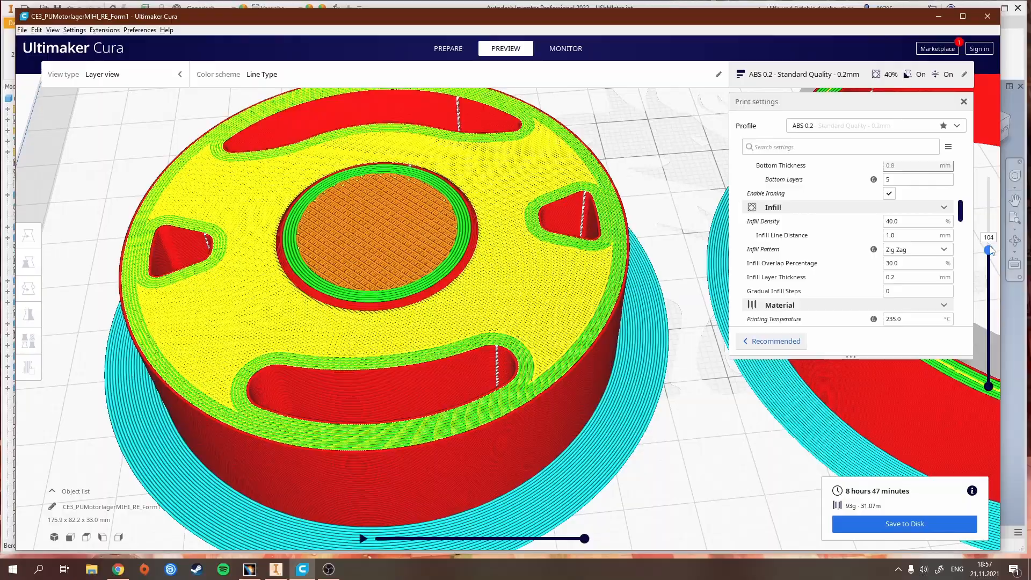
left_click_drag(987, 251, 988, 365)
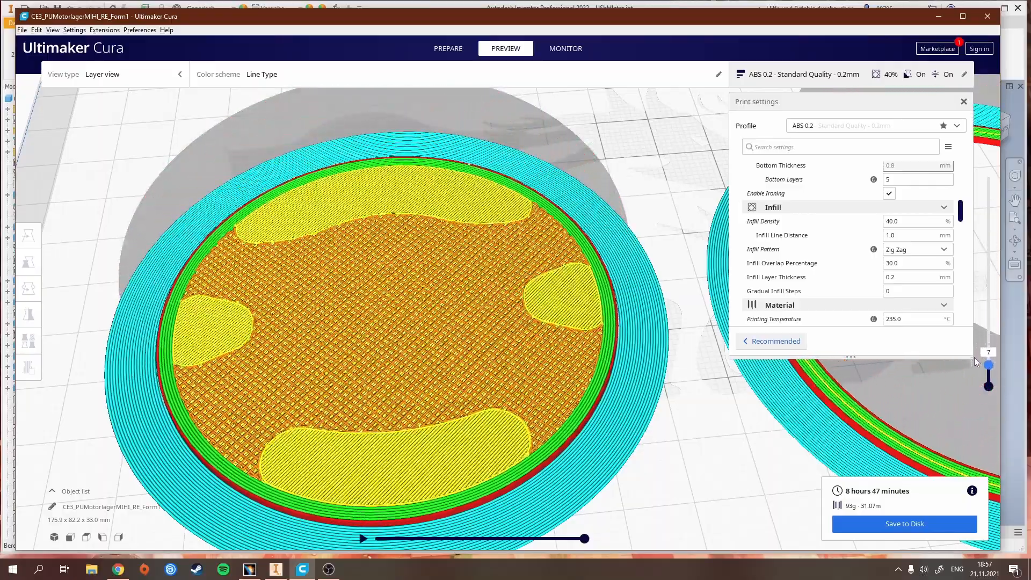
left_click_drag(988, 366, 988, 371)
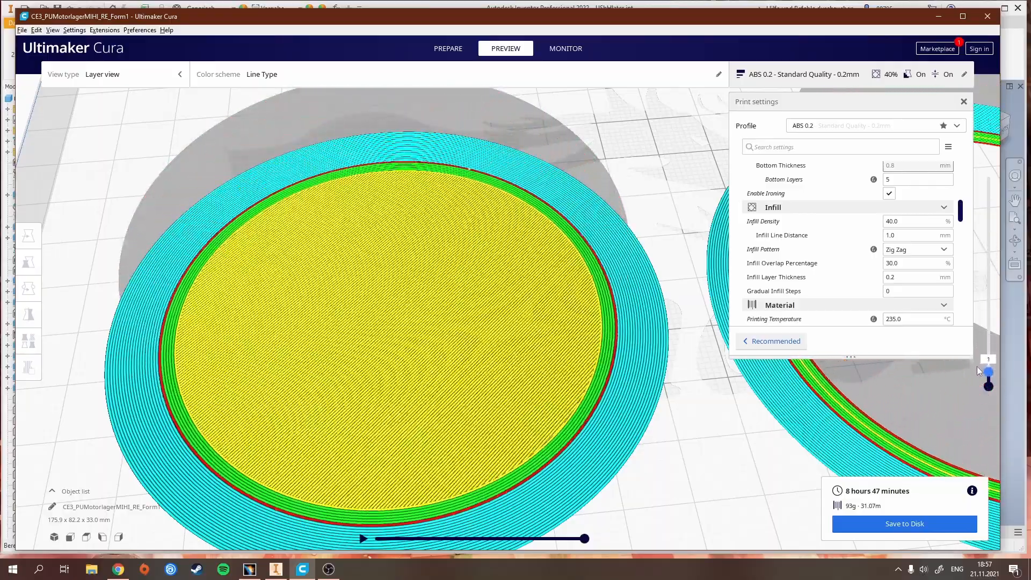
left_click_drag(988, 385, 988, 365)
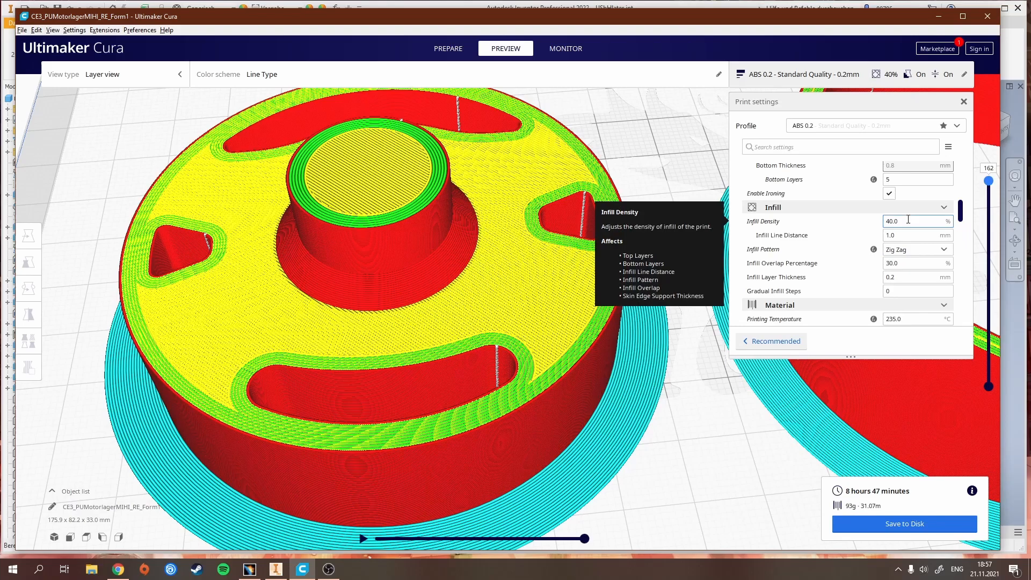
left_click_drag(987, 181, 988, 237)
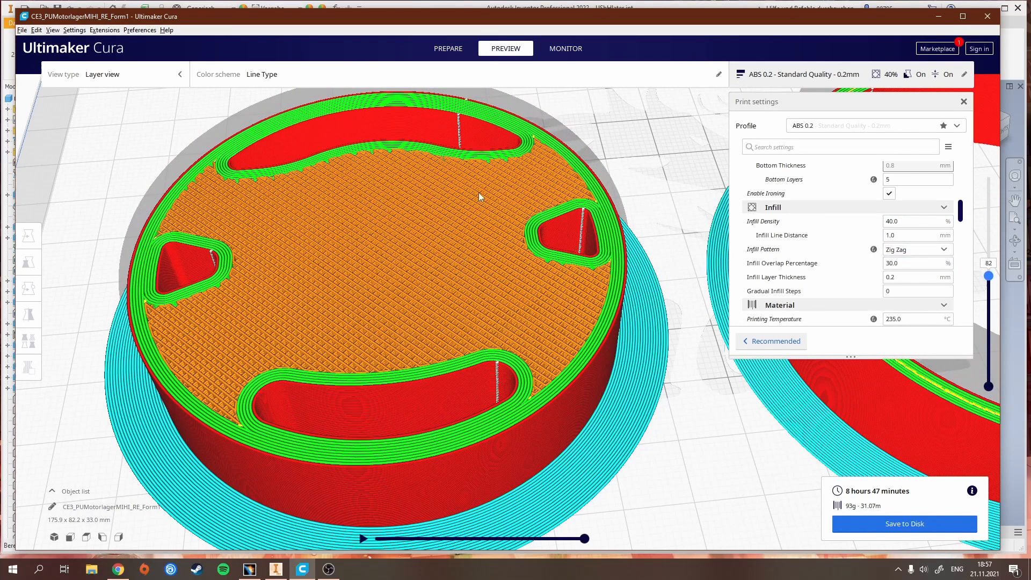
mouse_move(368, 130)
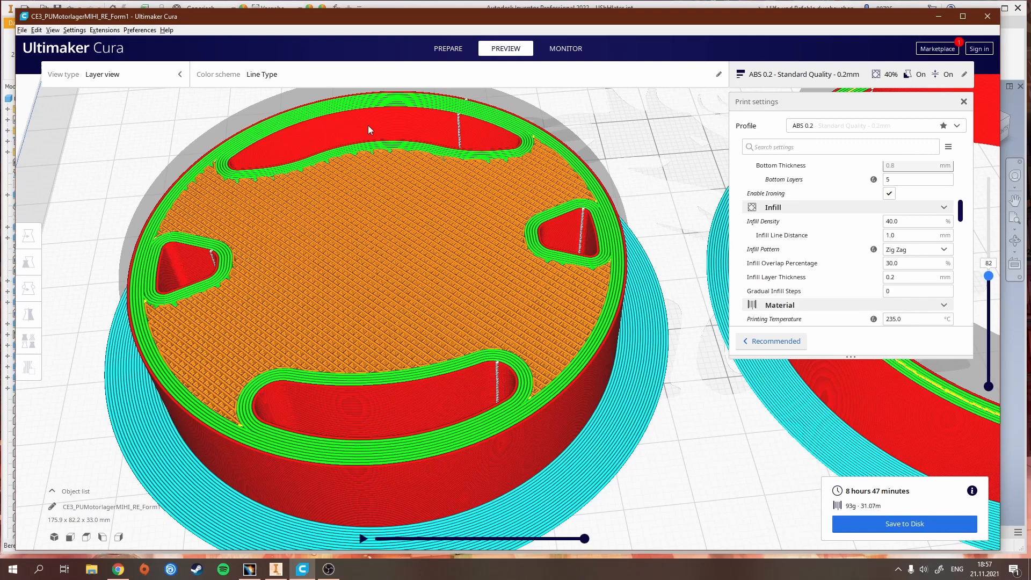
left_click(917, 221)
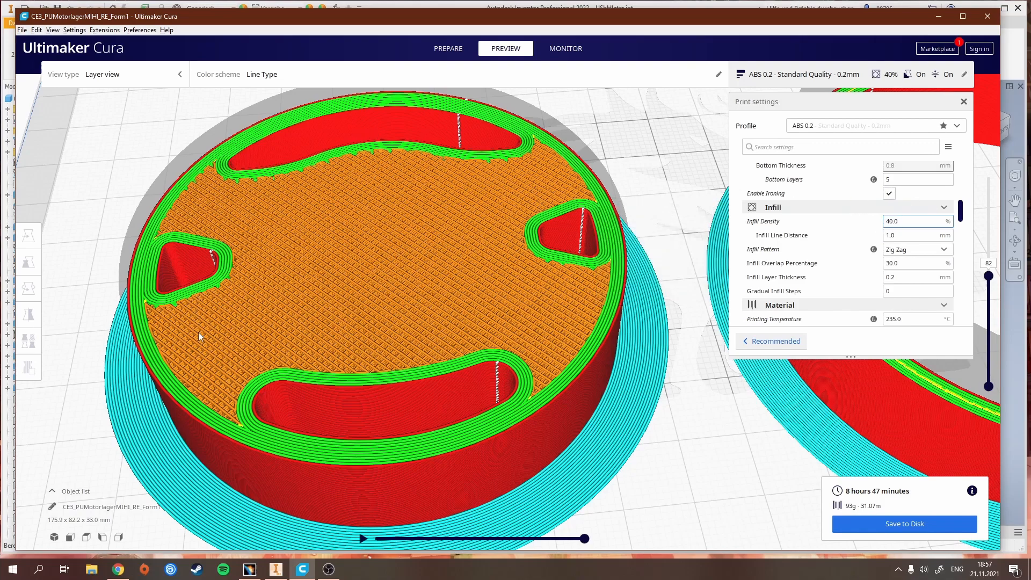
left_click(914, 222)
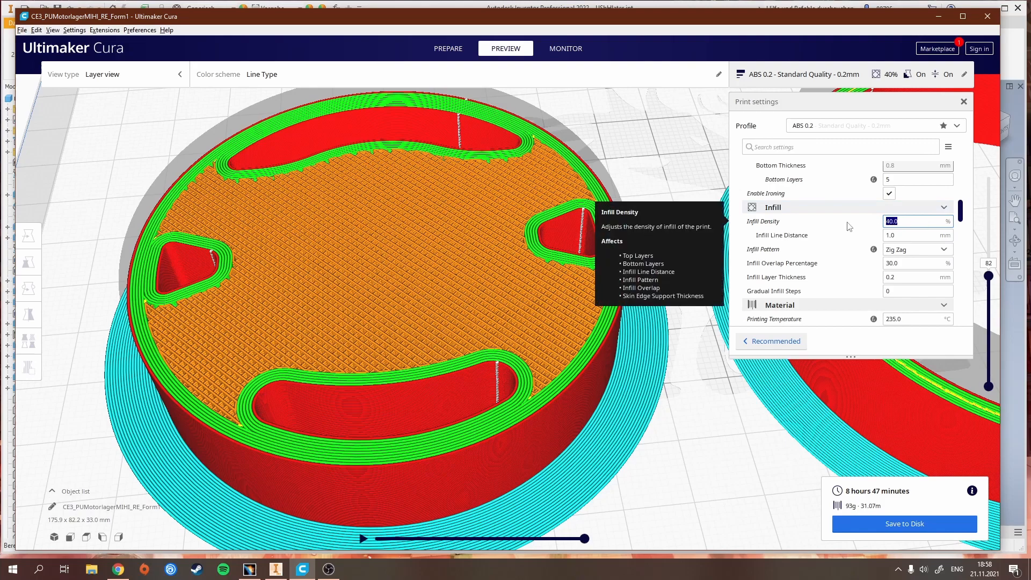
Set Infill Density to 5% and inspect the sparse infill in the layer view
type("5")
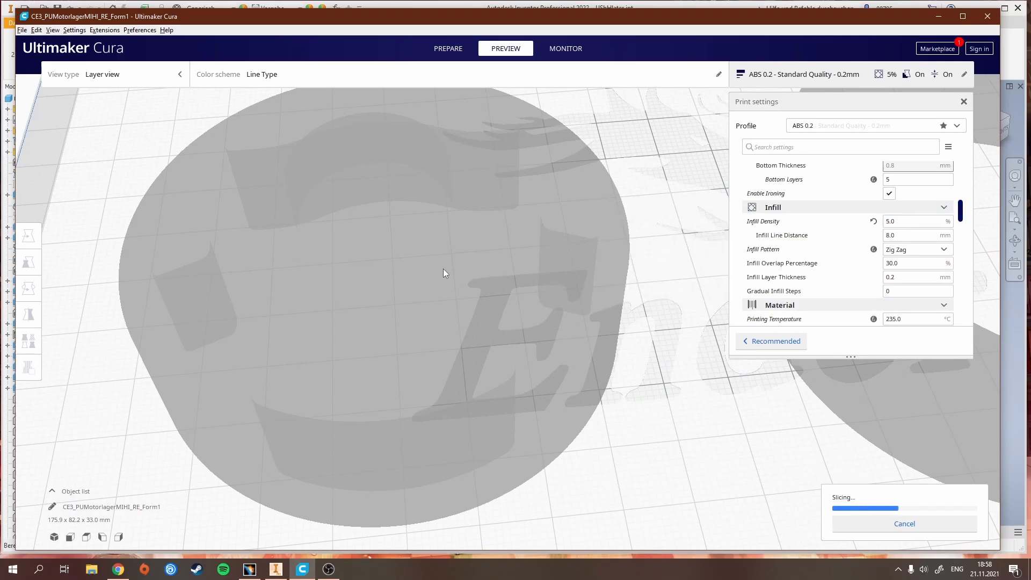
mouse_move(543, 191)
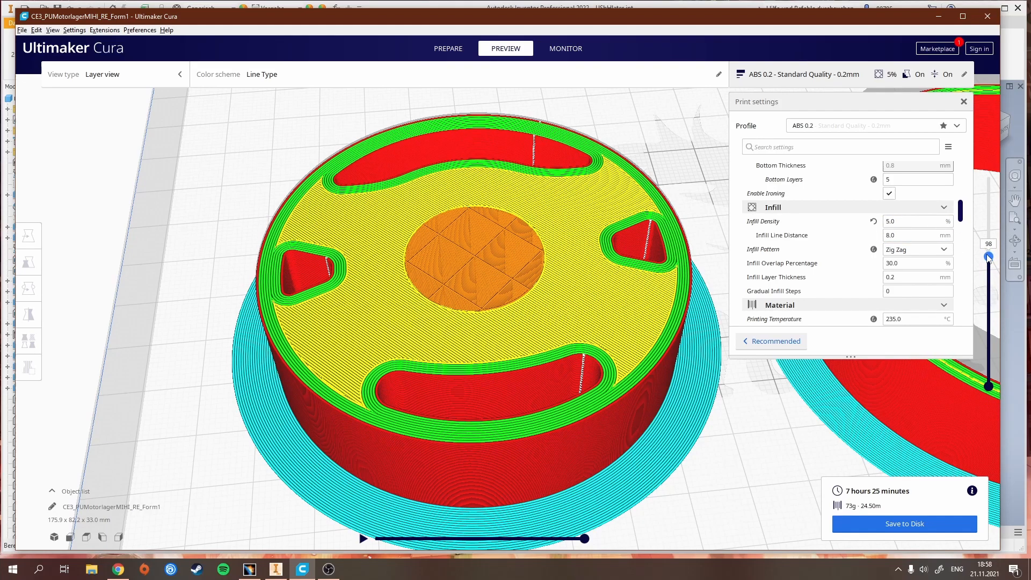
left_click_drag(988, 257, 987, 260)
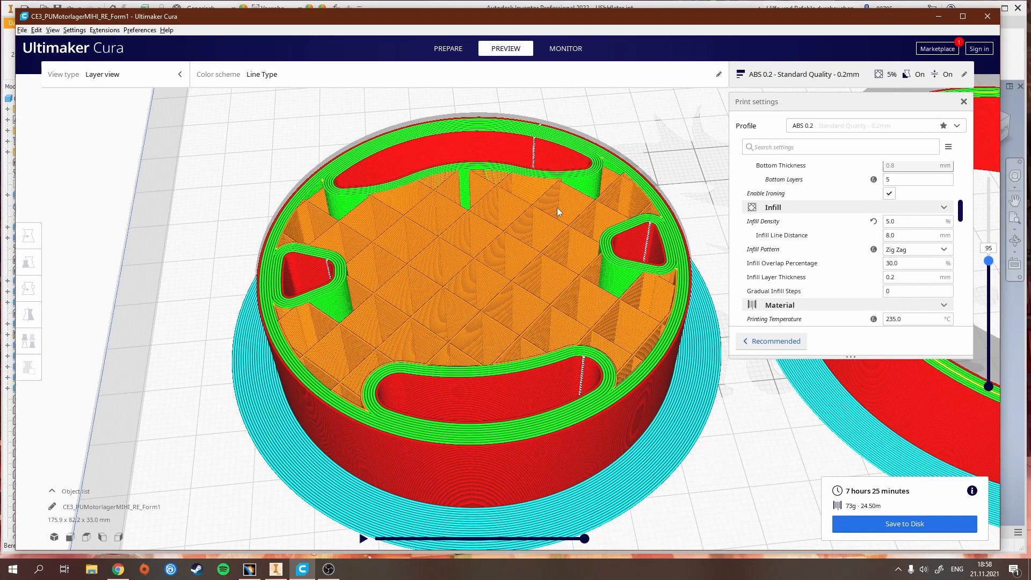
mouse_move(431, 263)
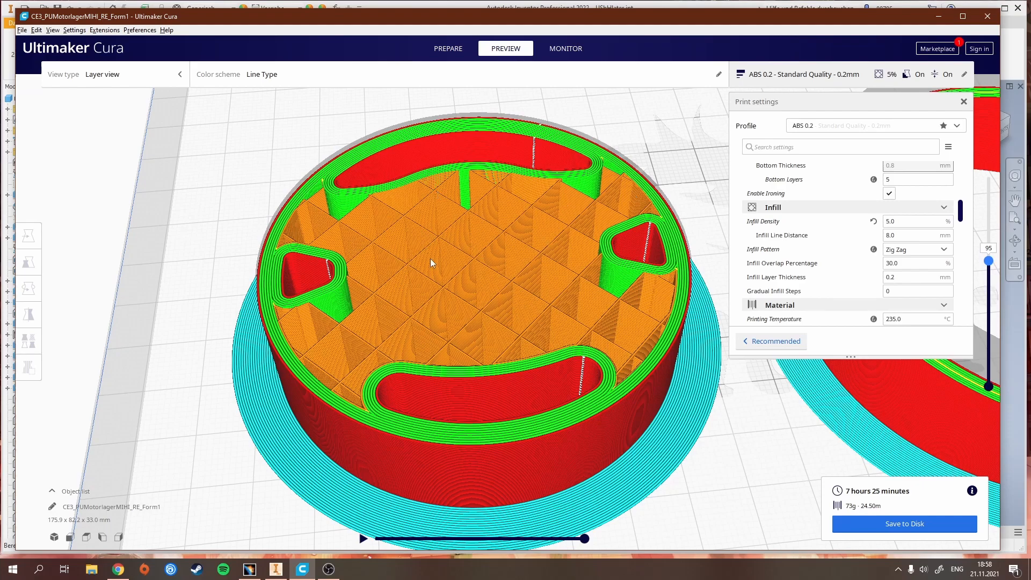
mouse_move(470, 260)
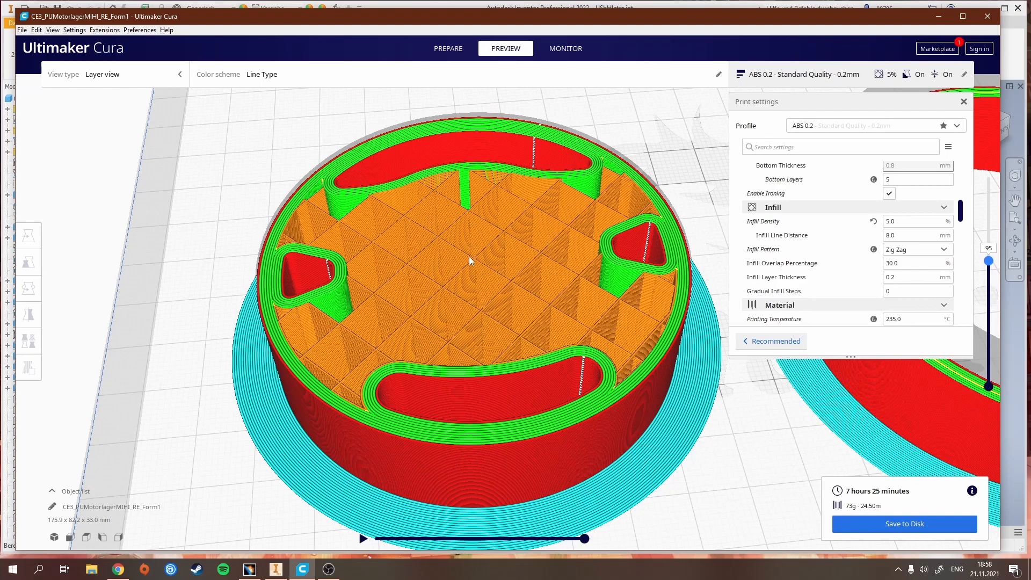
mouse_move(567, 218)
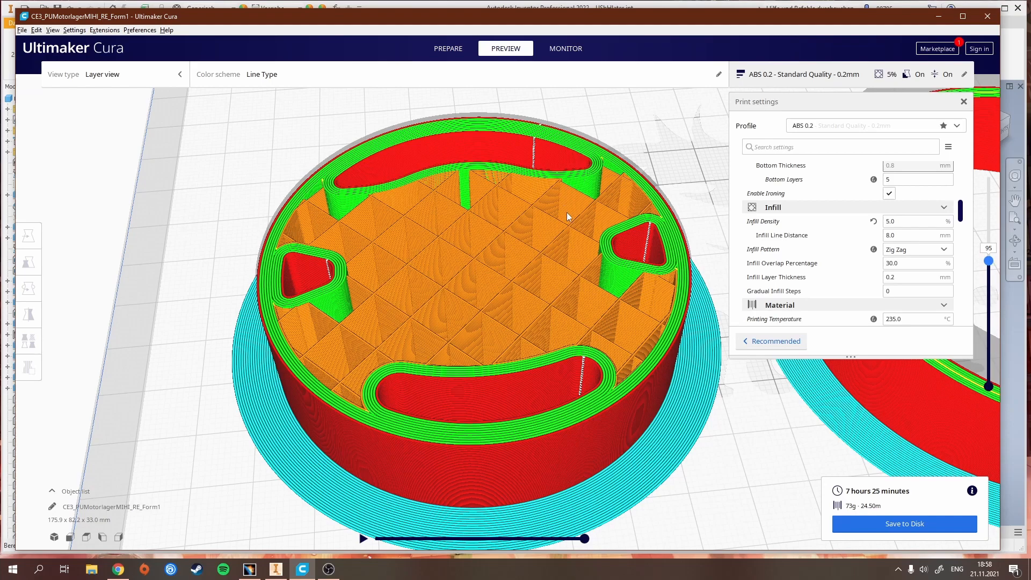
mouse_move(461, 235)
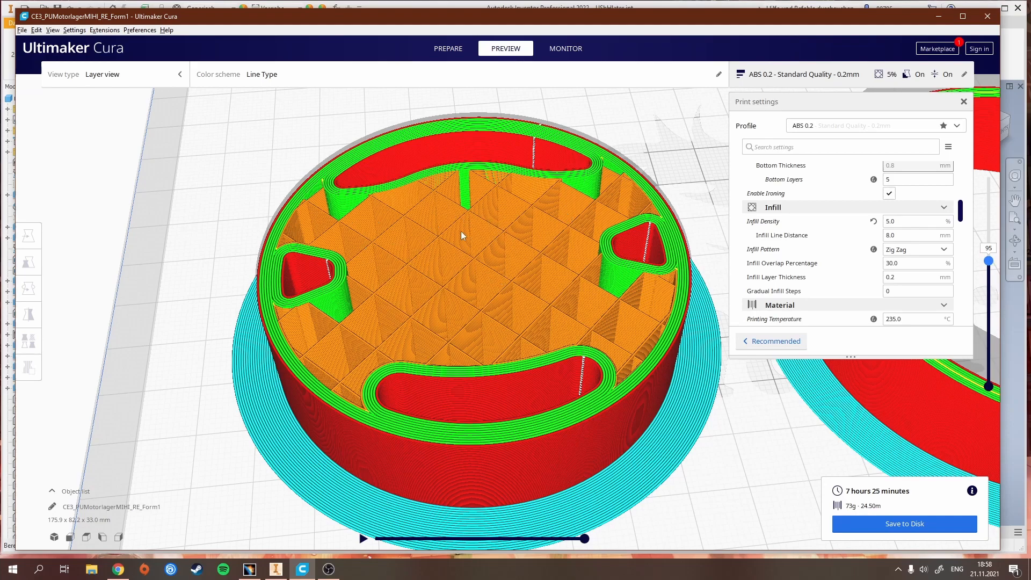
mouse_move(567, 326)
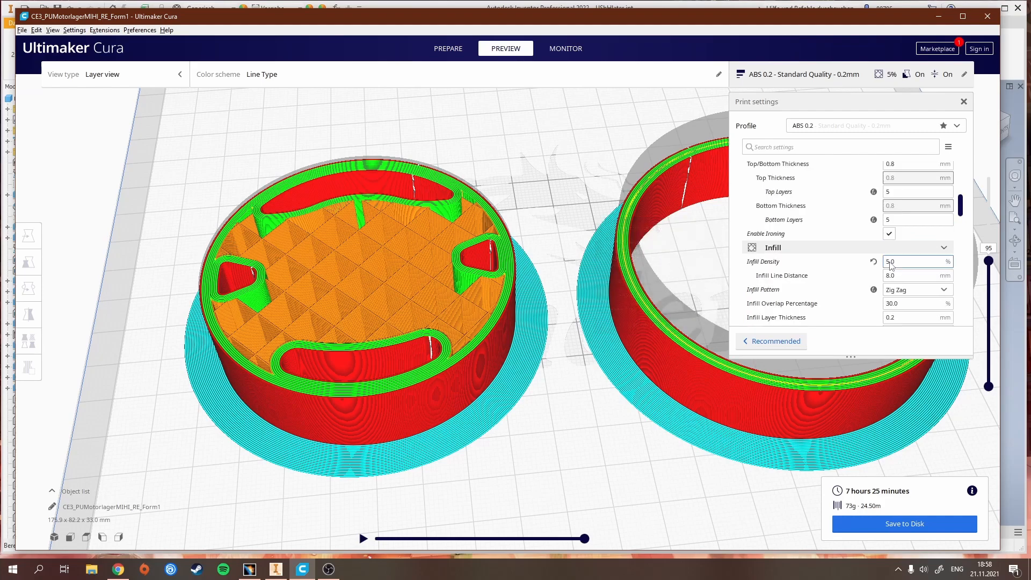
Set printing temperature 235 °C and build plate temperature 105 °C in Material settings
scroll("down", 3)
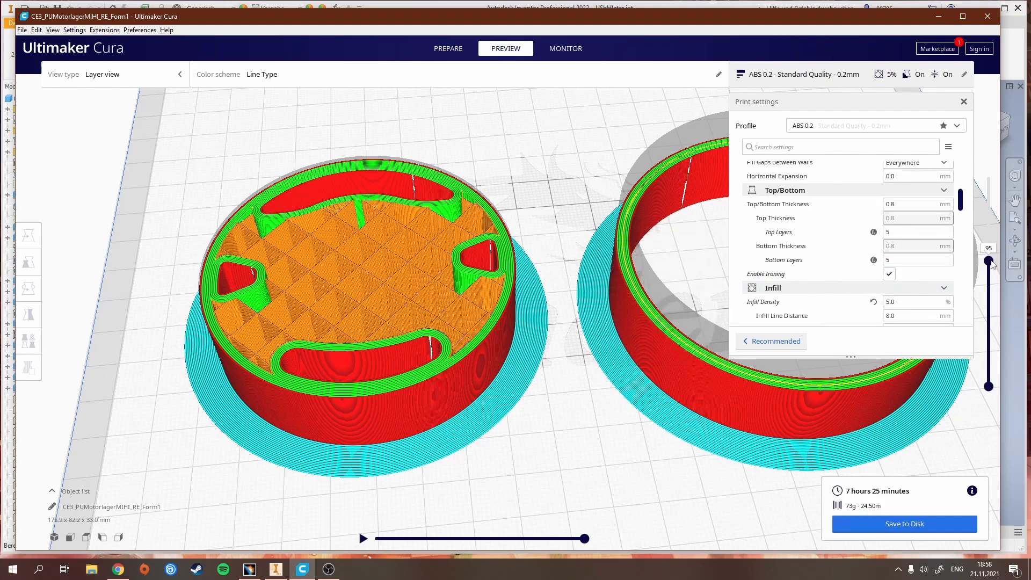
left_click_drag(988, 262, 988, 176)
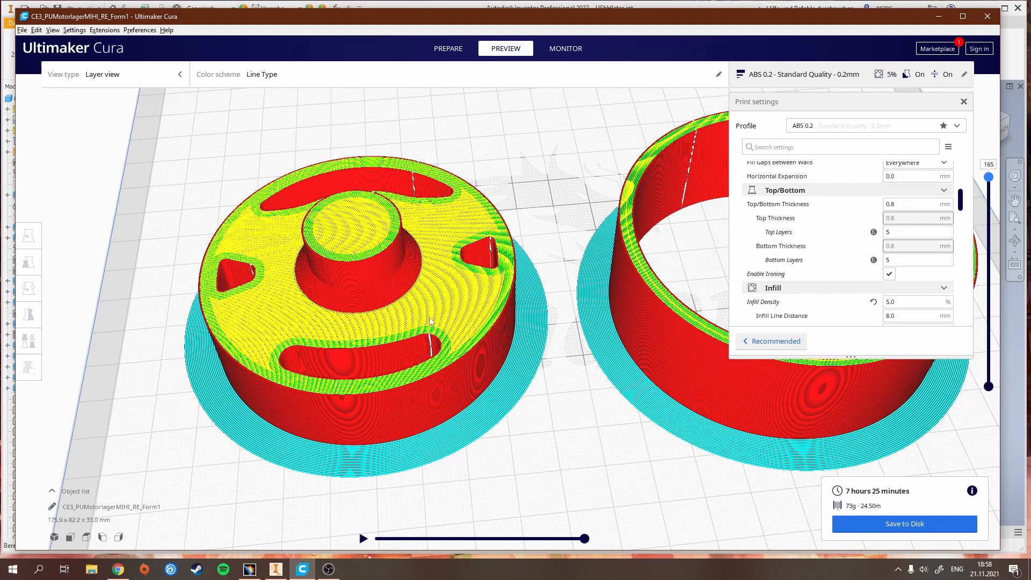
mouse_move(309, 274)
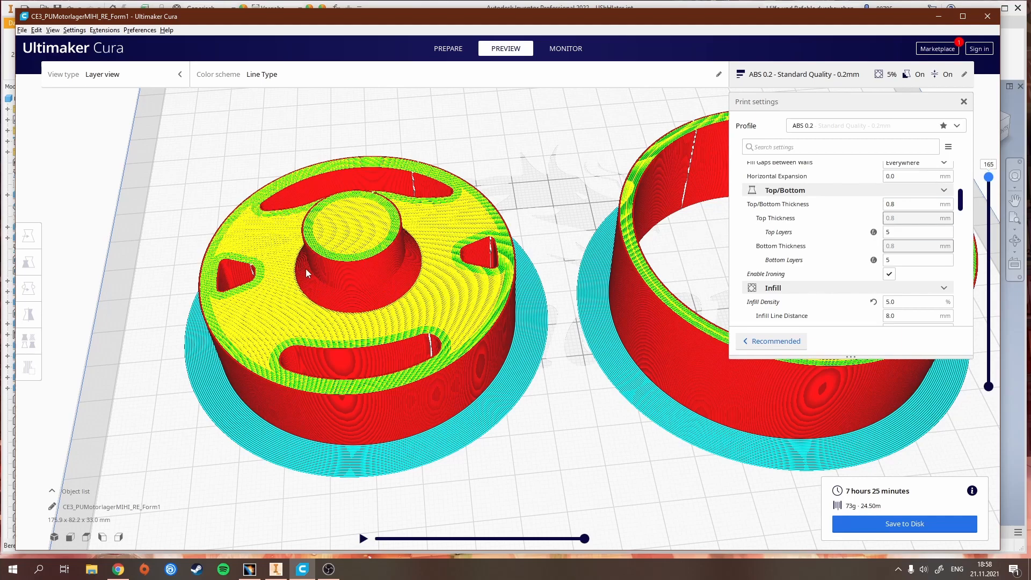
left_click(917, 260)
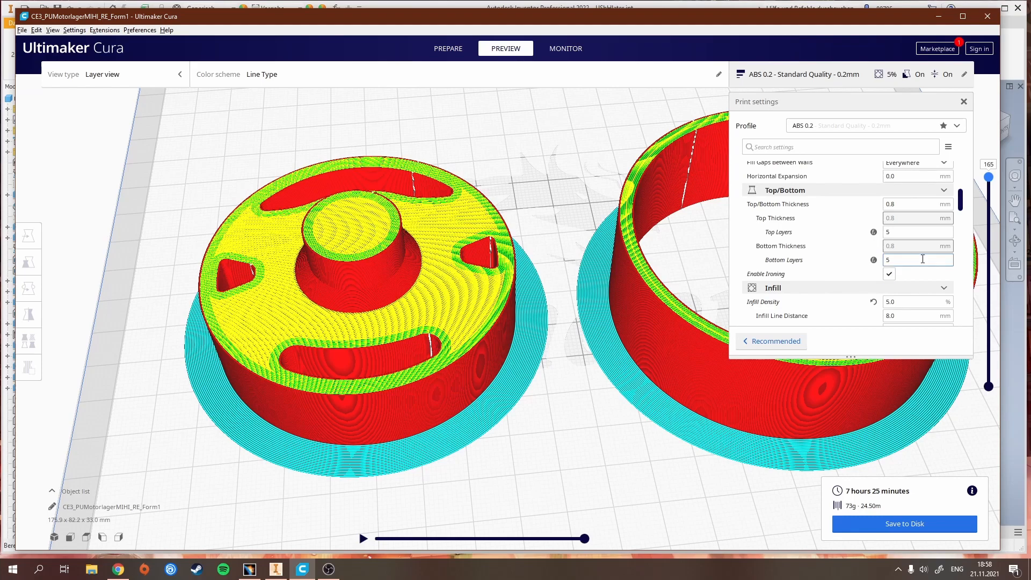
scroll("down", 3)
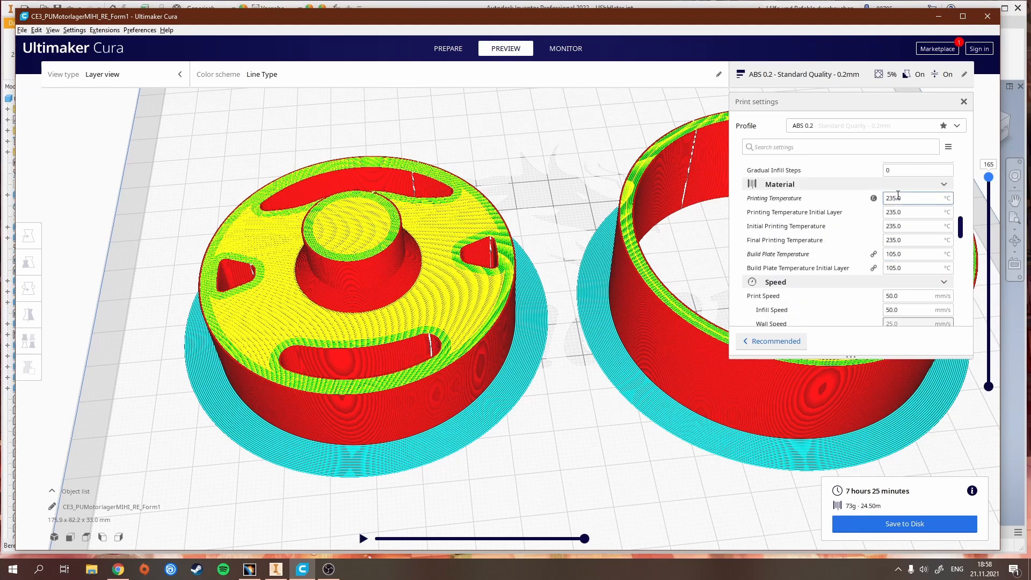
mouse_move(873, 197)
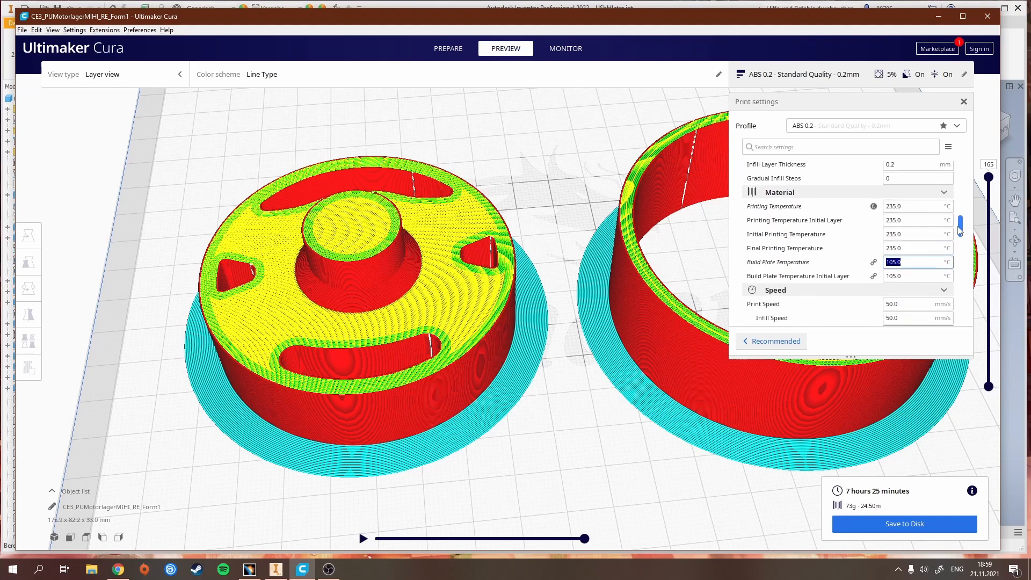
scroll("down", 3)
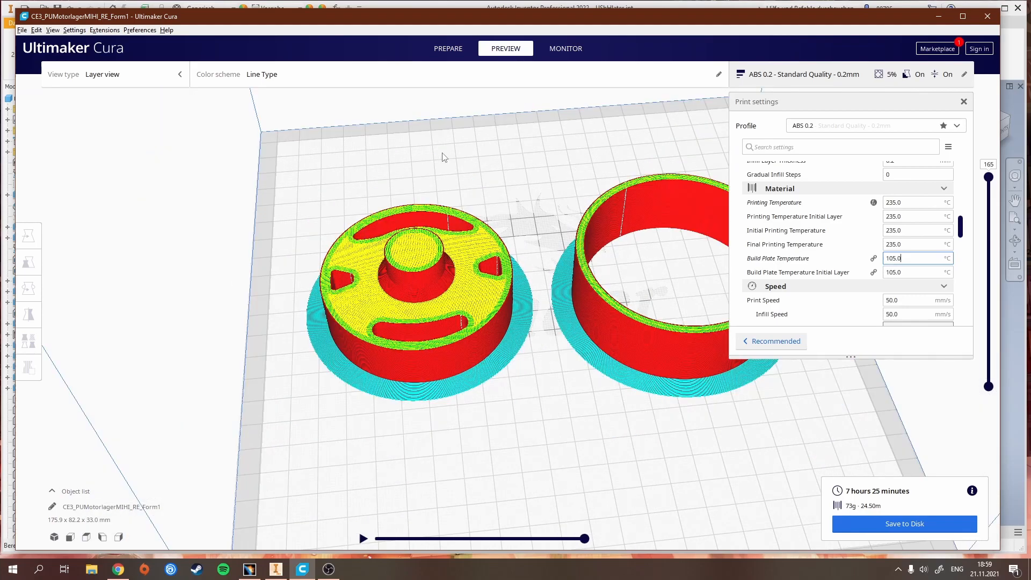
left_click_drag(440, 158, 347, 179)
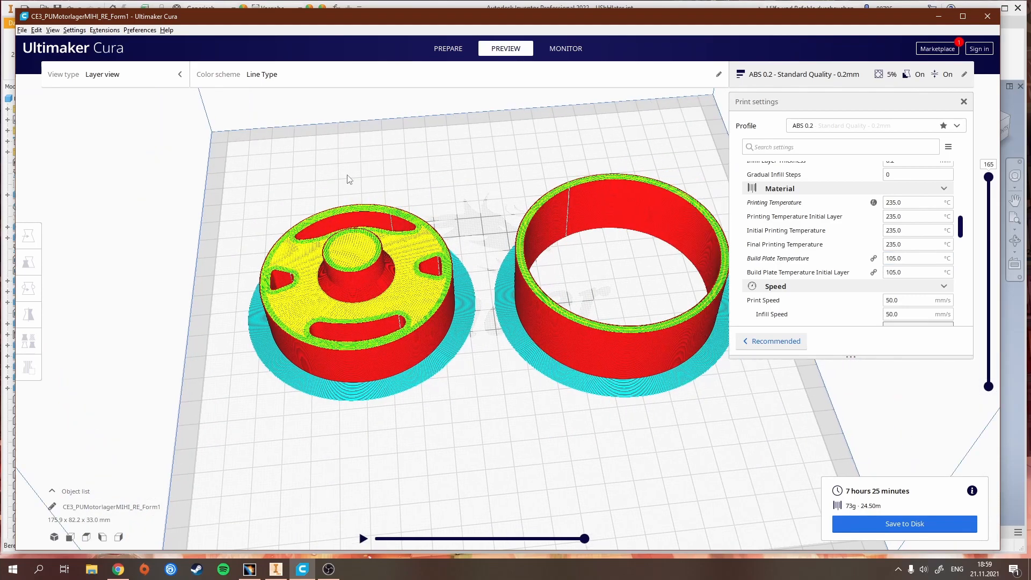
mouse_move(303, 183)
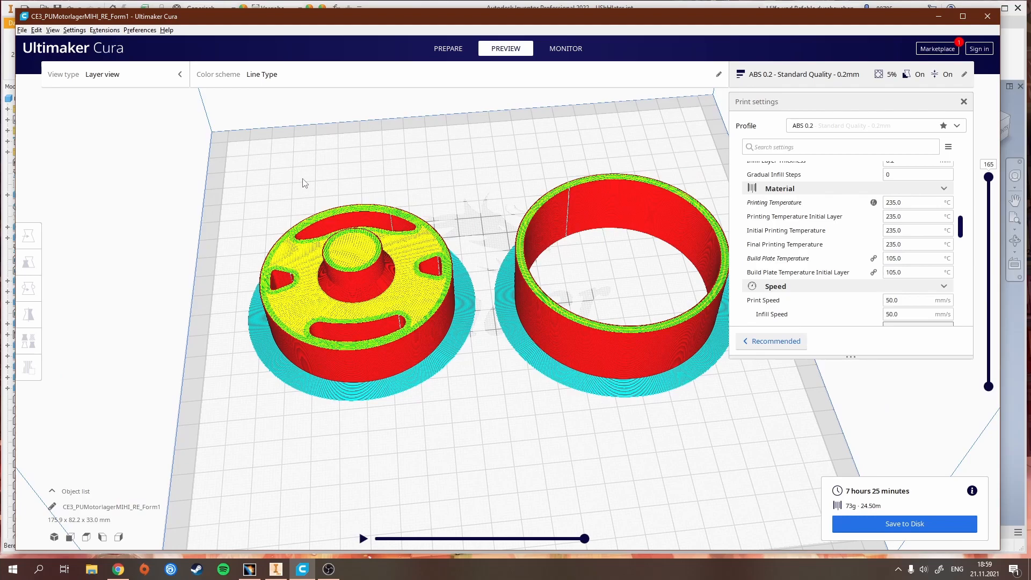
mouse_move(460, 316)
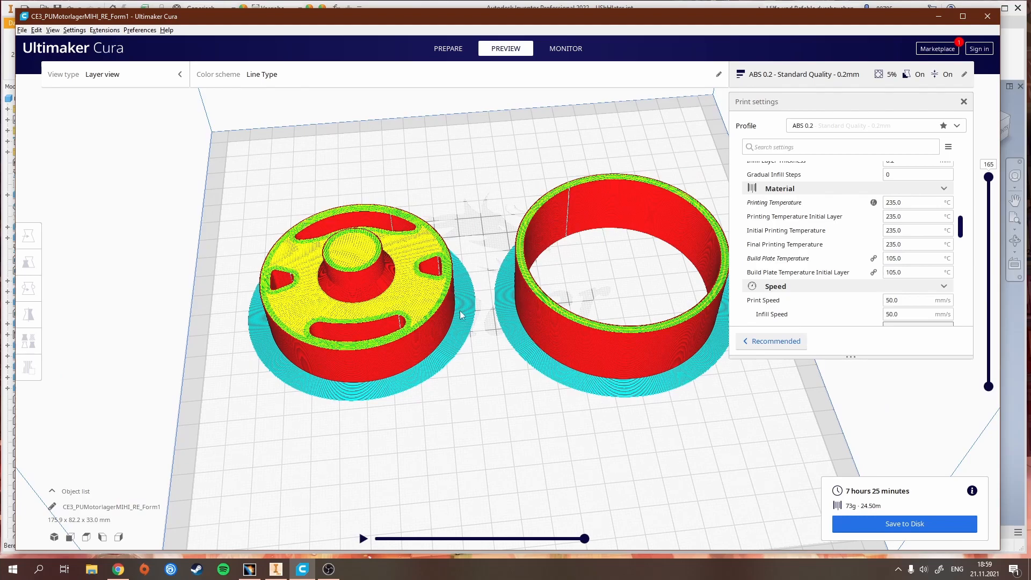
mouse_move(446, 364)
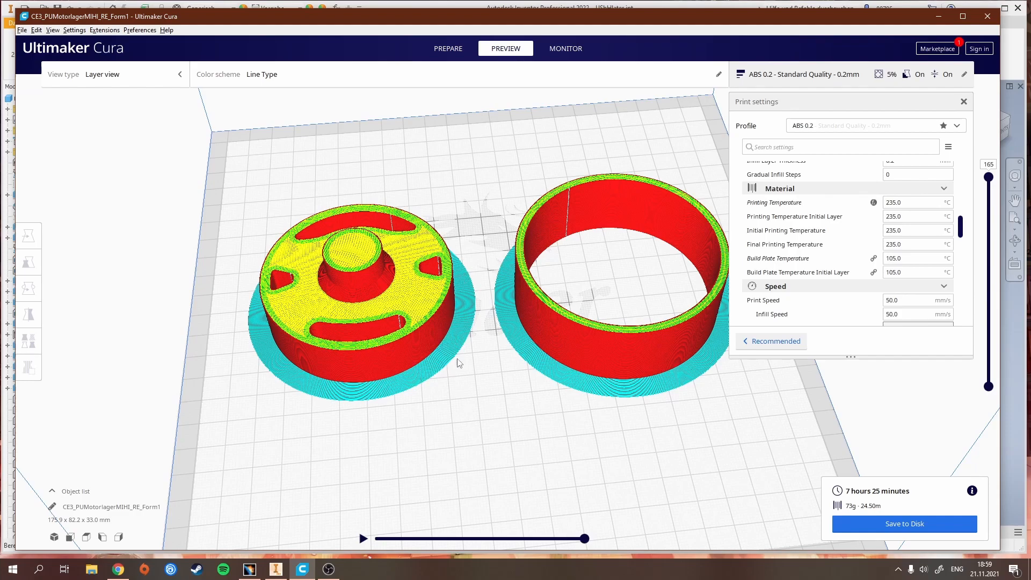
mouse_move(520, 244)
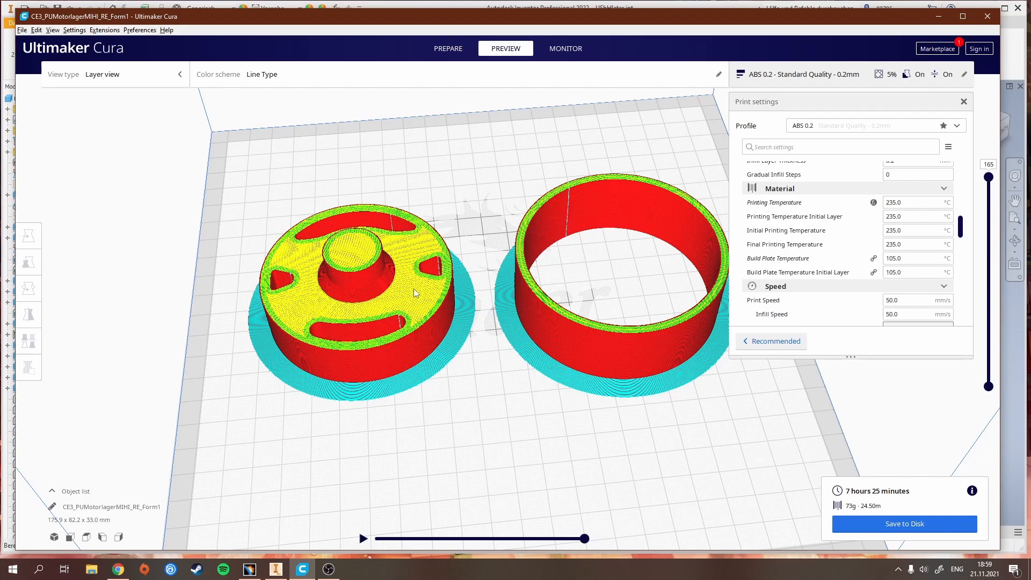
mouse_move(424, 369)
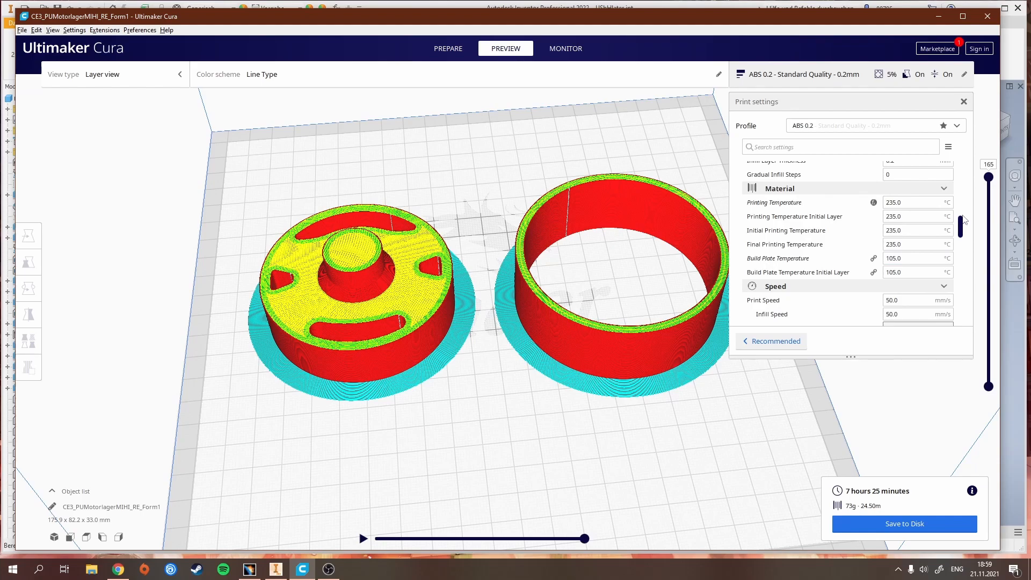
Set print speeds: outer wall 40, inner wall 45, top/bottom 25 mm/s
scroll("down", 3)
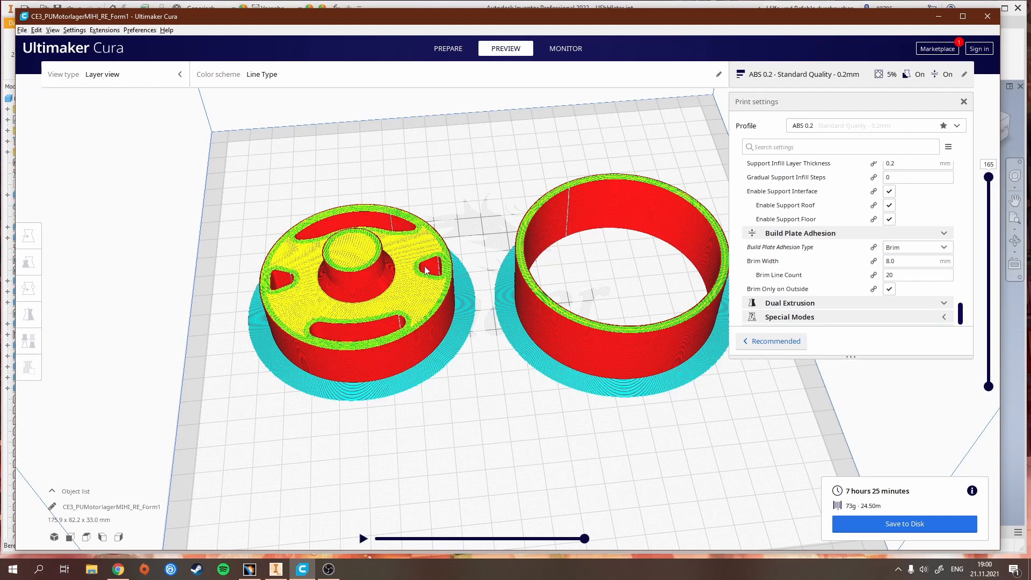
mouse_move(348, 393)
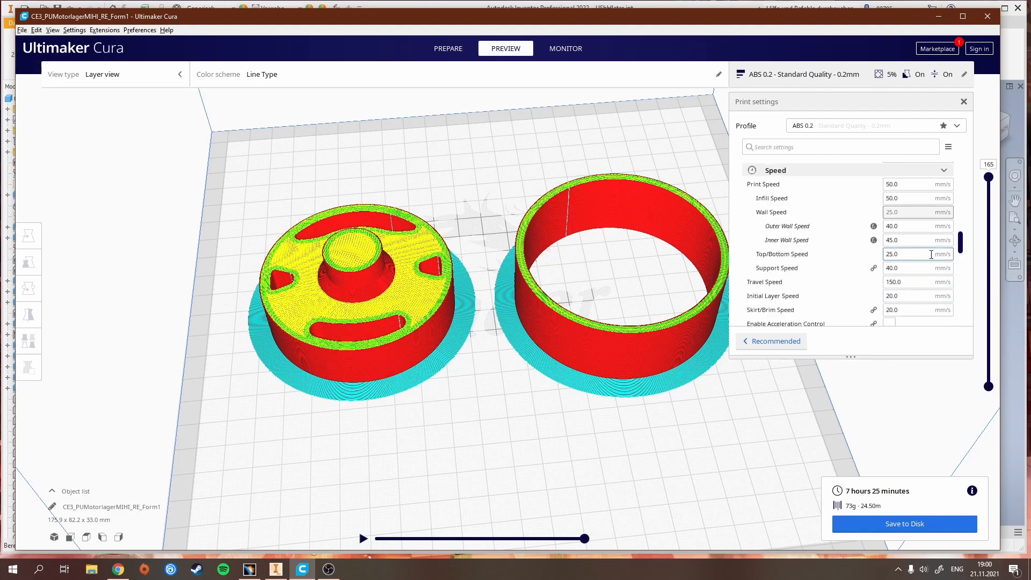
mouse_move(894, 225)
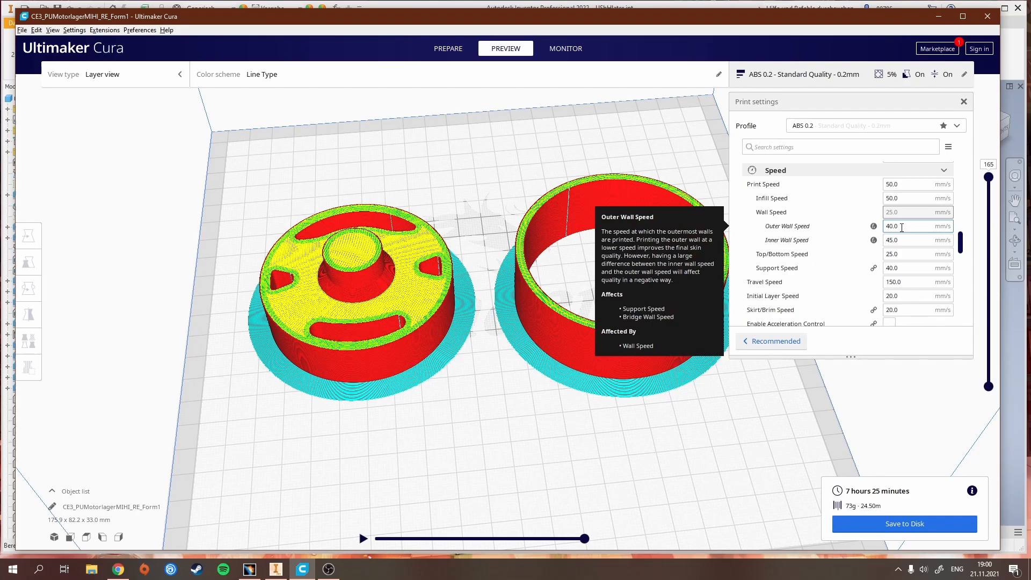
mouse_move(900, 228)
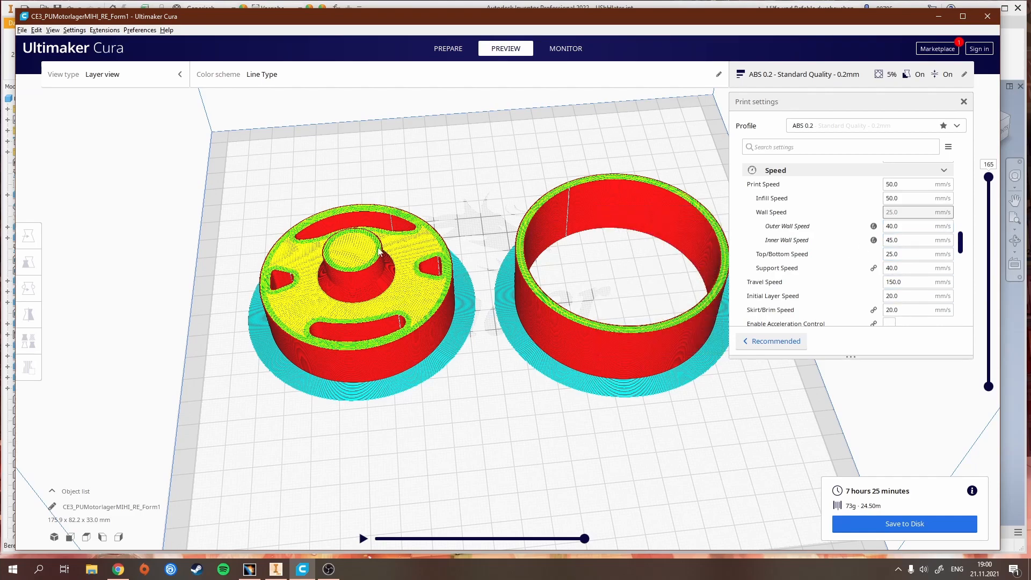
mouse_move(917, 225)
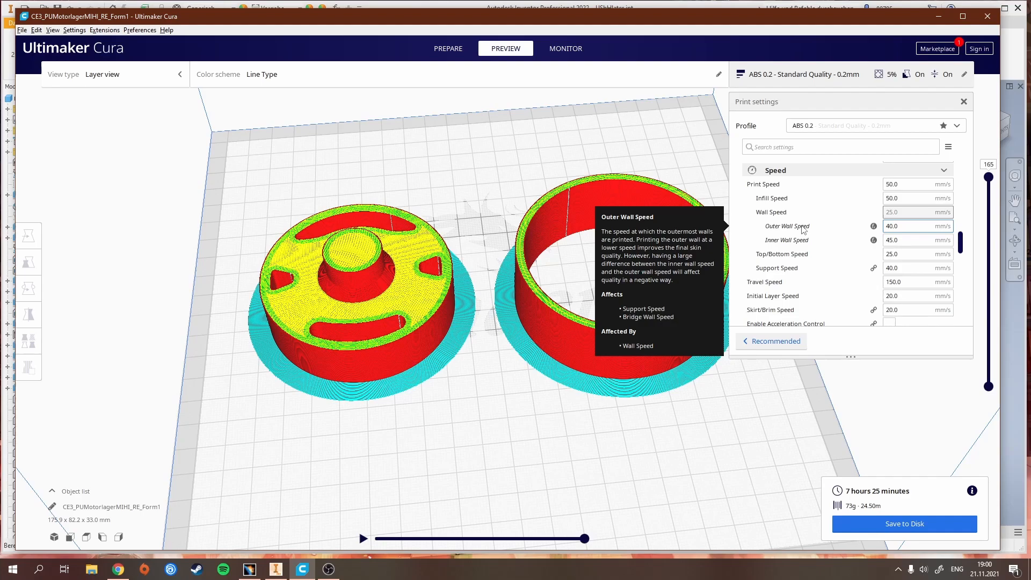
mouse_move(786, 240)
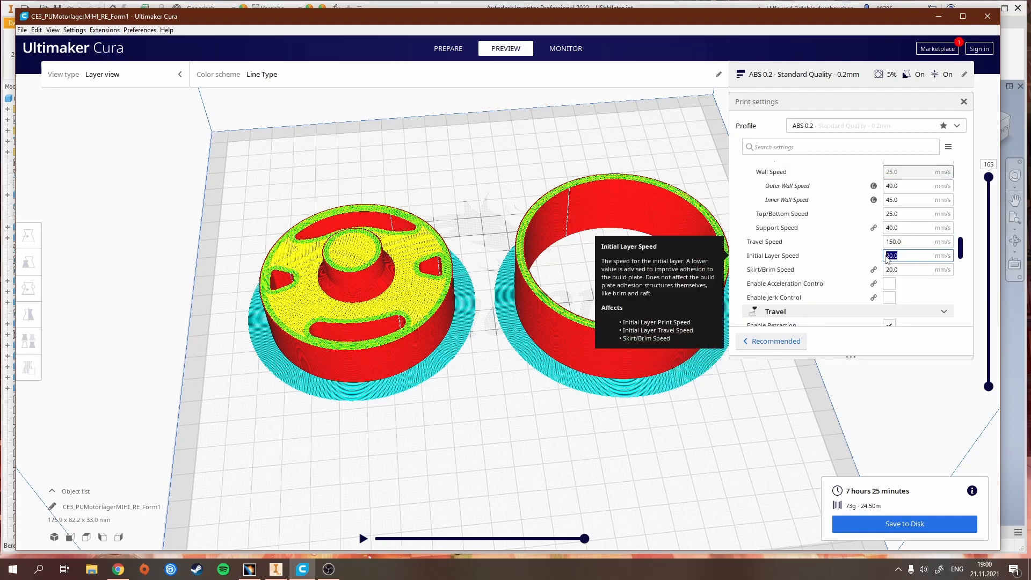
mouse_move(421, 423)
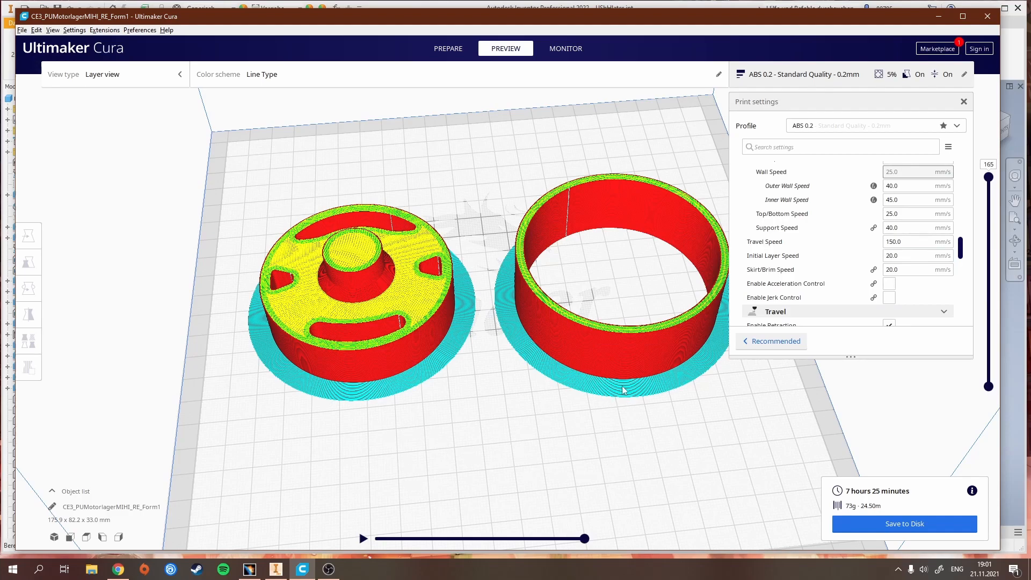
mouse_move(526, 200)
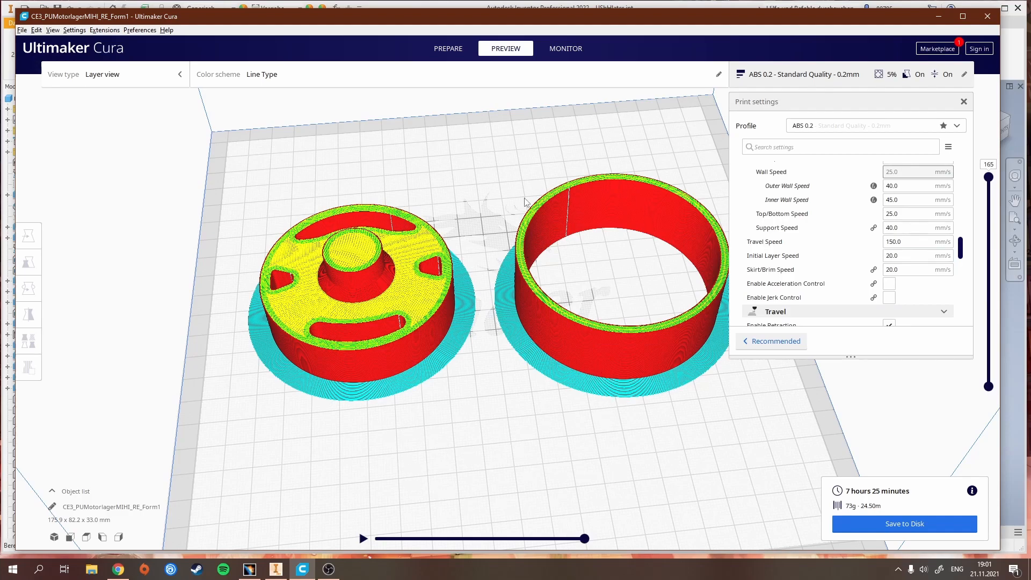
mouse_move(474, 381)
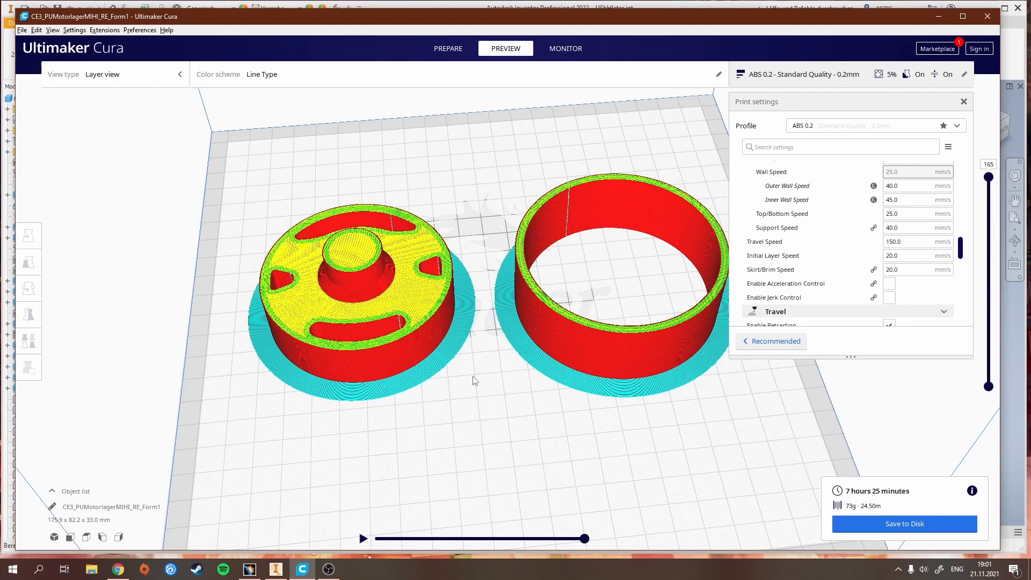
mouse_move(476, 301)
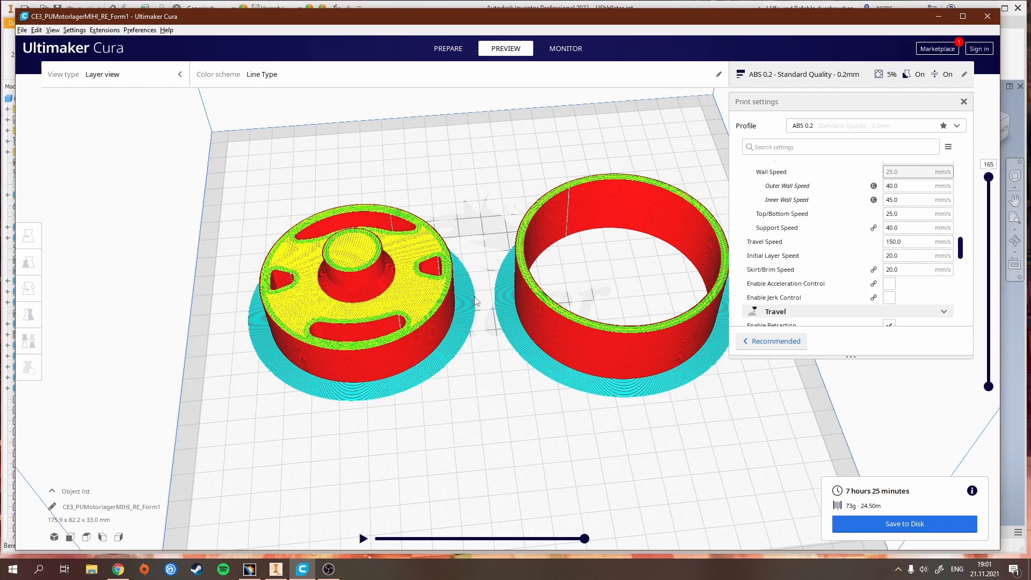
mouse_move(490, 341)
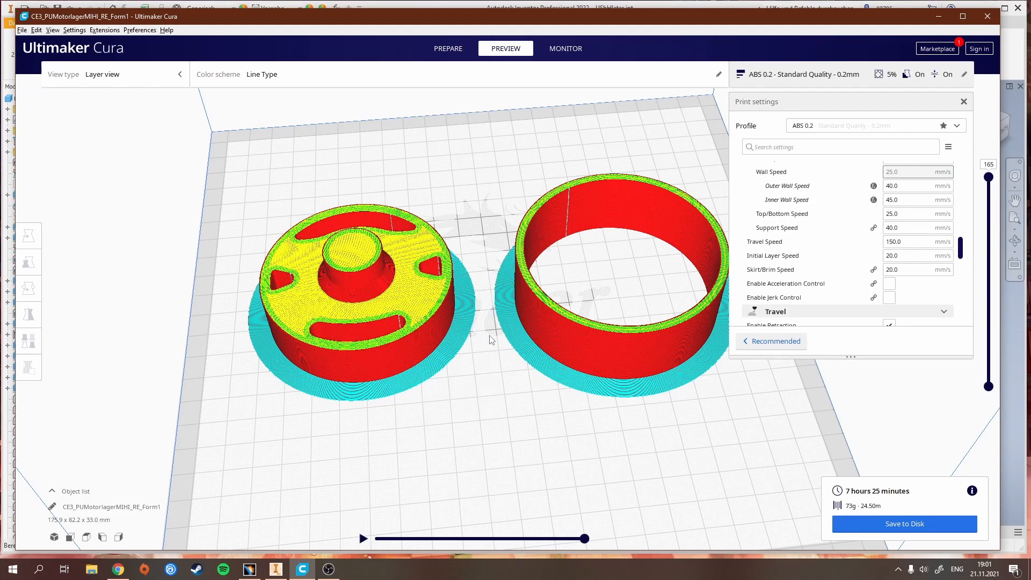
mouse_move(518, 401)
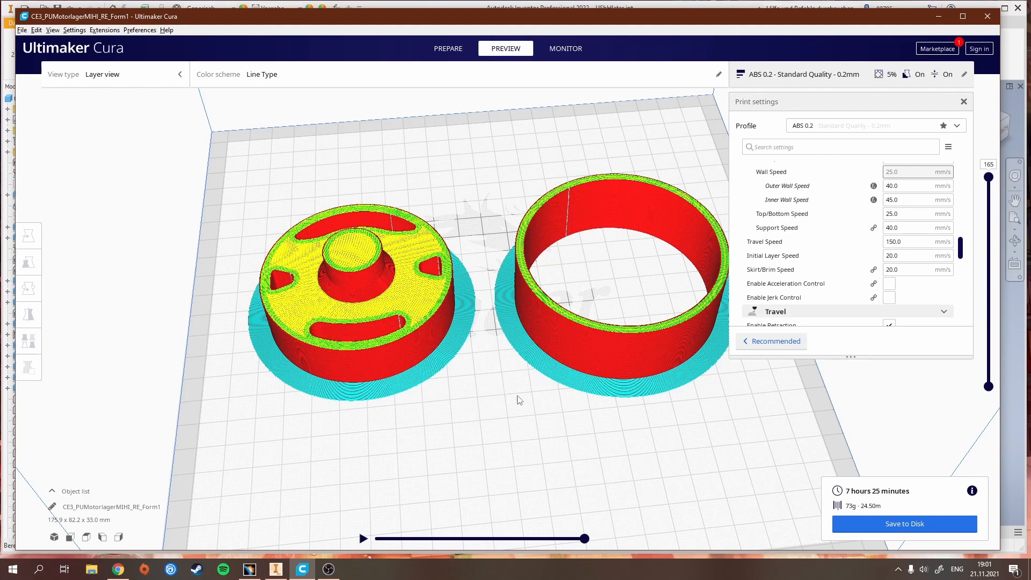
mouse_move(497, 376)
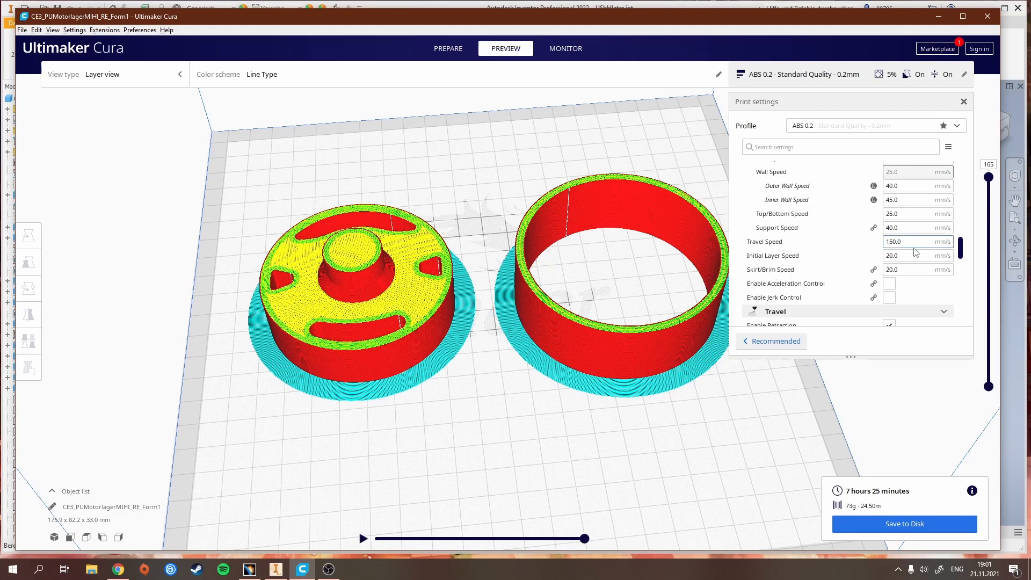
Disable Enable Print Cooling under the Cooling settings
scroll("down", 3)
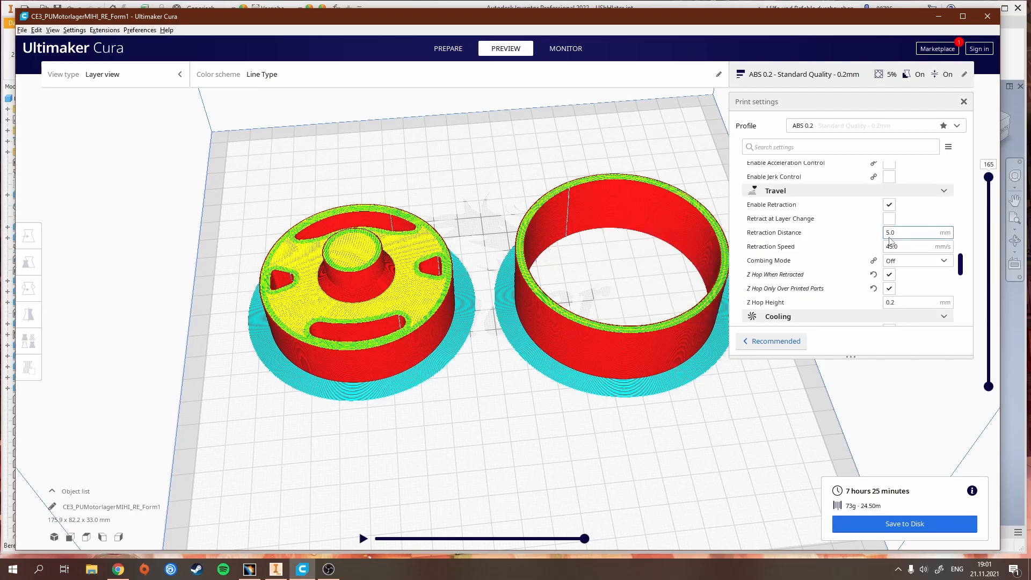
scroll("down", 3)
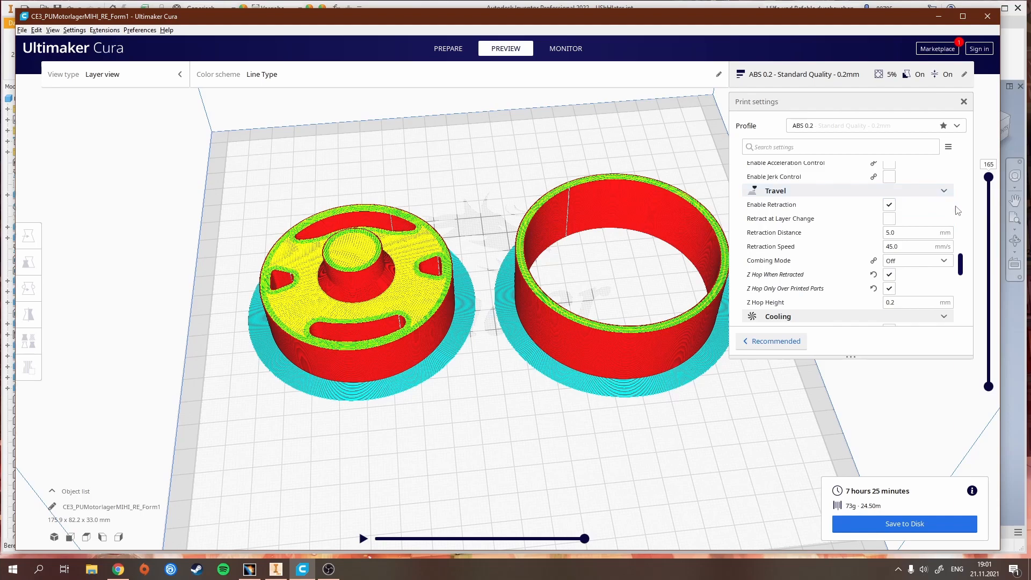
left_click(916, 232)
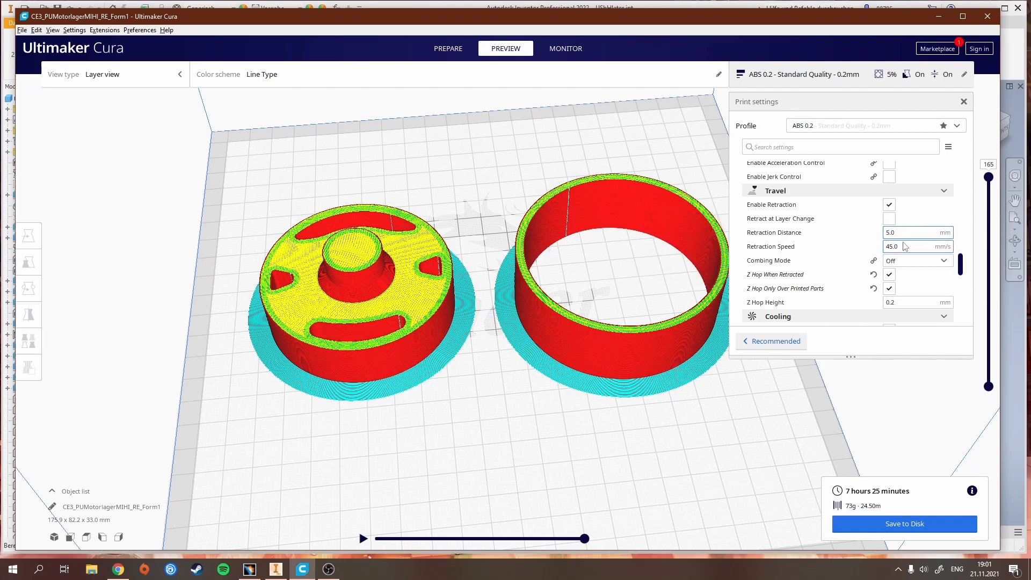
scroll("down", 3)
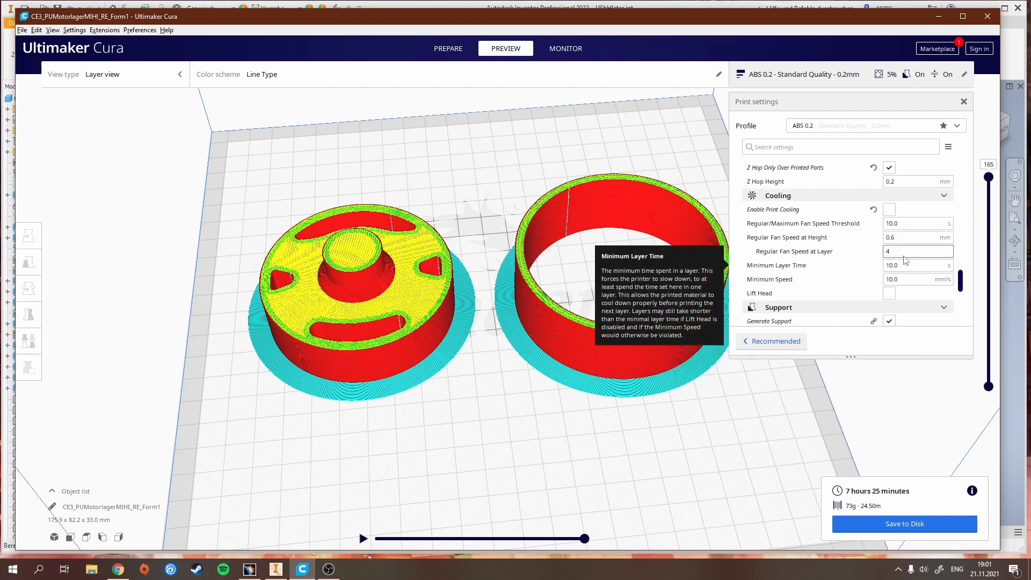
mouse_move(889, 209)
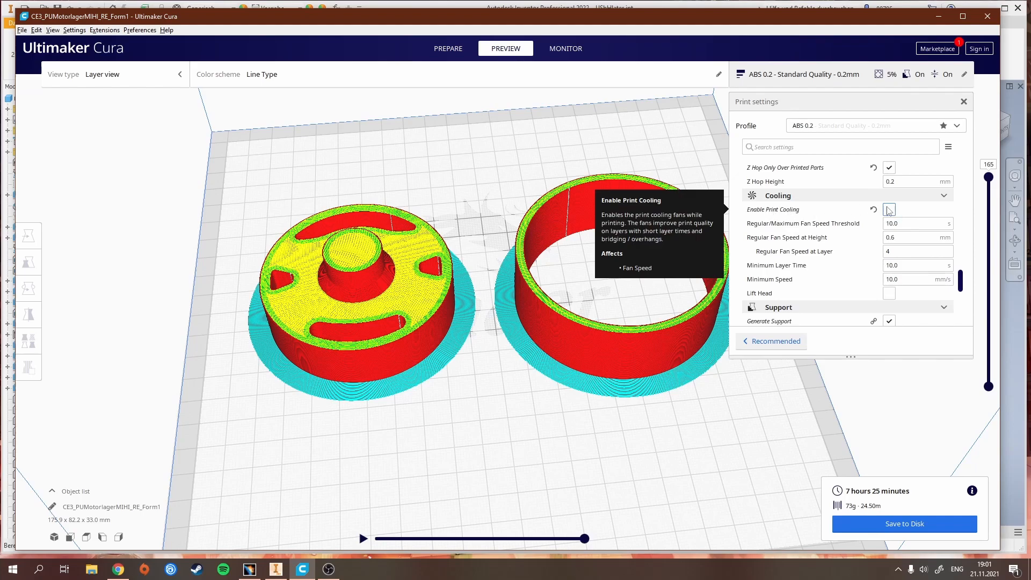
left_click(888, 210)
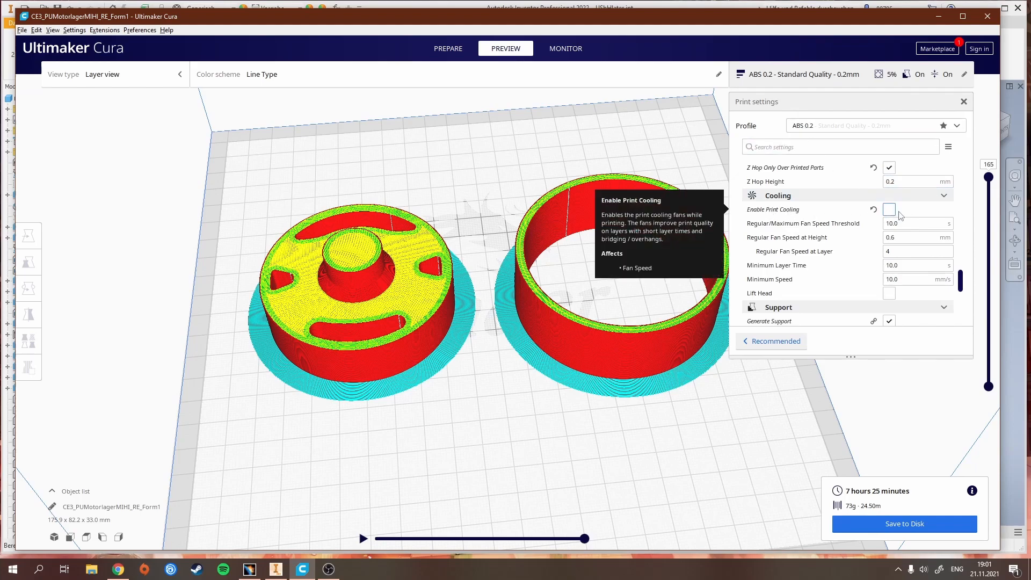
left_click(888, 209)
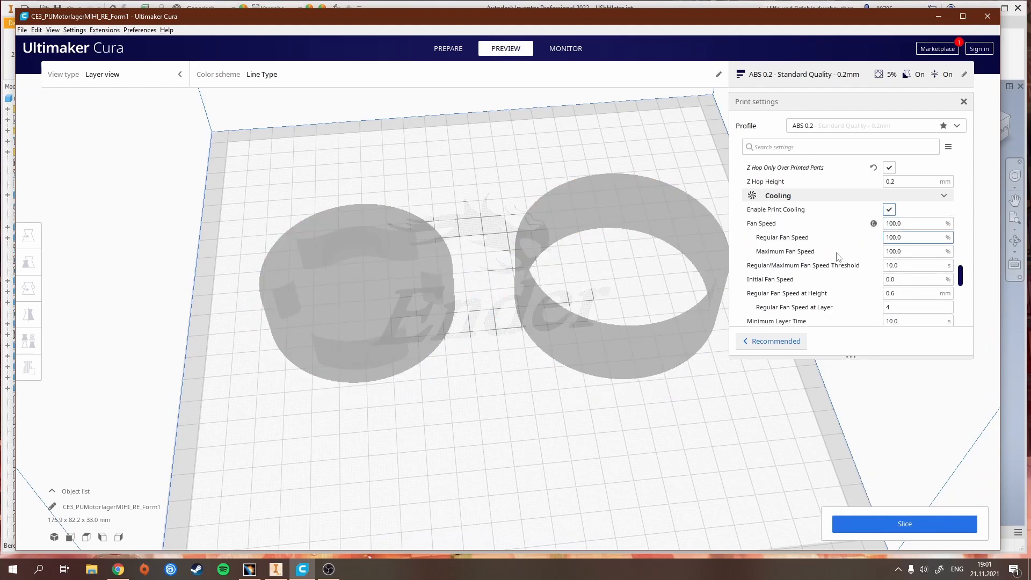
left_click(888, 209)
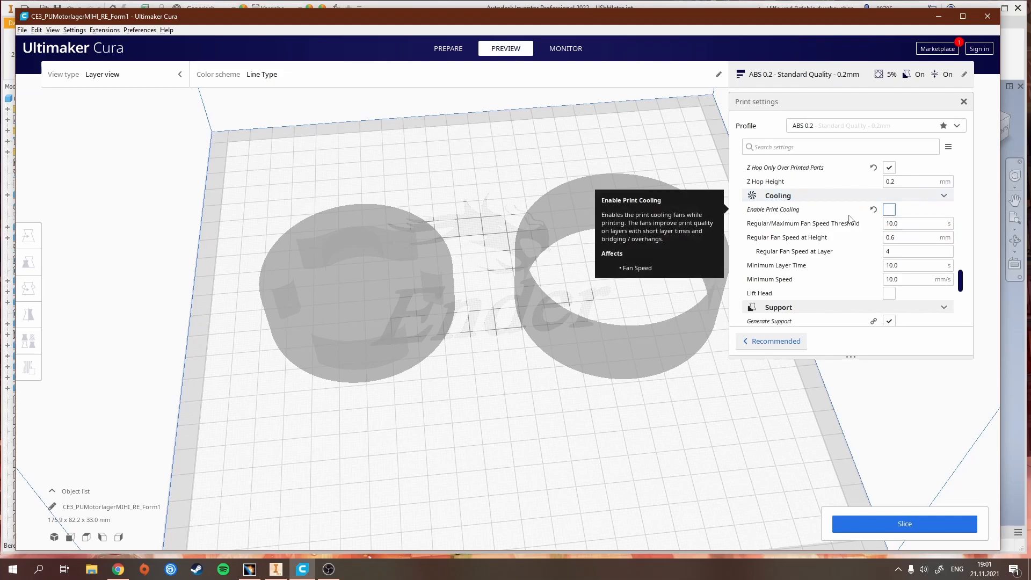
Re-slice with the 8 mm, 20-line brim and start saving the G-code to disk
scroll("down", 3)
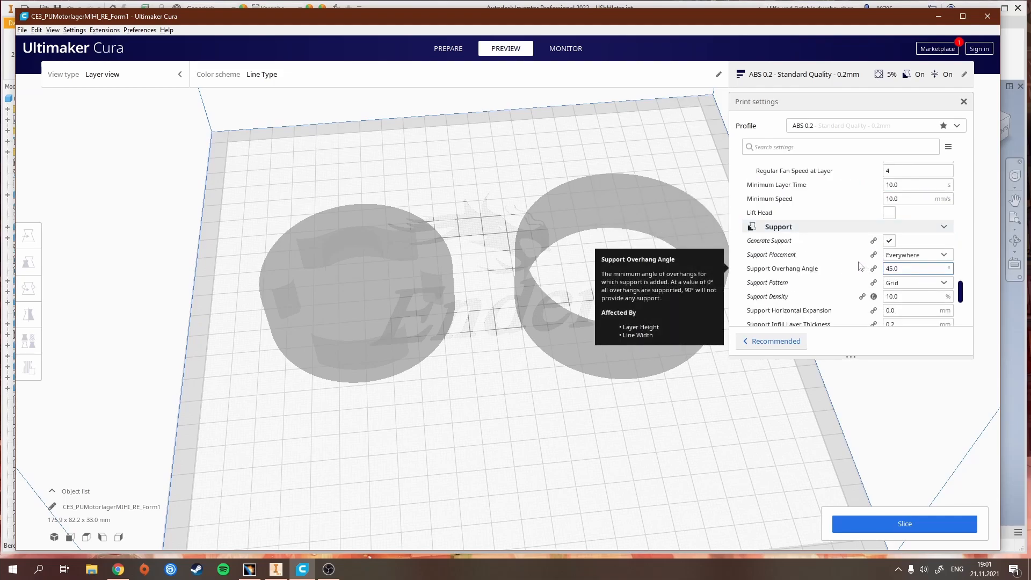
scroll("down", 3)
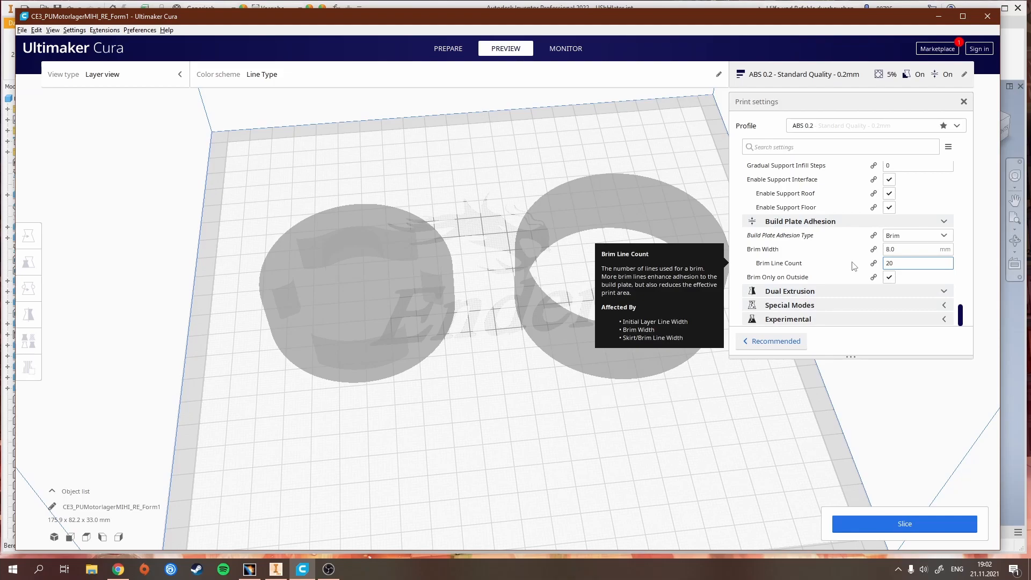
left_click(903, 523)
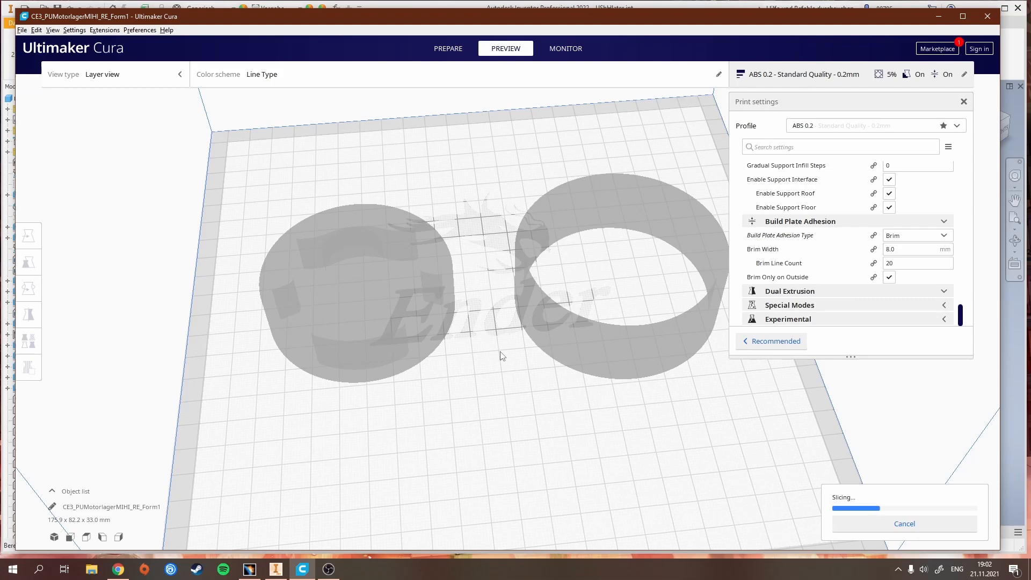
mouse_move(623, 391)
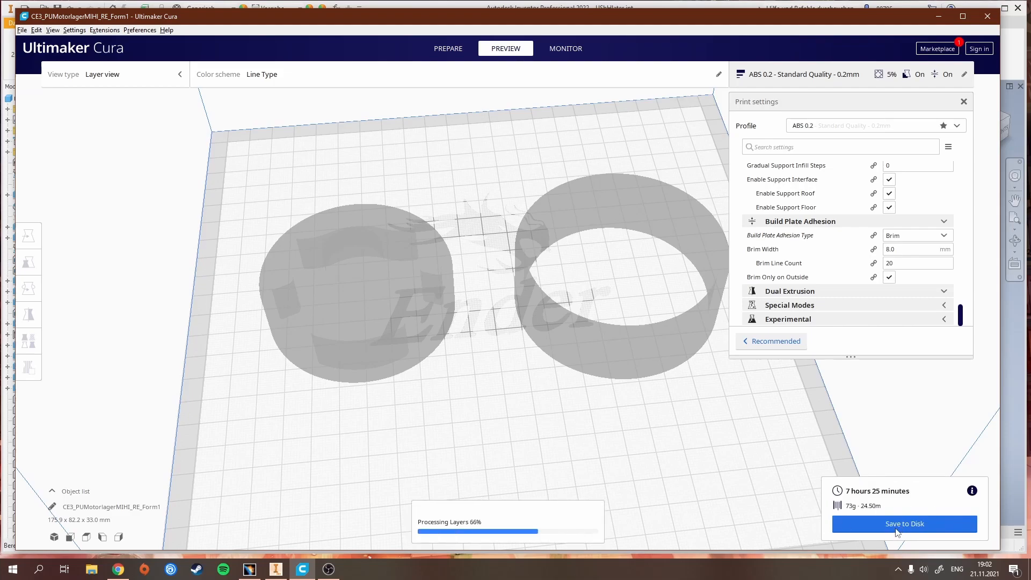
left_click(903, 523)
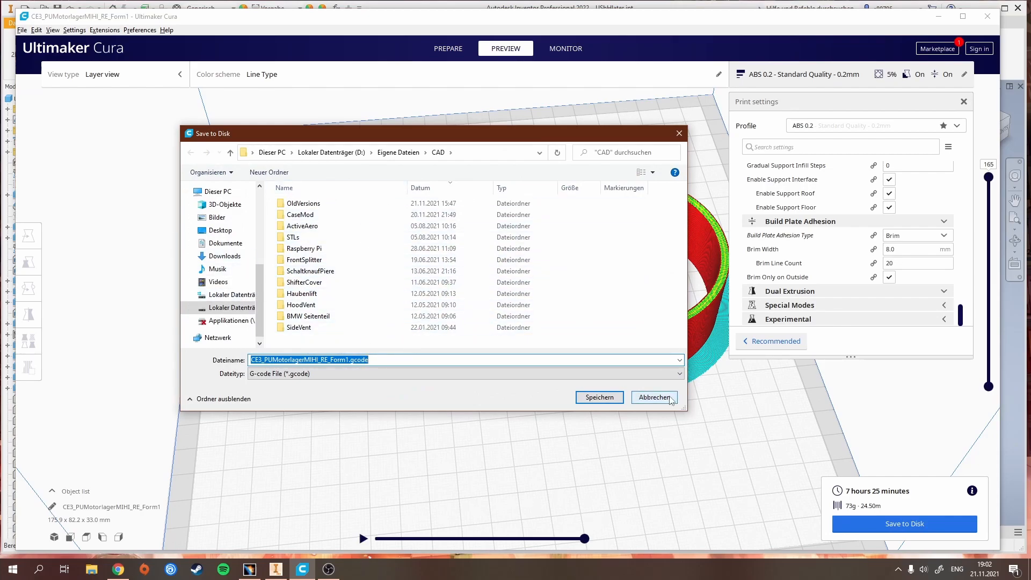
Cancel the G-code save dialog and return to the sliced layer preview of both mold parts
left_click(653, 398)
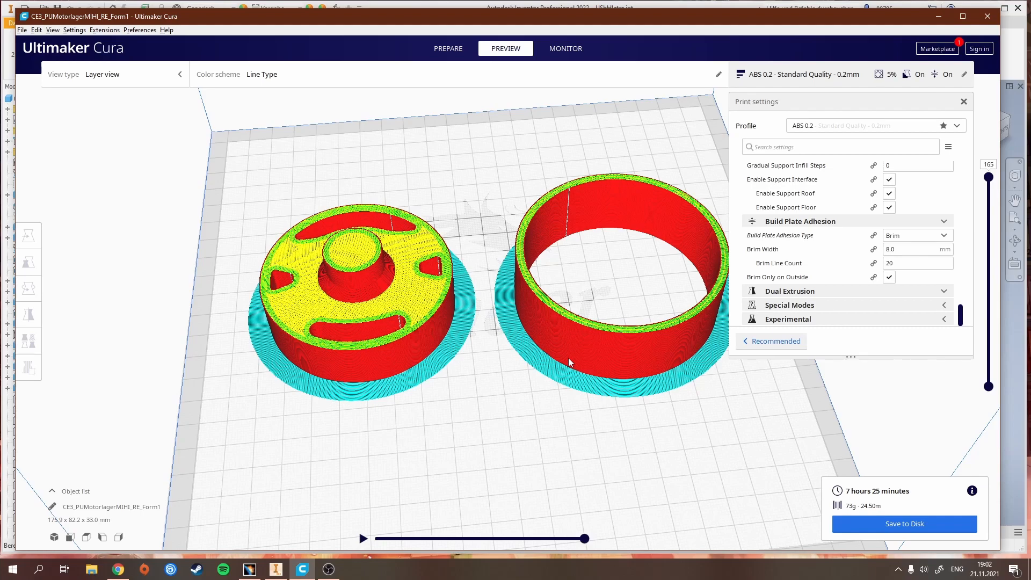
mouse_move(441, 203)
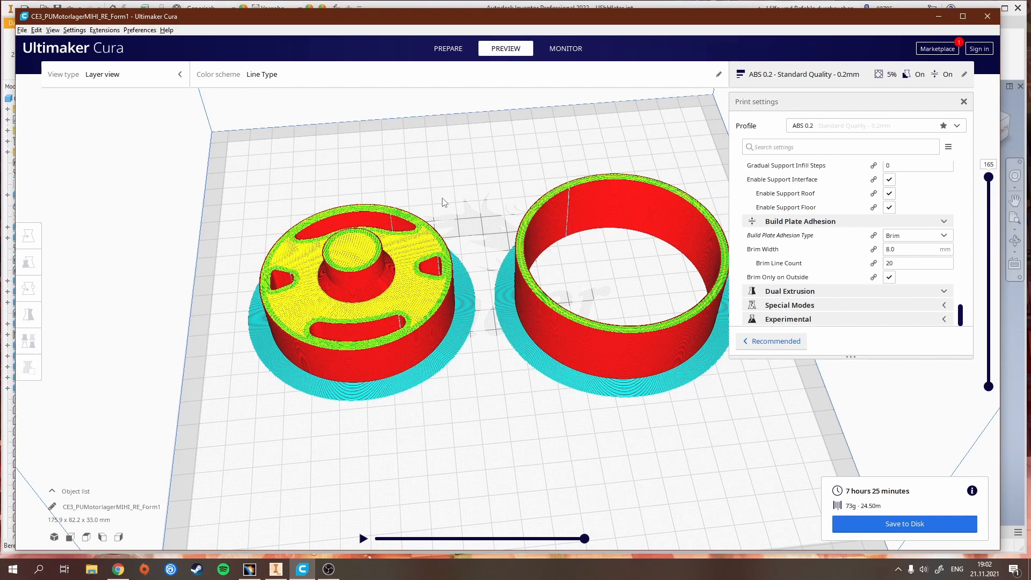
mouse_move(371, 335)
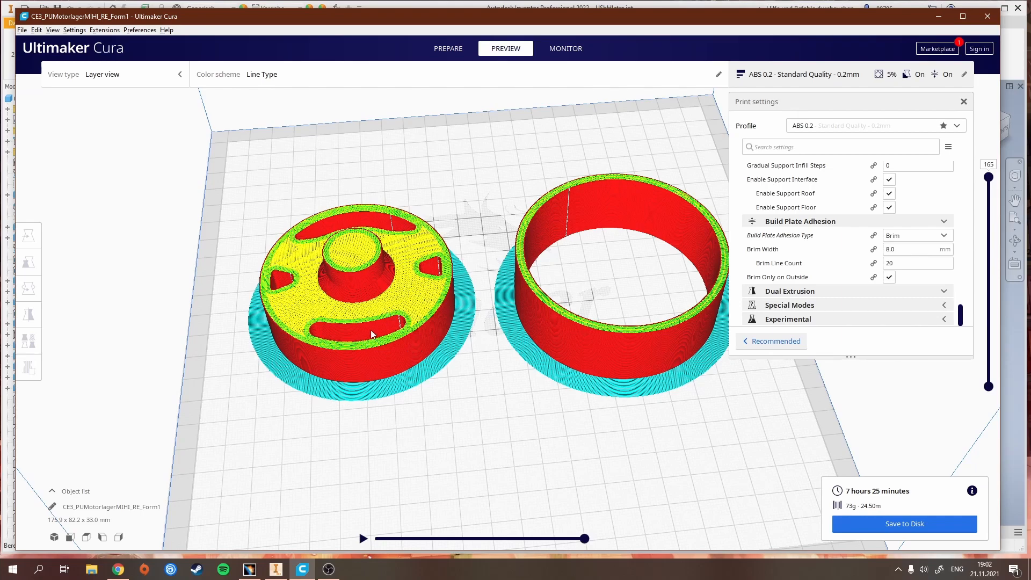
mouse_move(666, 296)
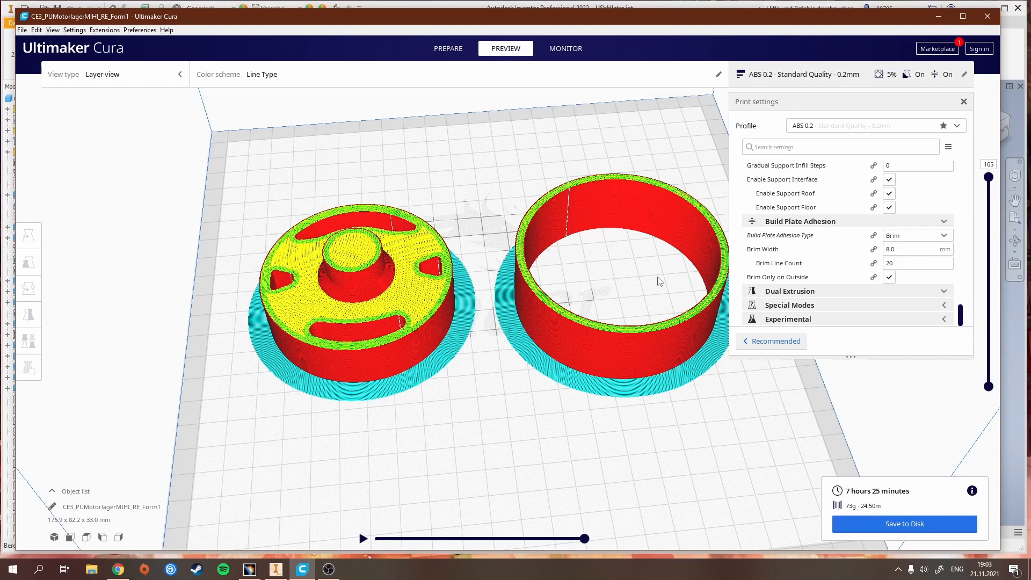
mouse_move(545, 272)
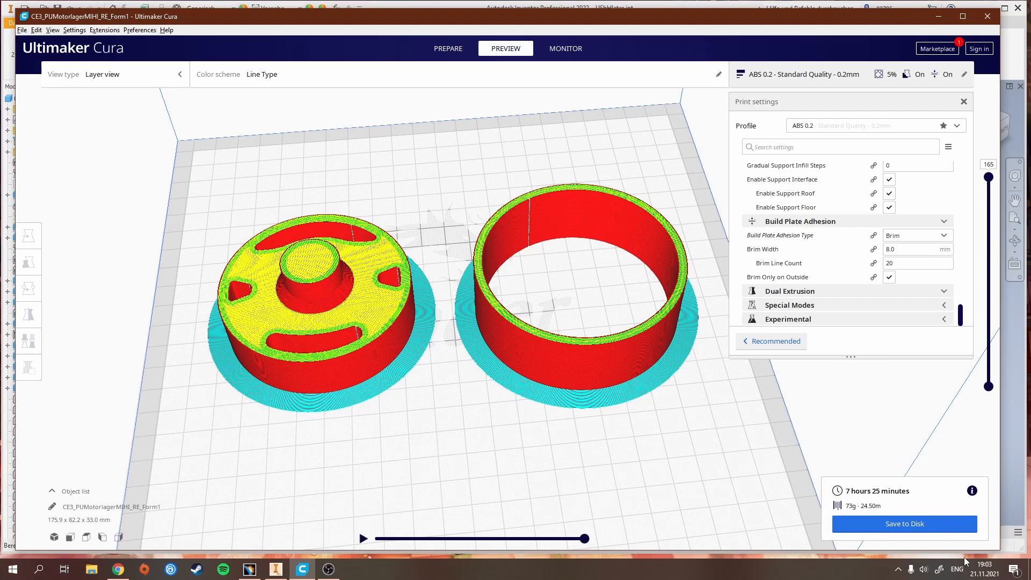
Switch to the Inventor stand model and enter the 3D-Drucken environment via Umgebungen
left_click(275, 569)
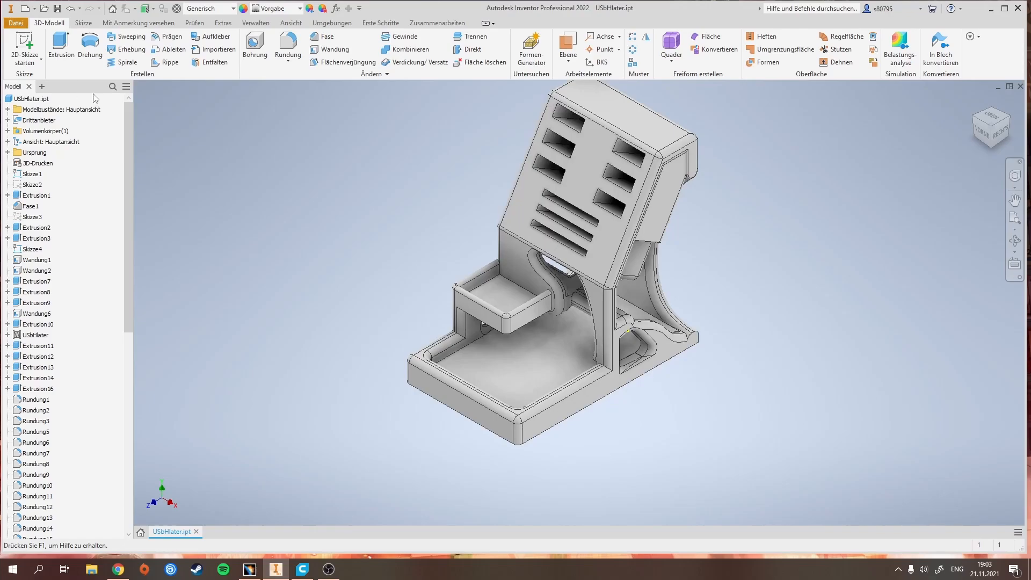
left_click(15, 22)
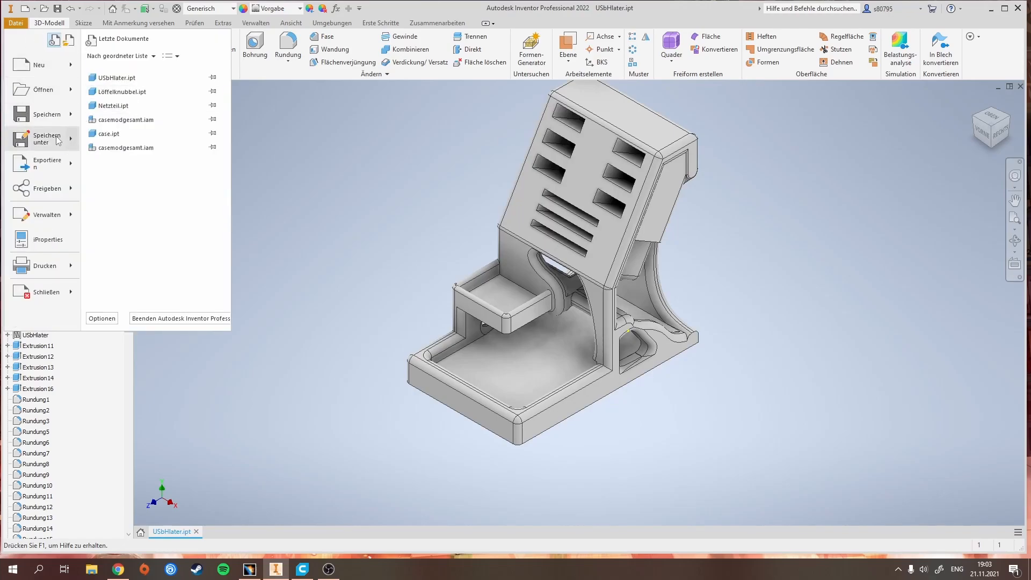
left_click(46, 138)
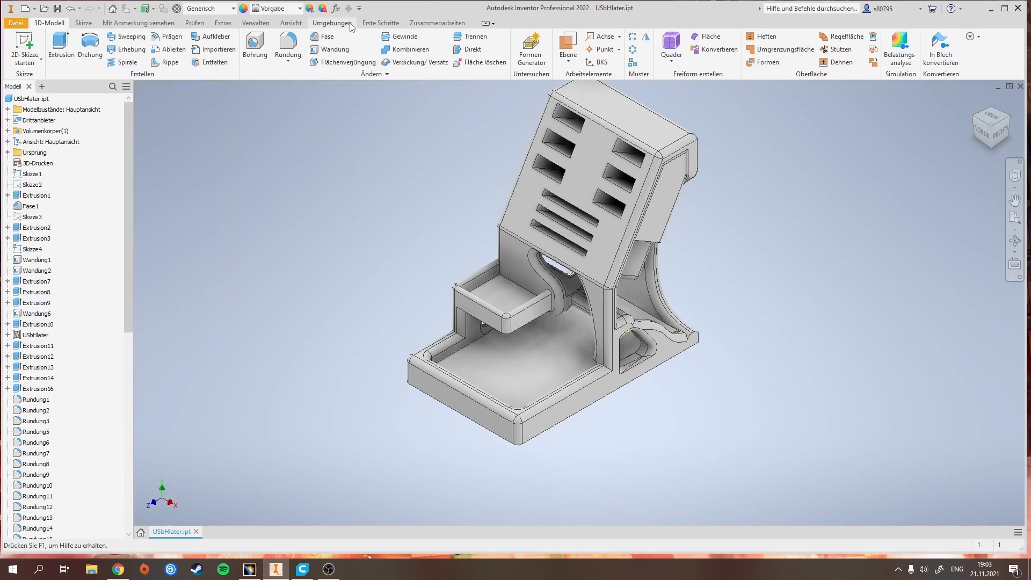
left_click(332, 22)
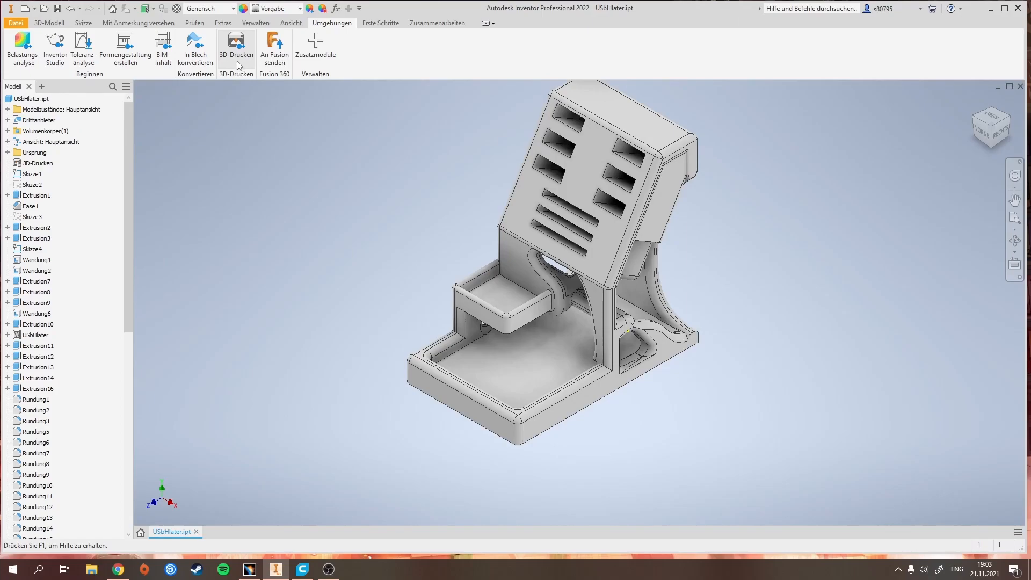
left_click(235, 46)
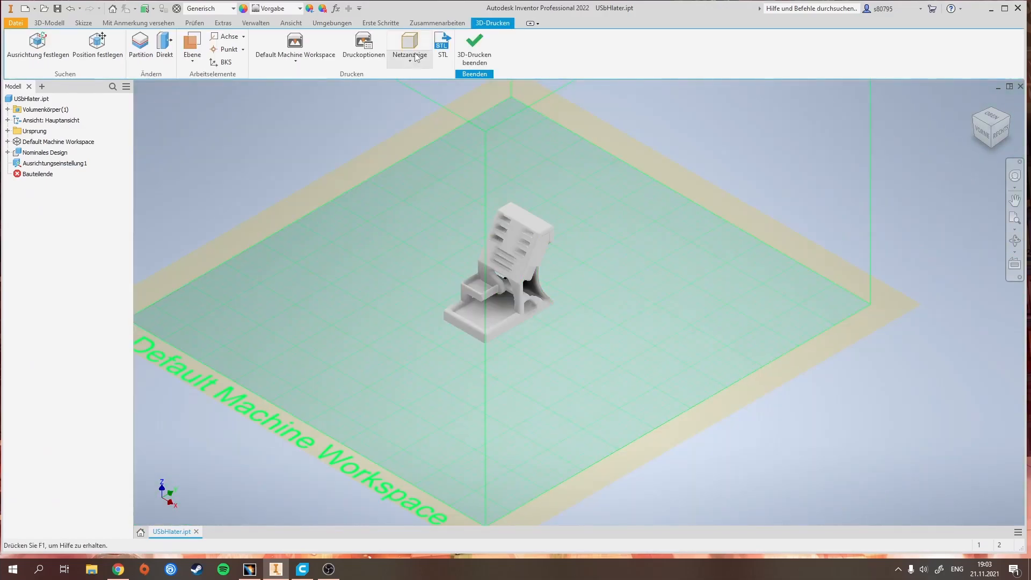
mouse_move(441, 45)
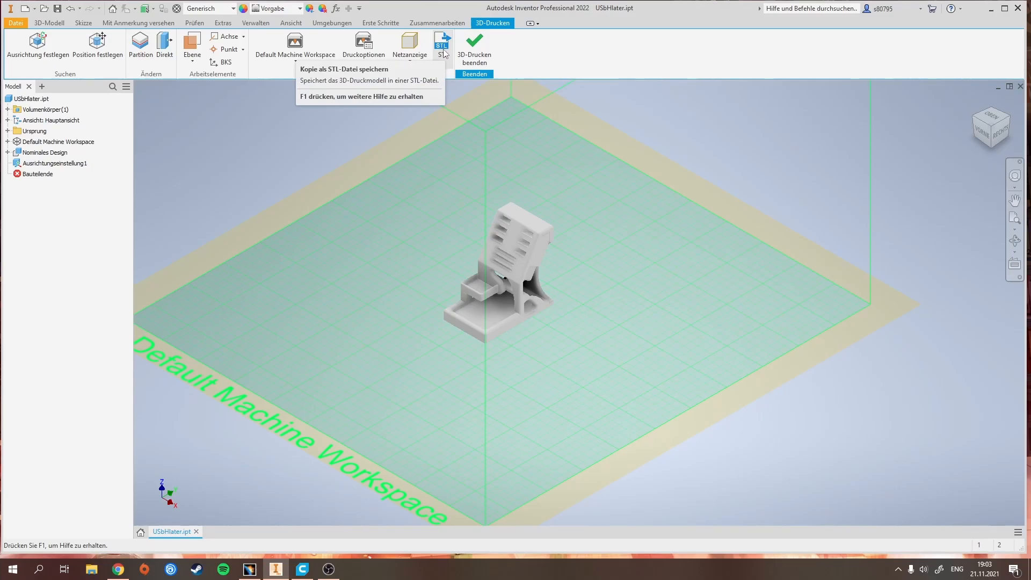
mouse_move(119, 80)
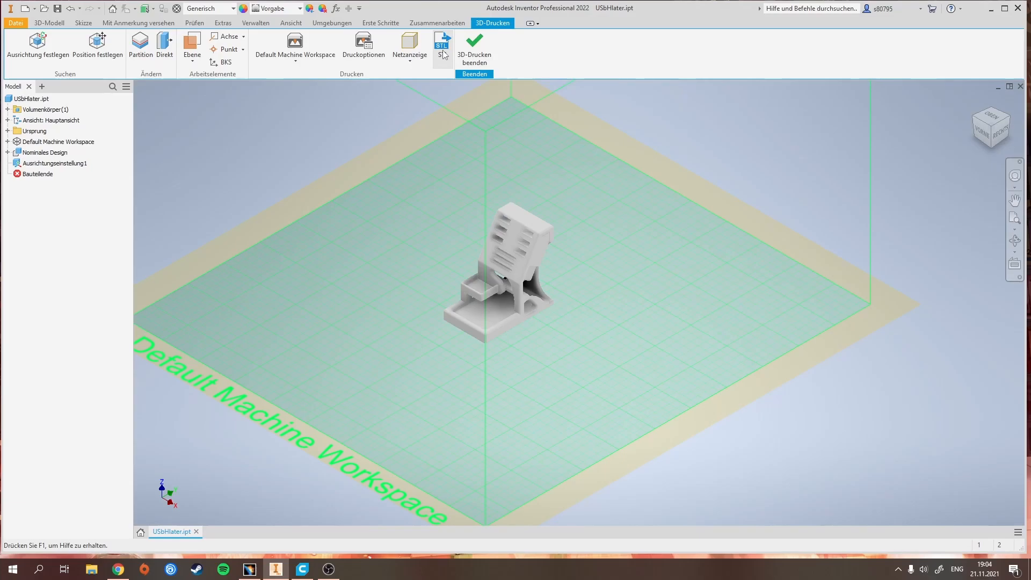
mouse_move(441, 46)
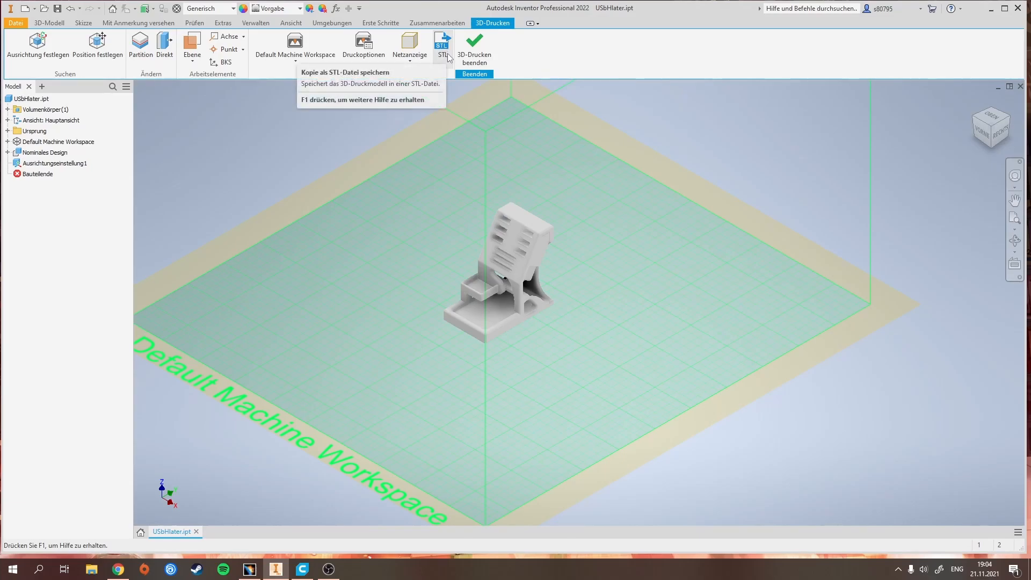
Start an STL export of the model and close its save dialog
left_click(442, 45)
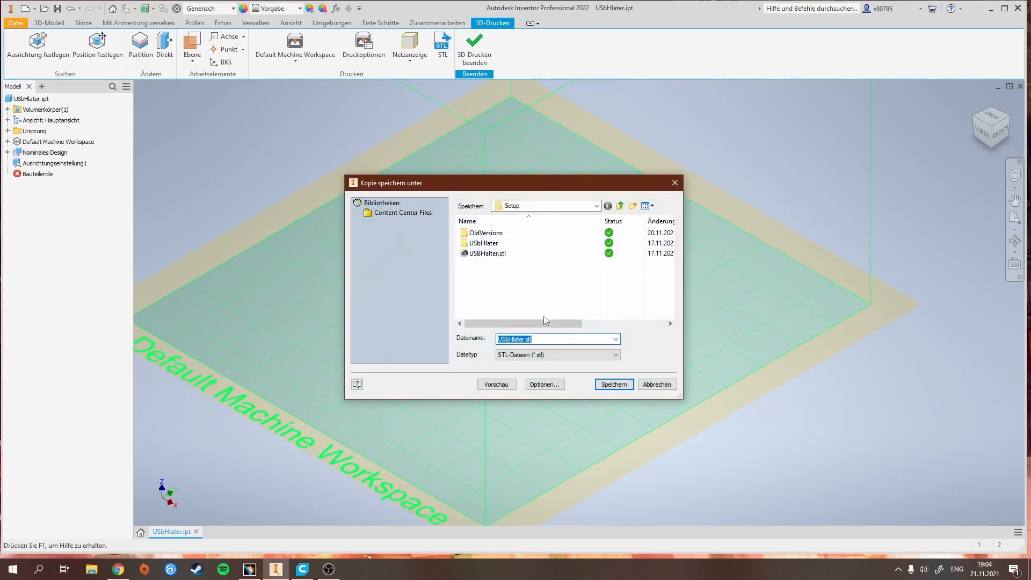
left_click(612, 384)
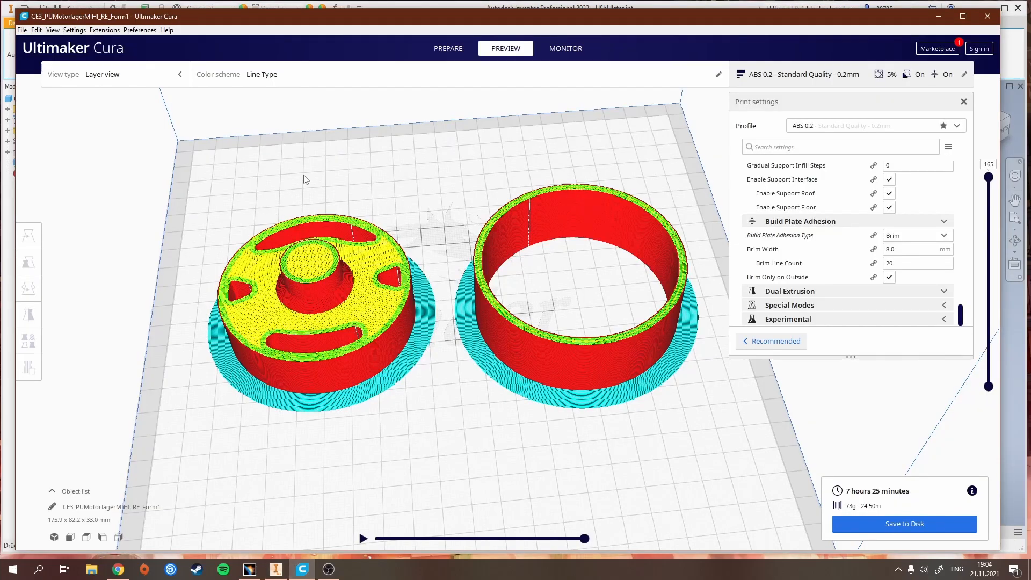
mouse_move(409, 276)
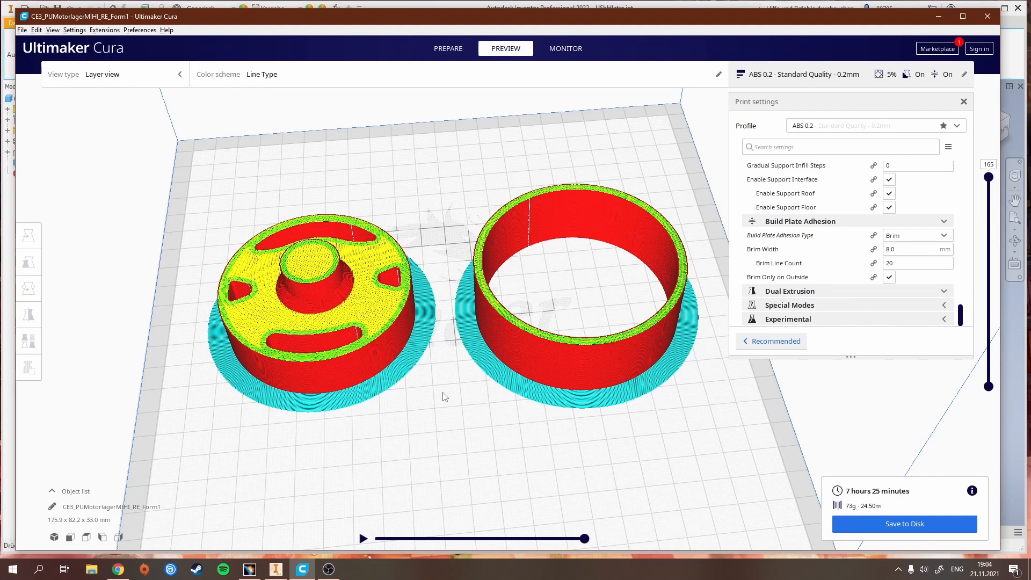
mouse_move(506, 202)
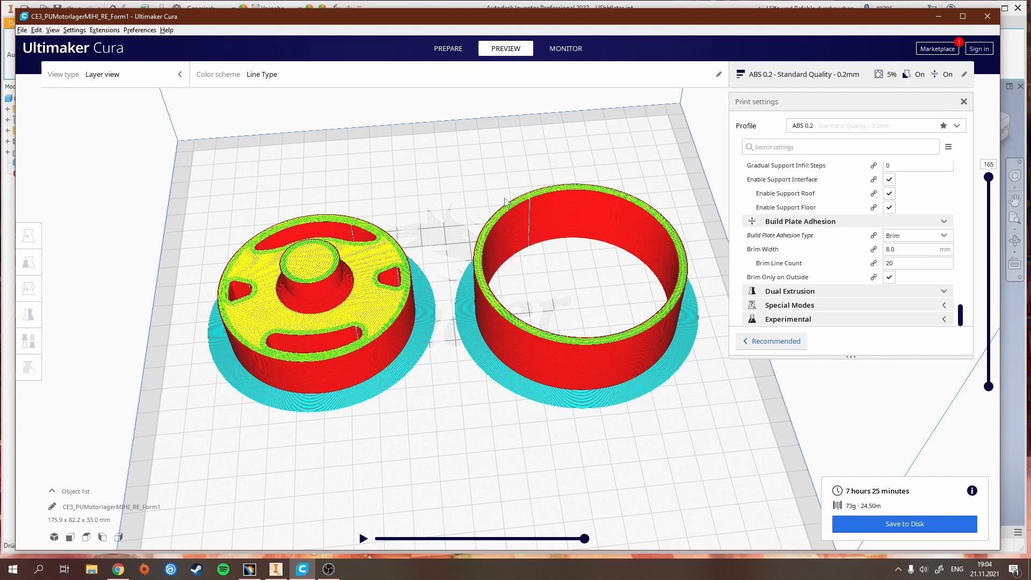